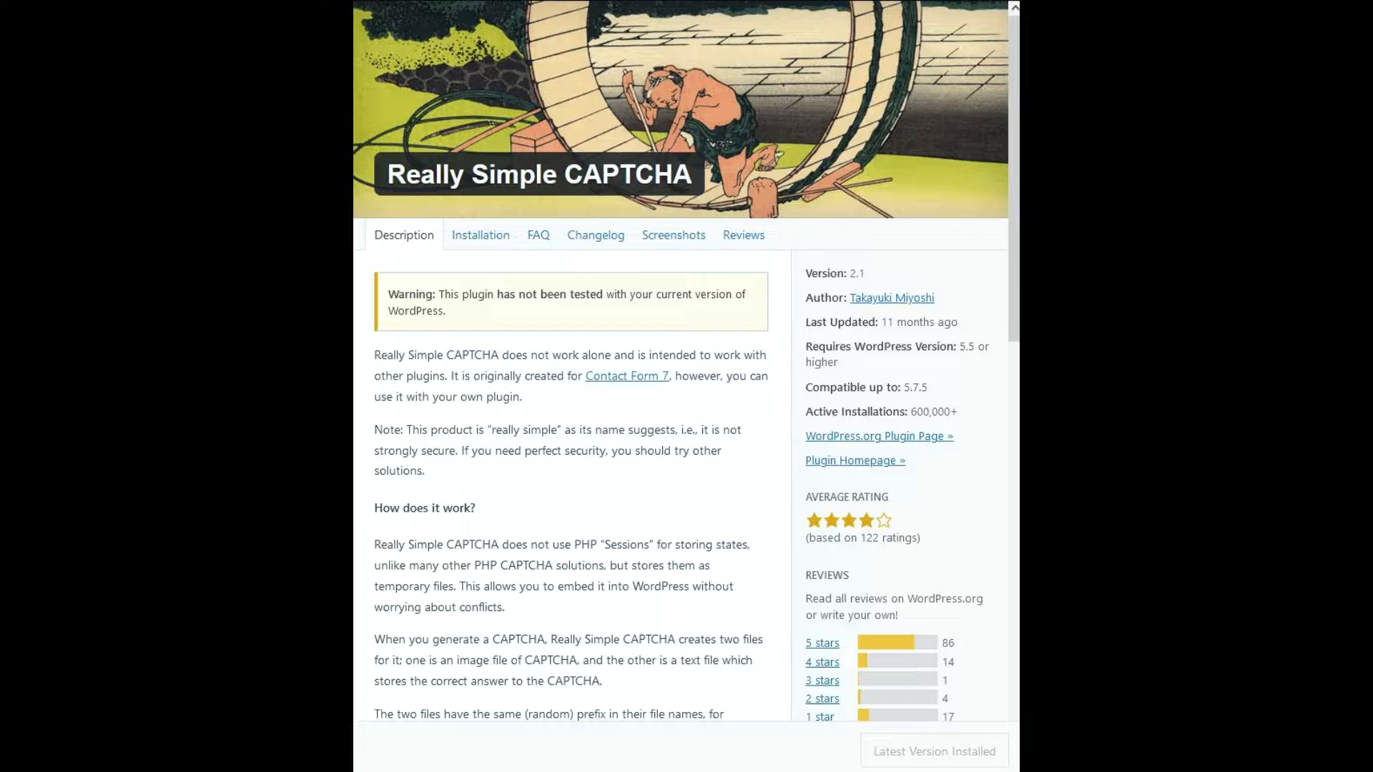
Scroll the Really Simple CAPTCHA plugin details toward the Contact Form 7 documentation link
{"action": "scroll", "scroll_direction": "down", "scroll_amount": 3}
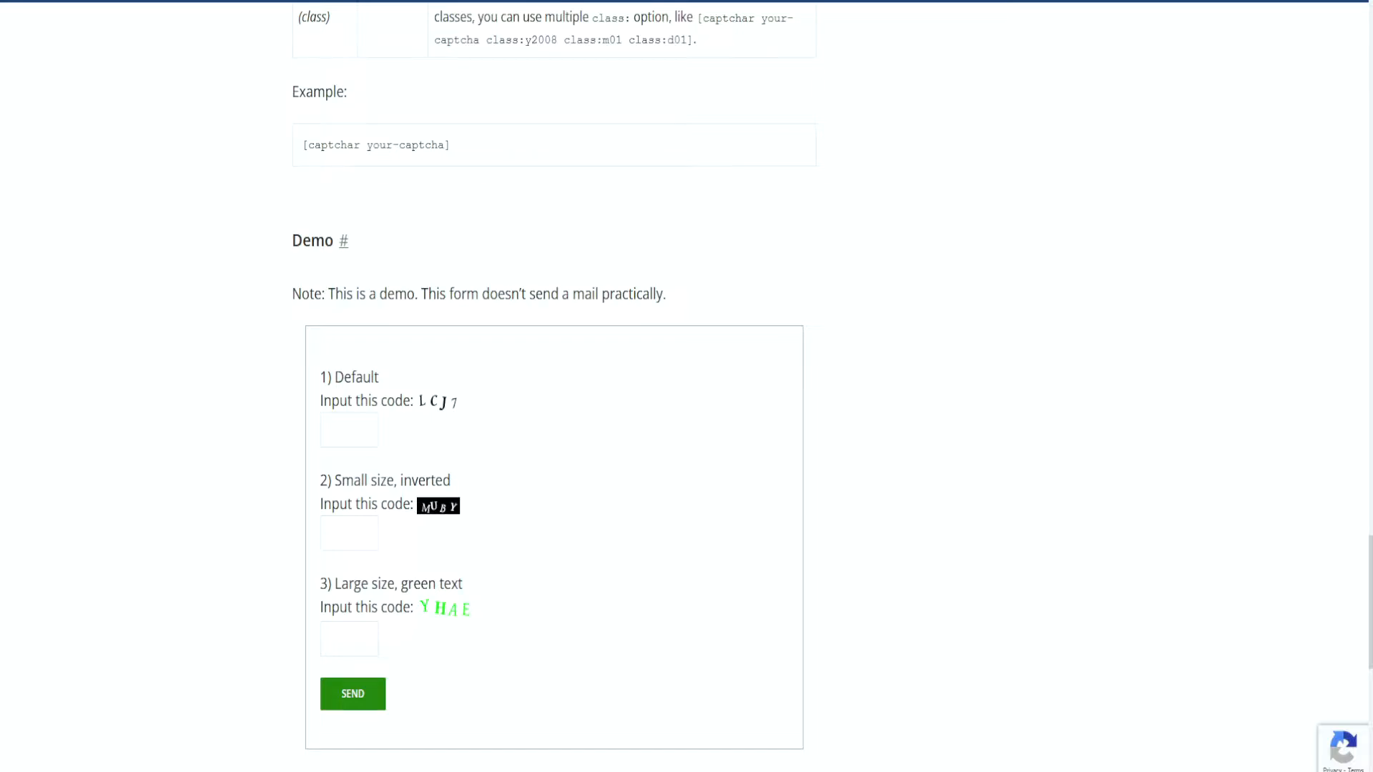
{"action": "mouse_move", "coordinate": [747, 292]}
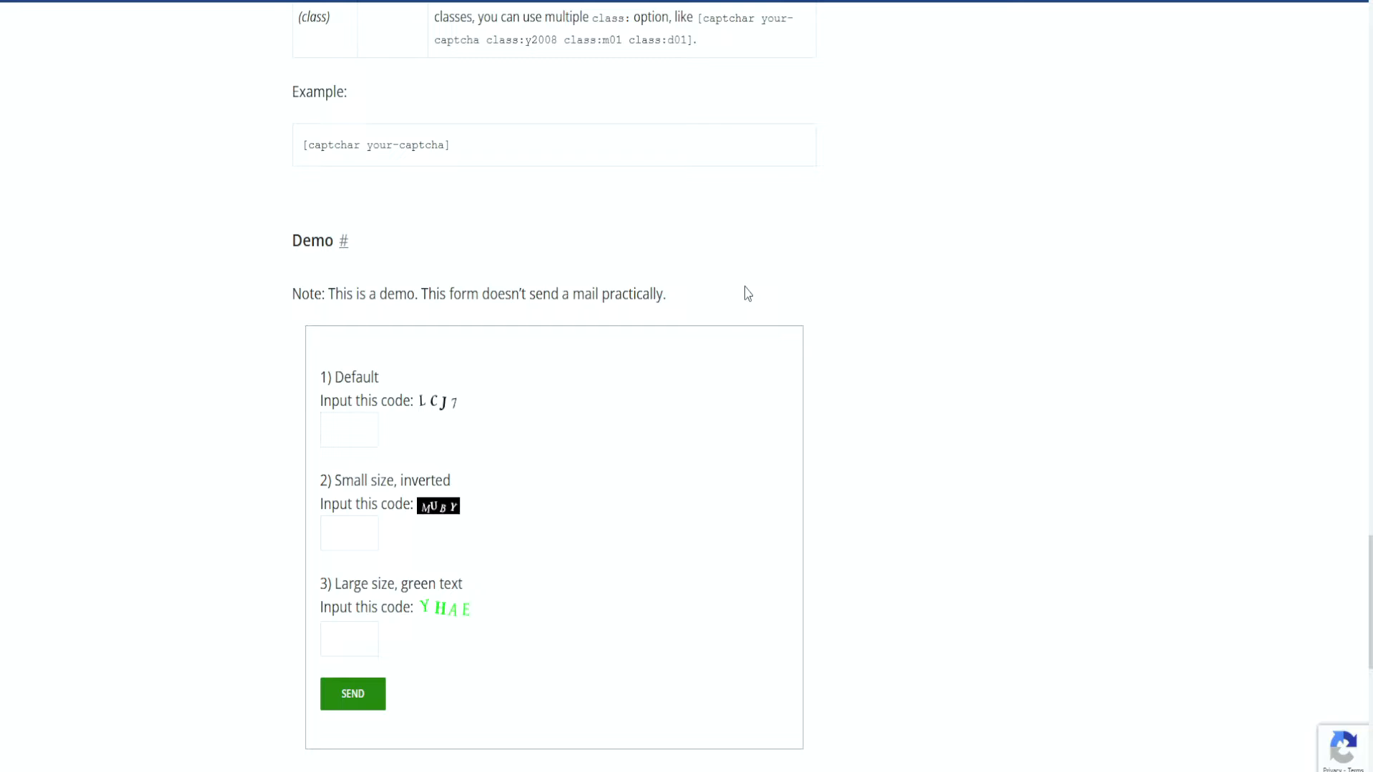
{"action": "scroll", "scroll_direction": "up", "scroll_amount": 3}
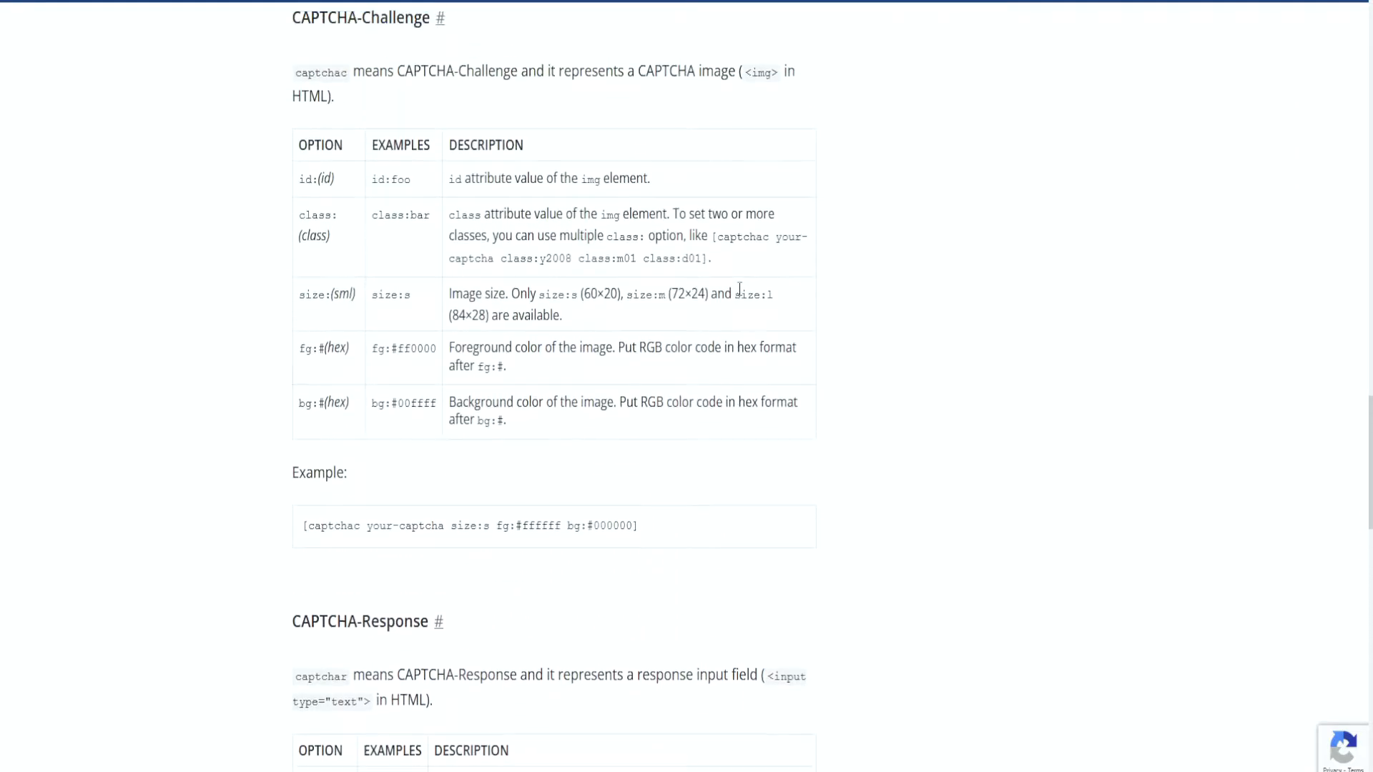
{"action": "scroll", "scroll_direction": "up", "scroll_amount": 3}
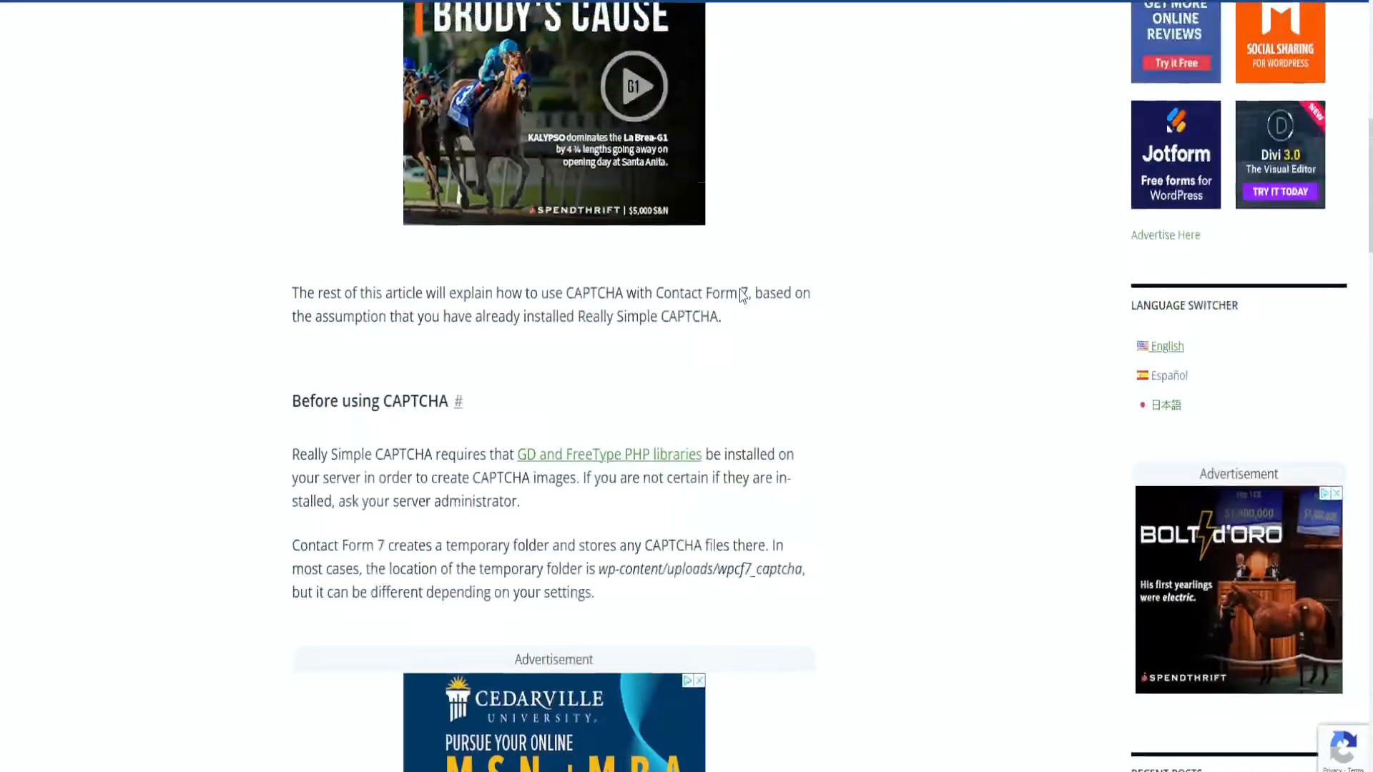
{"action": "scroll", "scroll_direction": "up", "scroll_amount": 3}
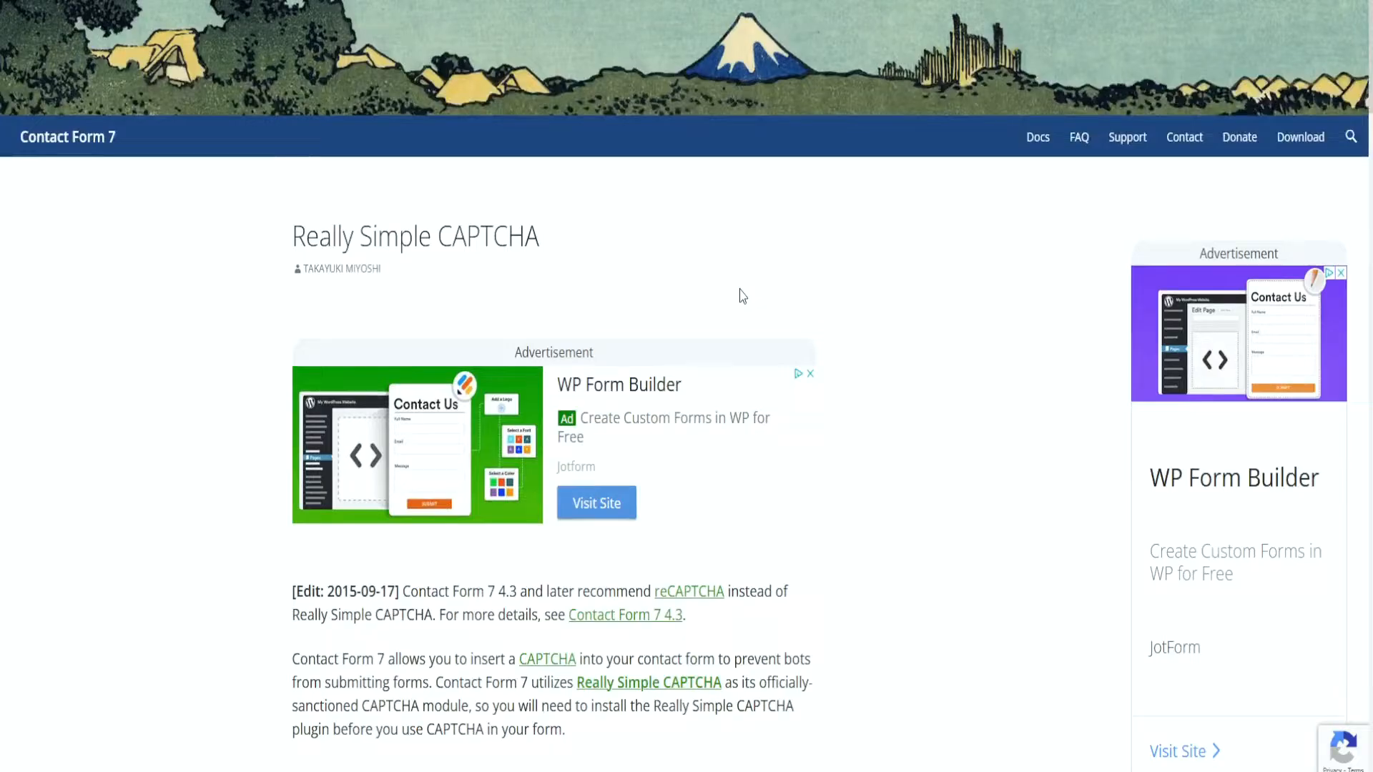
{"action": "mouse_move", "coordinate": [814, 264]}
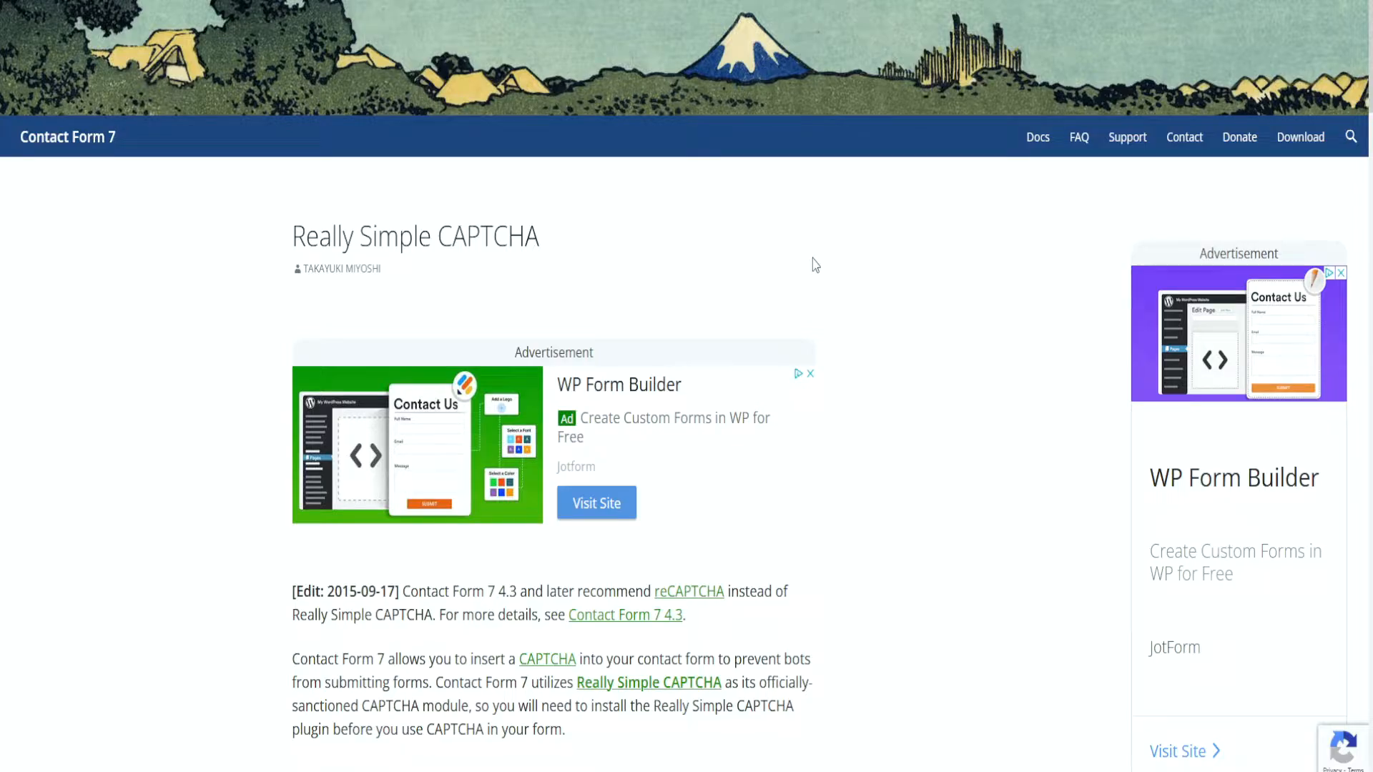
{"action": "scroll", "scroll_direction": "down", "scroll_amount": 3}
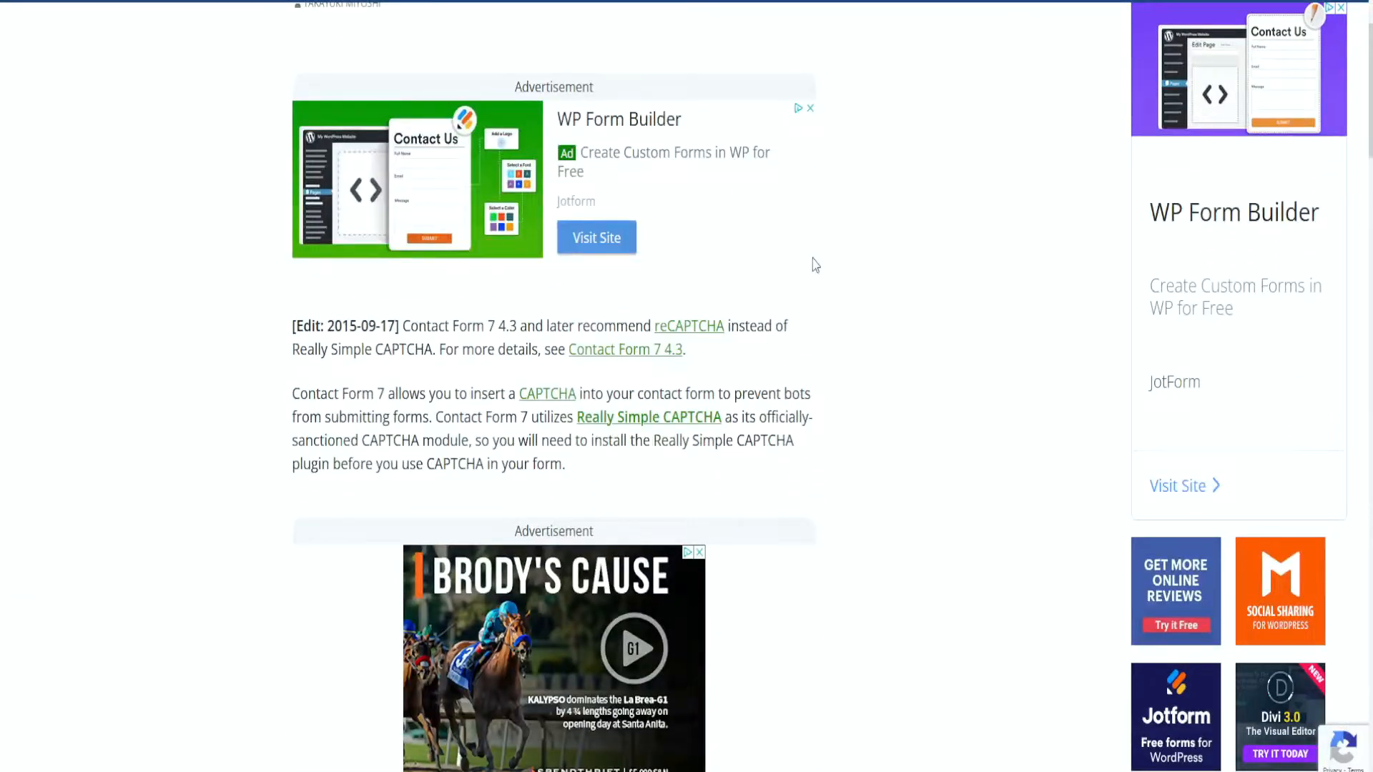
{"action": "scroll", "scroll_direction": "down", "scroll_amount": 3}
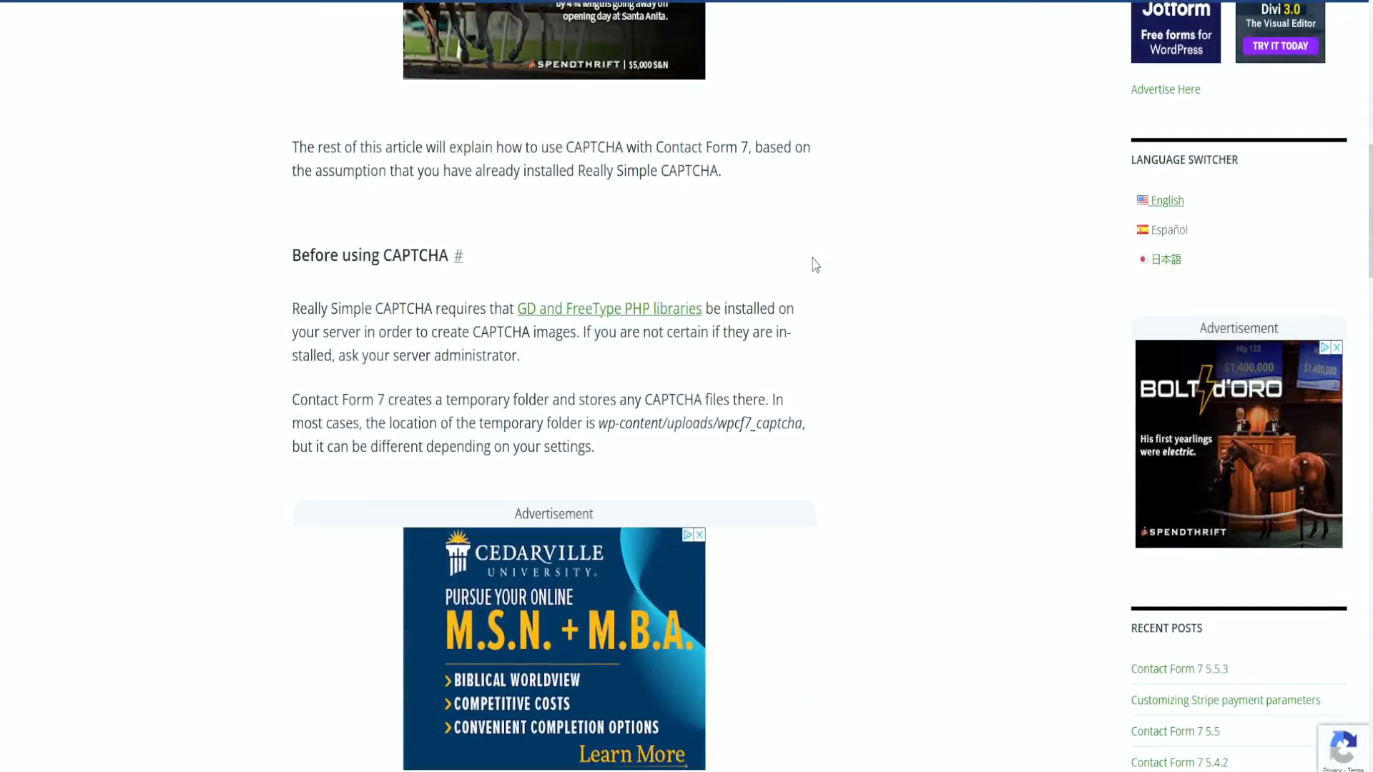
{"action": "scroll", "scroll_direction": "down", "scroll_amount": 3}
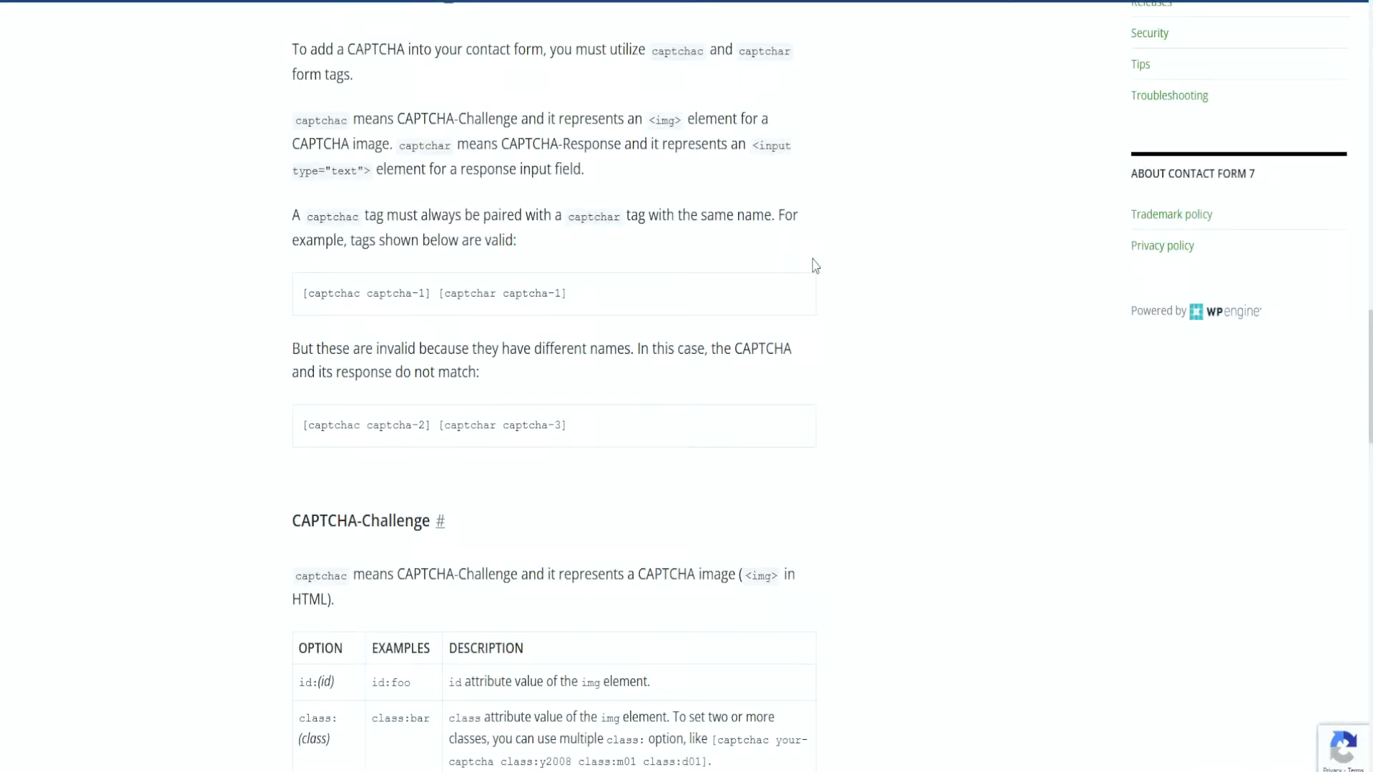
{"action": "scroll", "scroll_direction": "up", "scroll_amount": 3}
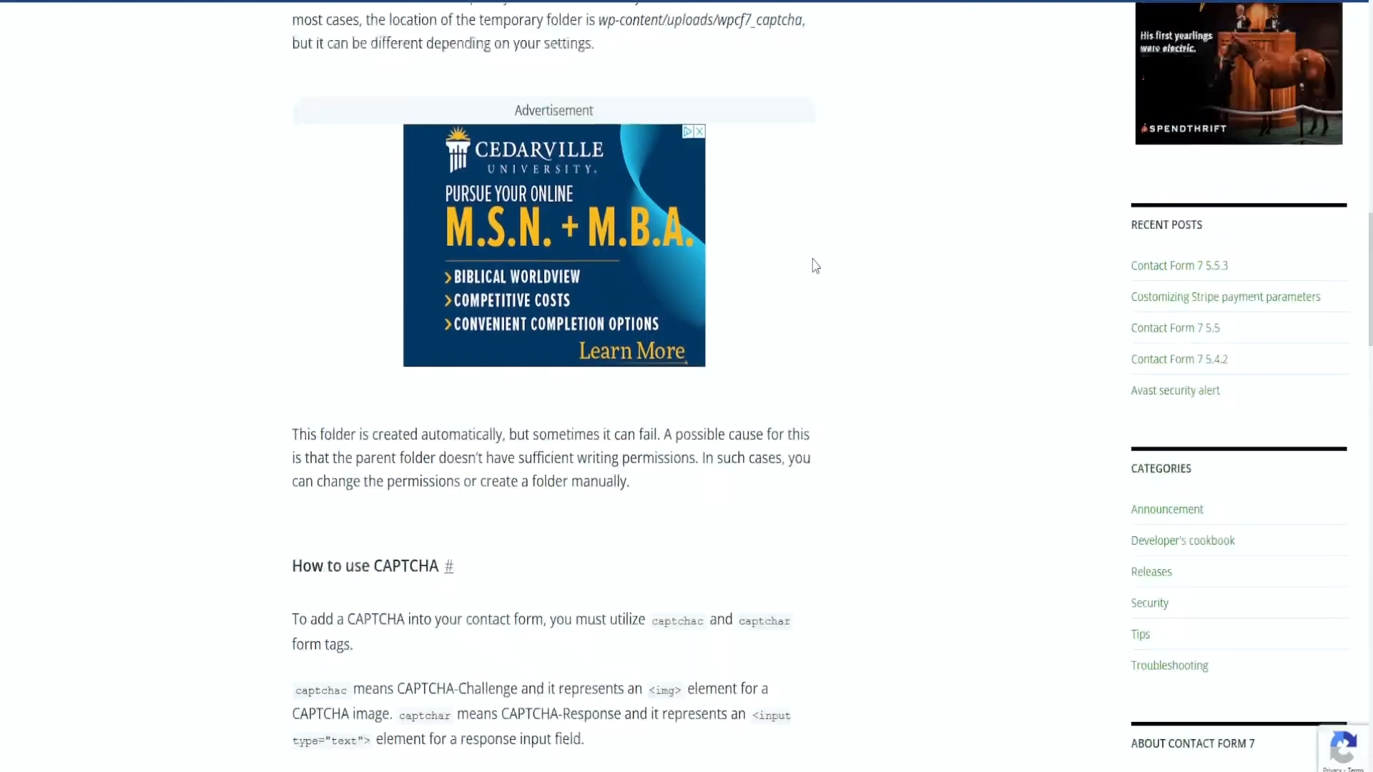
{"action": "scroll", "scroll_direction": "up", "scroll_amount": 3}
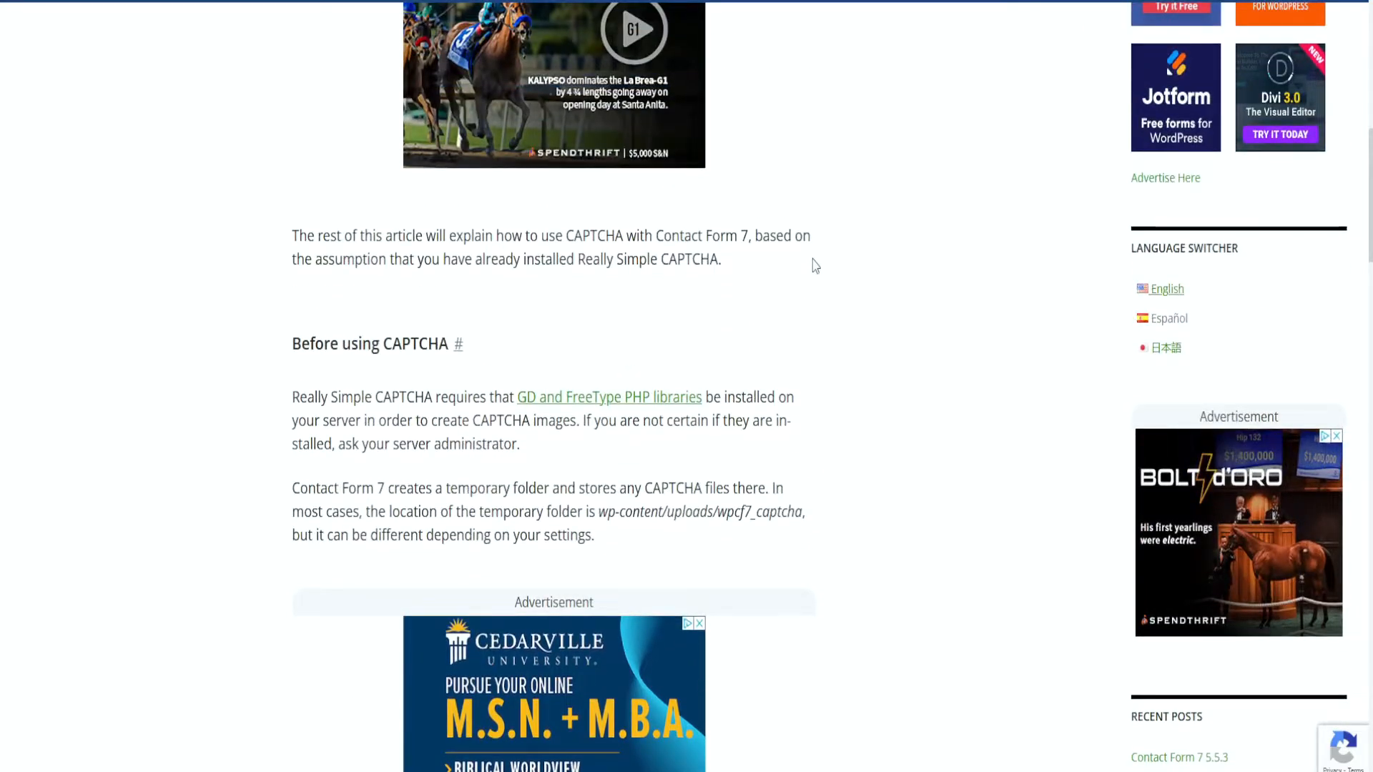
{"action": "scroll", "scroll_direction": "down", "scroll_amount": 3}
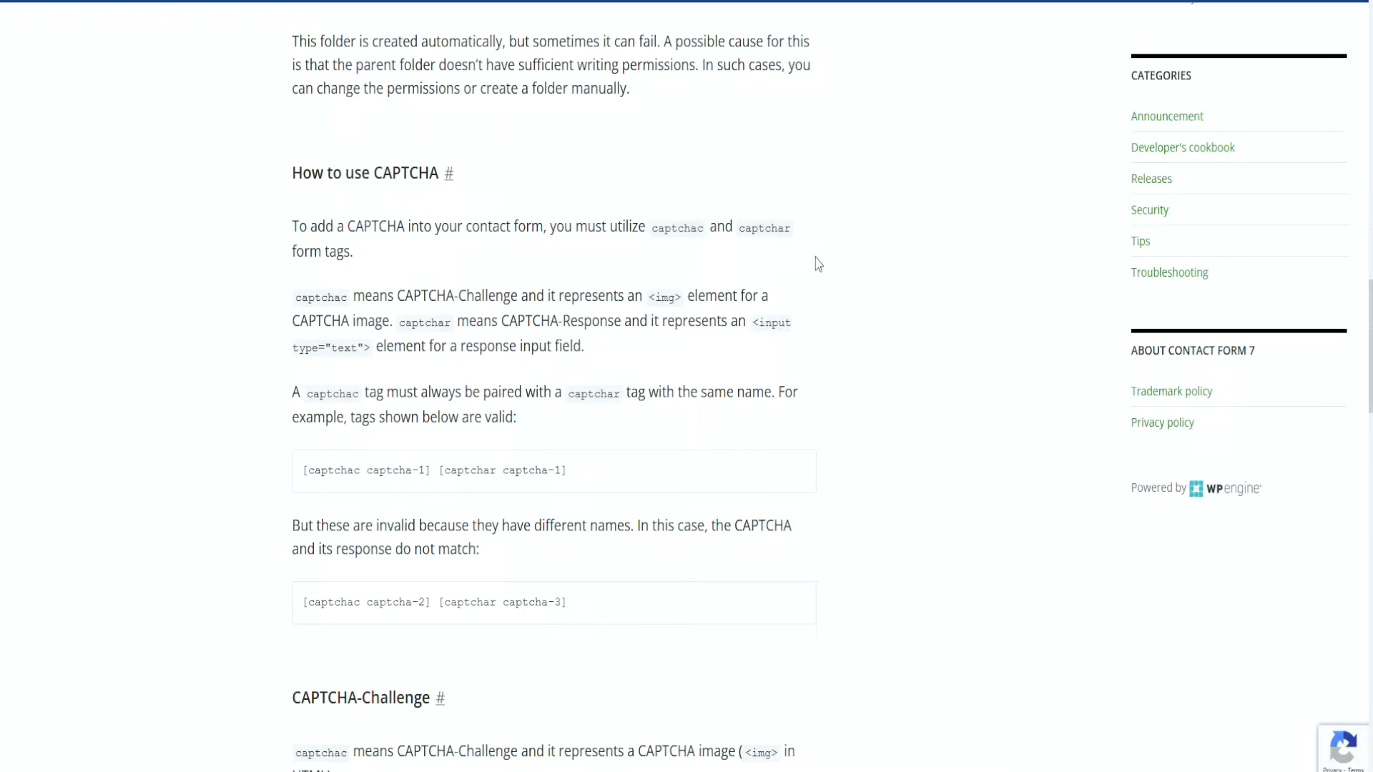
{"action": "scroll", "scroll_direction": "down", "scroll_amount": 3}
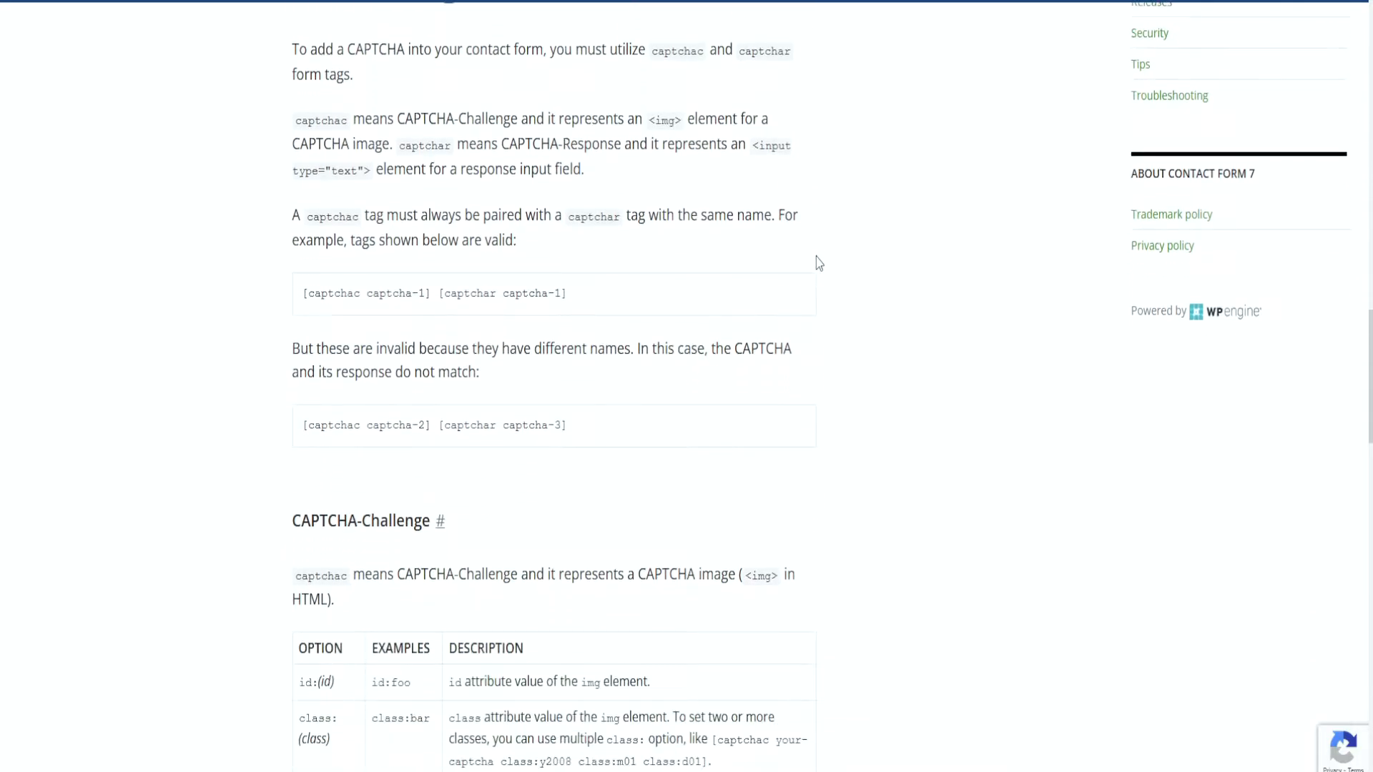
{"action": "mouse_move", "coordinate": [574, 293]}
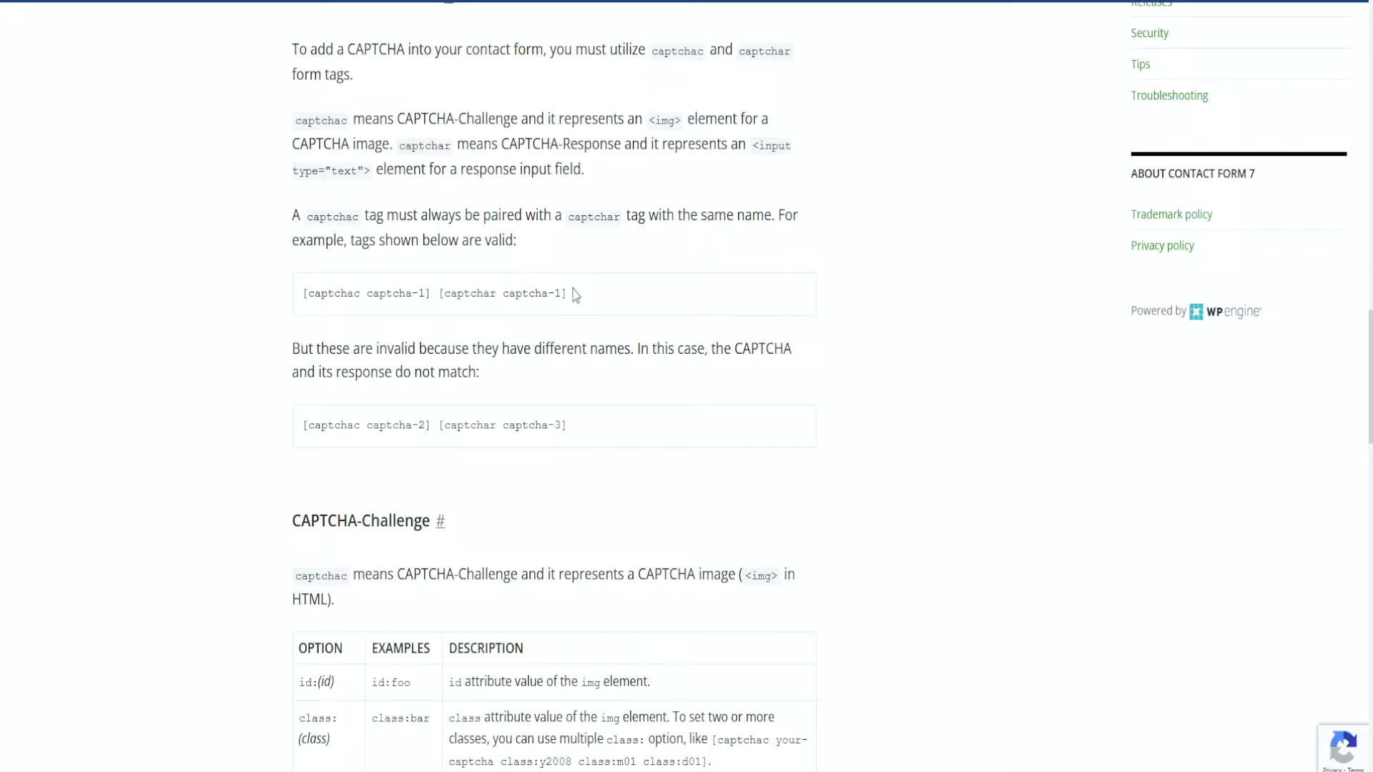
{"action": "mouse_move", "coordinate": [692, 256]}
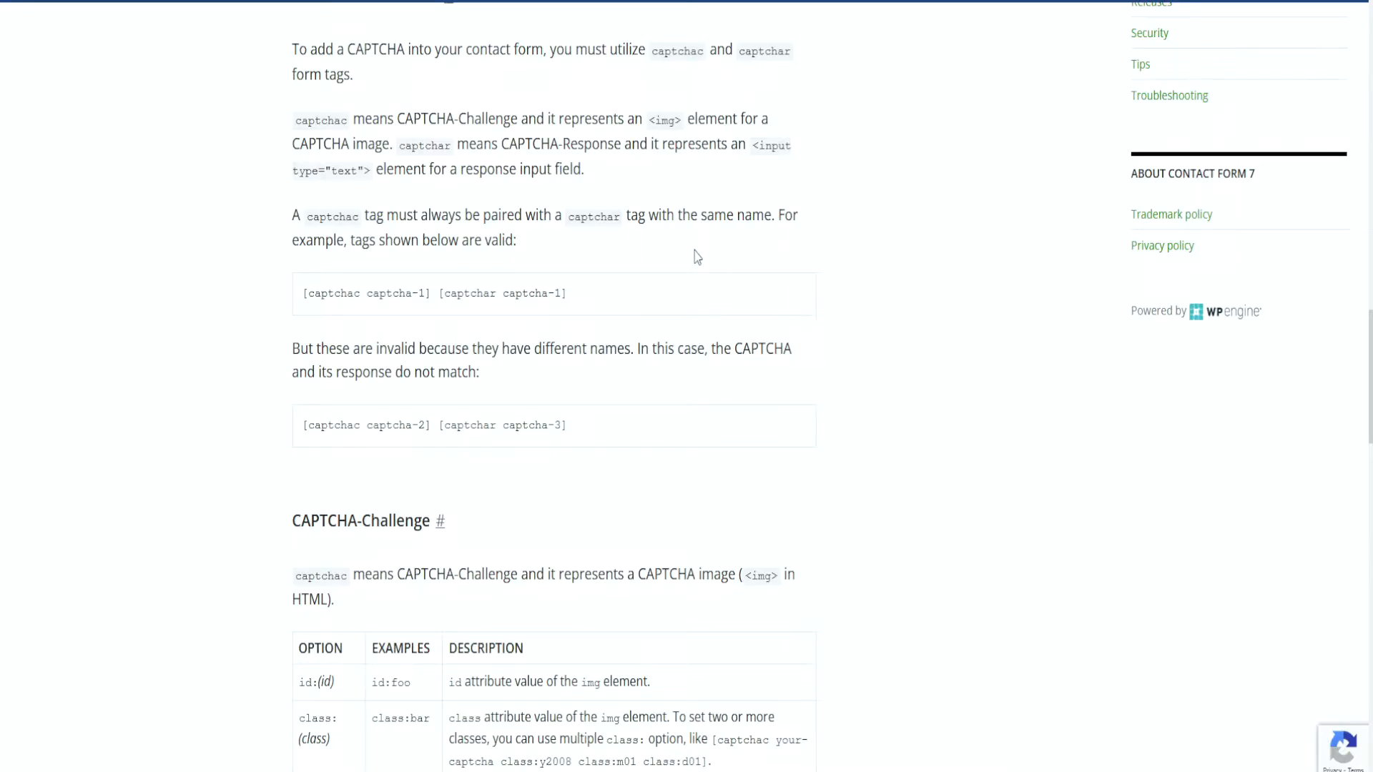
{"action": "scroll", "scroll_direction": "down", "scroll_amount": 3}
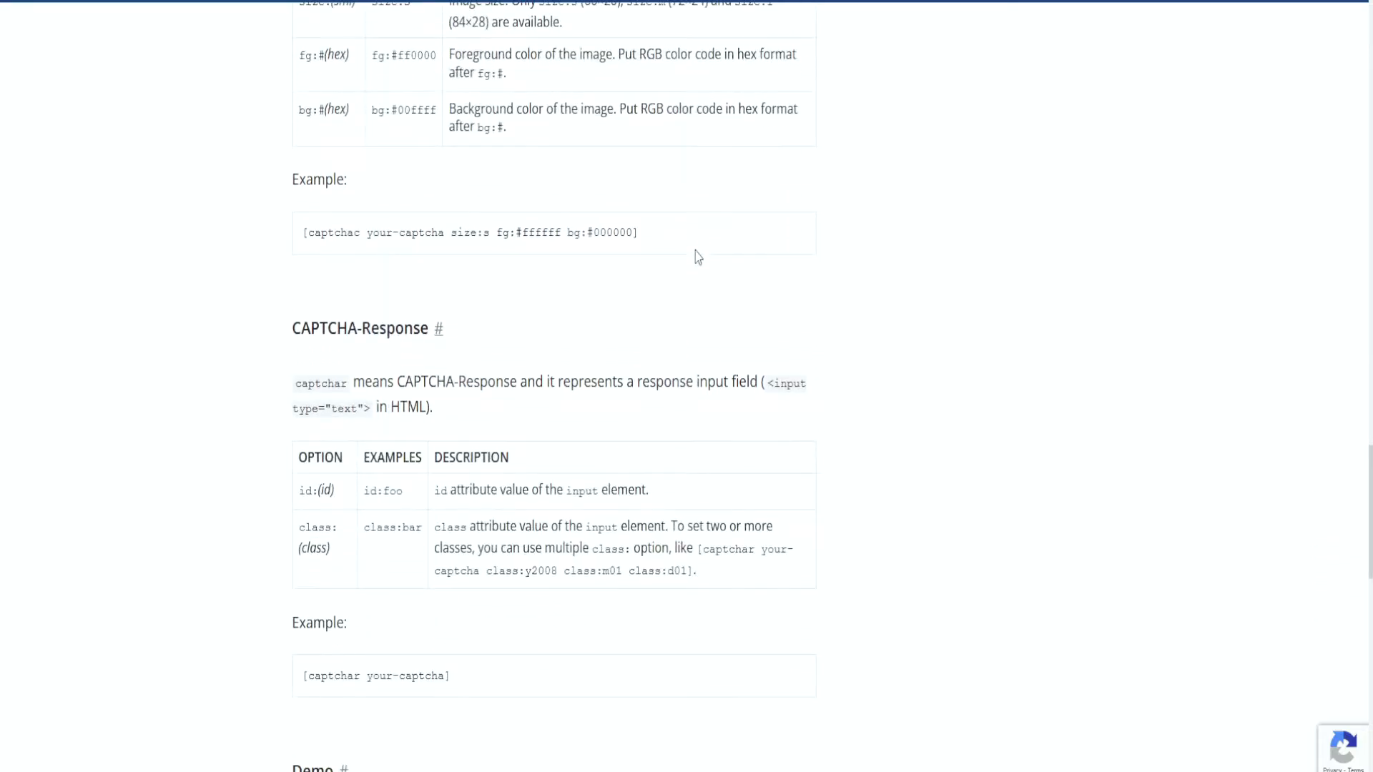
{"action": "mouse_move", "coordinate": [702, 249]}
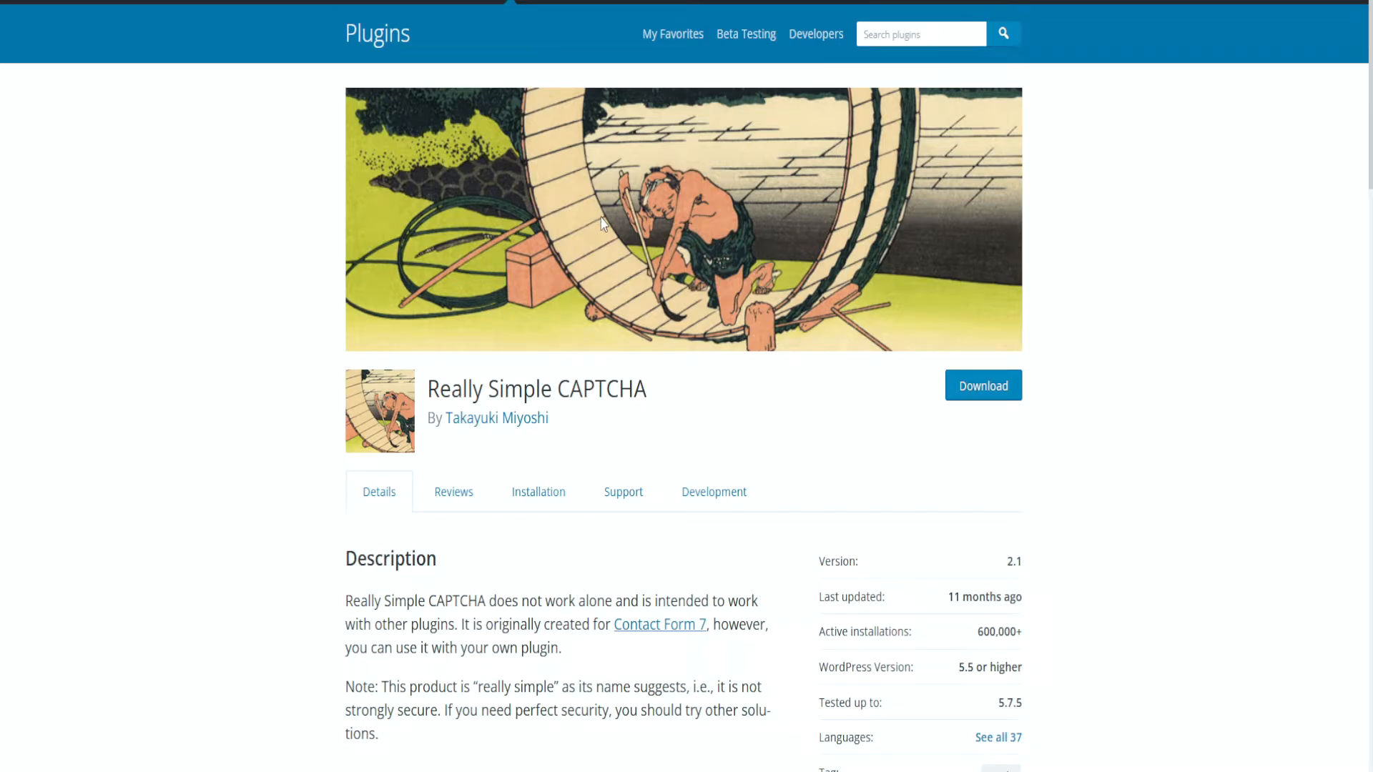
{"action": "mouse_move", "coordinate": [516, 153]}
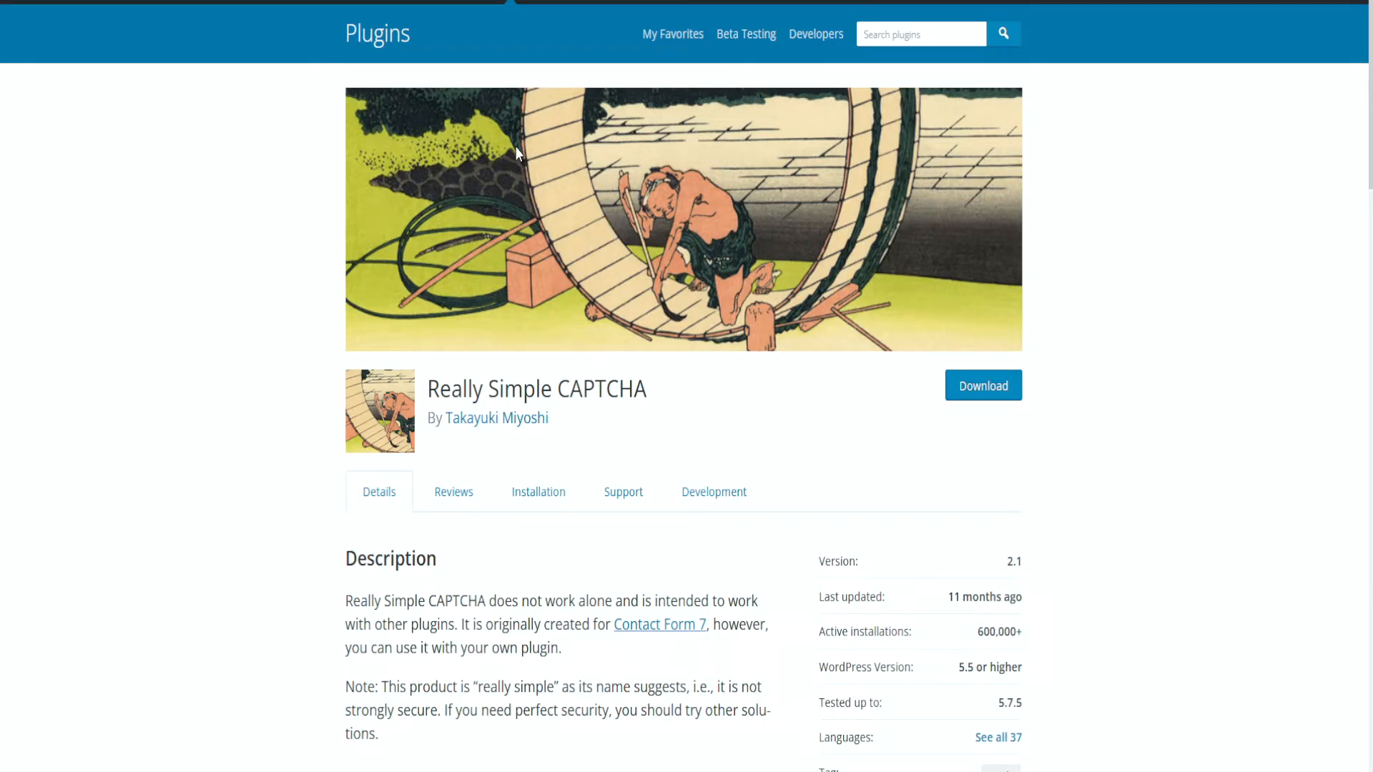
Scroll the Really Simple CAPTCHA plugin page down to its 'How does it work?' section
{"action": "scroll", "scroll_direction": "down", "scroll_amount": 3}
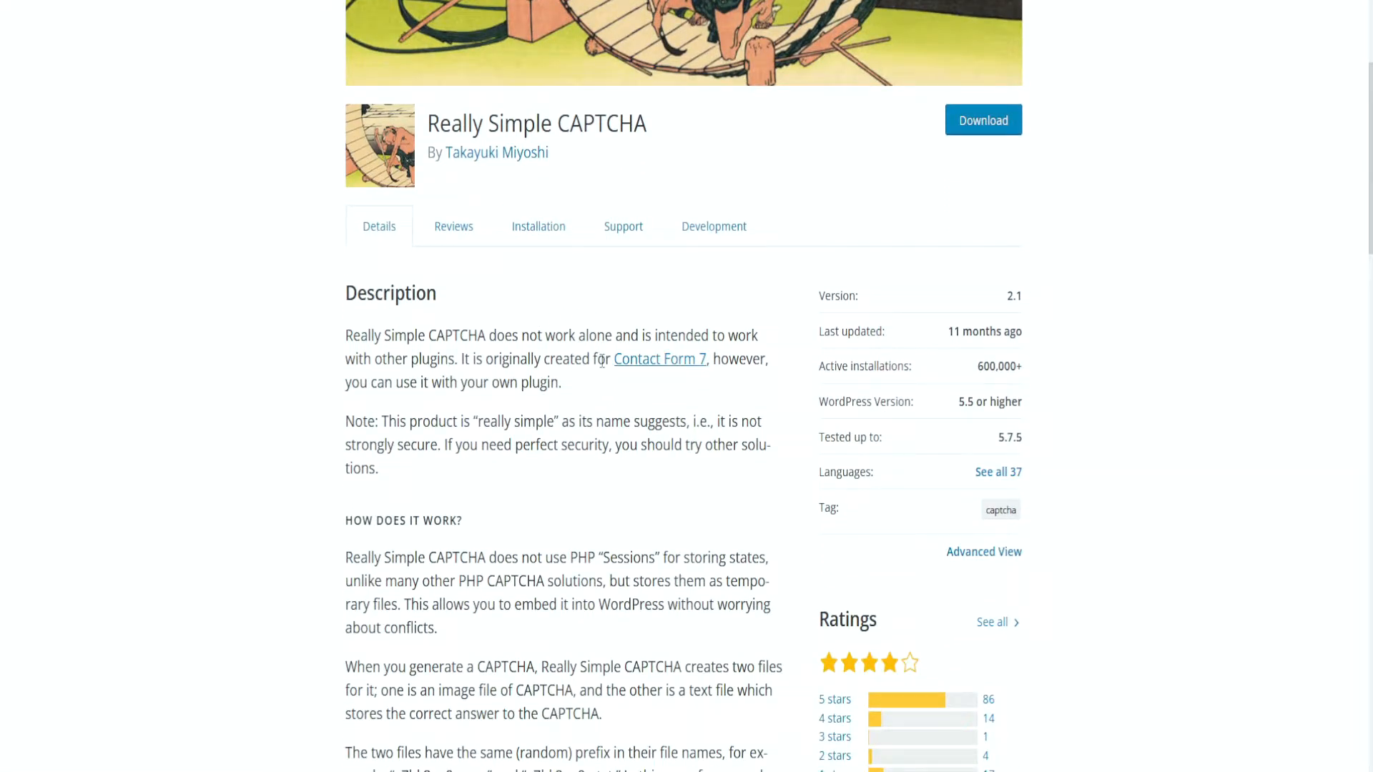
{"action": "mouse_move", "coordinate": [544, 329]}
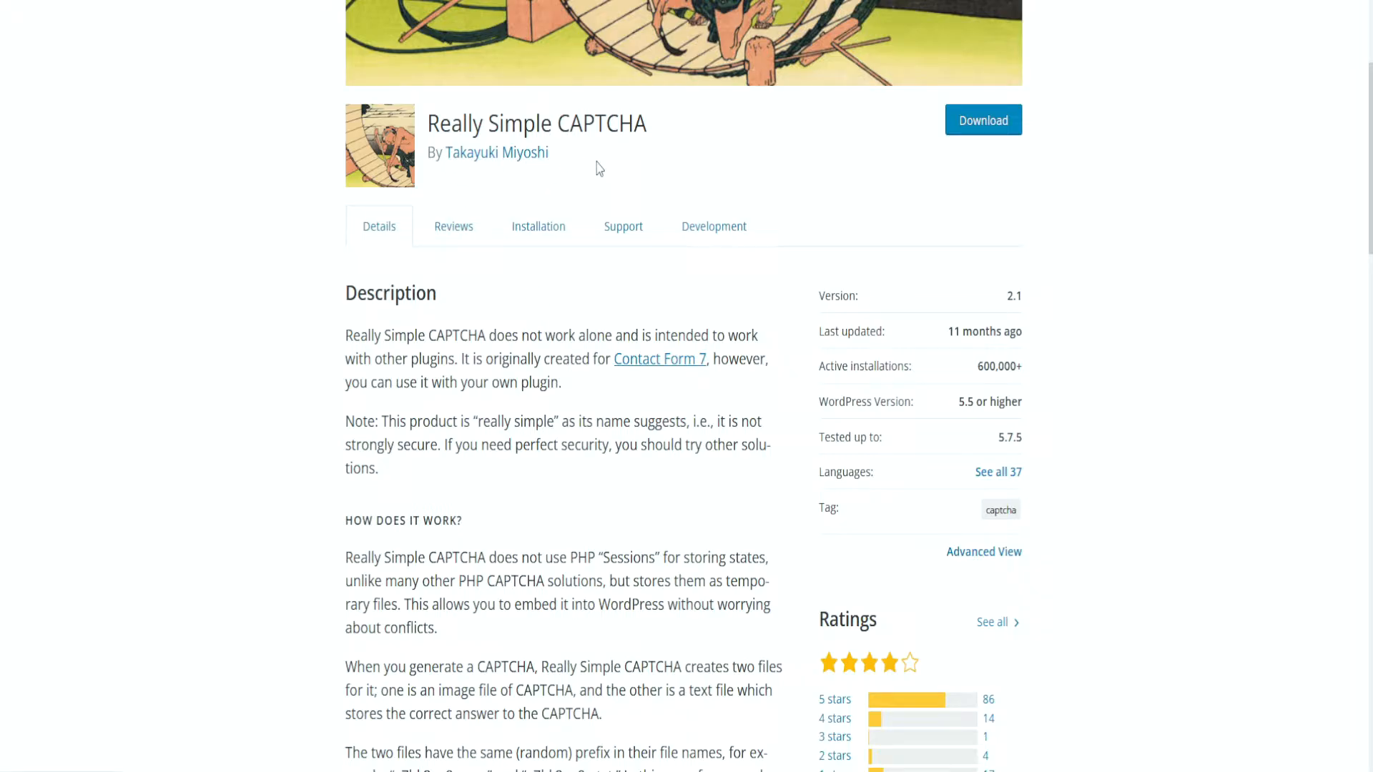
{"action": "mouse_move", "coordinate": [448, 383]}
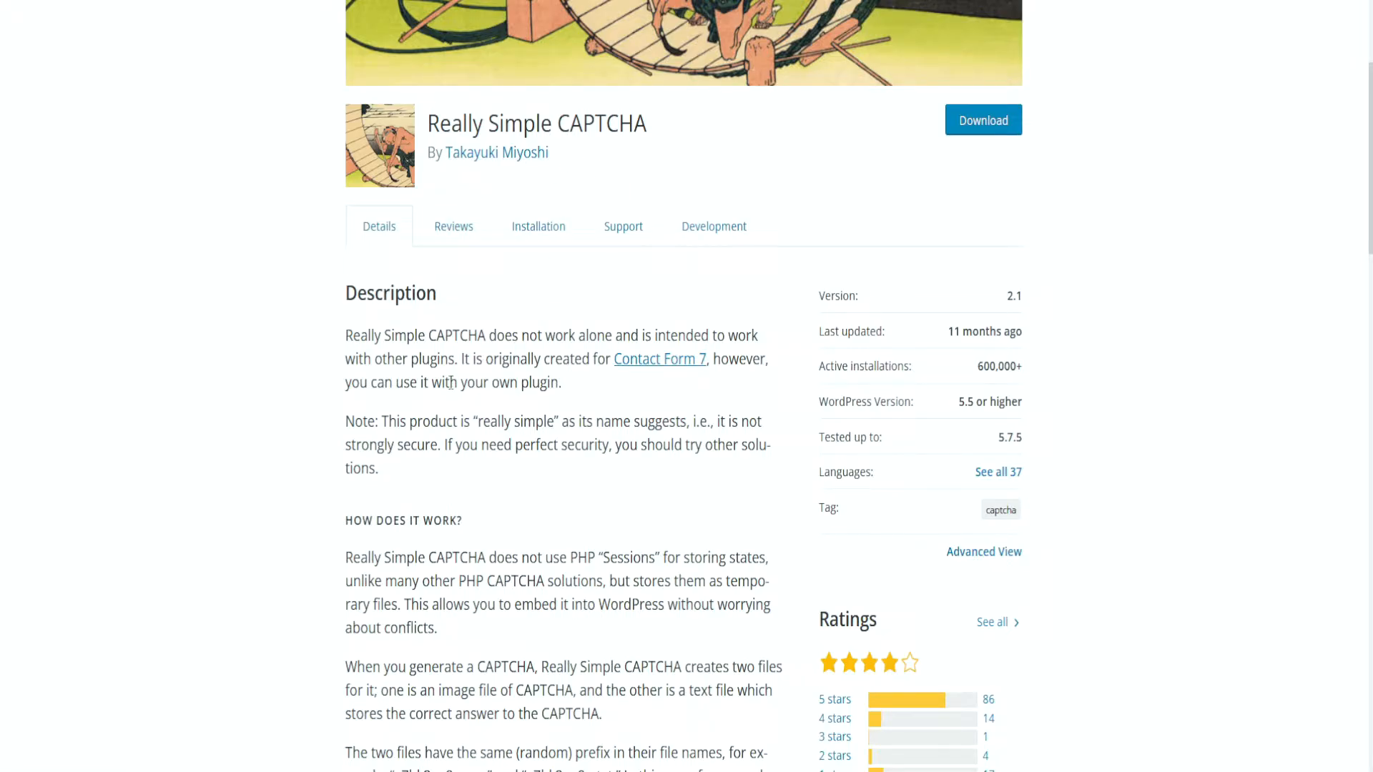
{"action": "scroll", "scroll_direction": "down", "scroll_amount": 3}
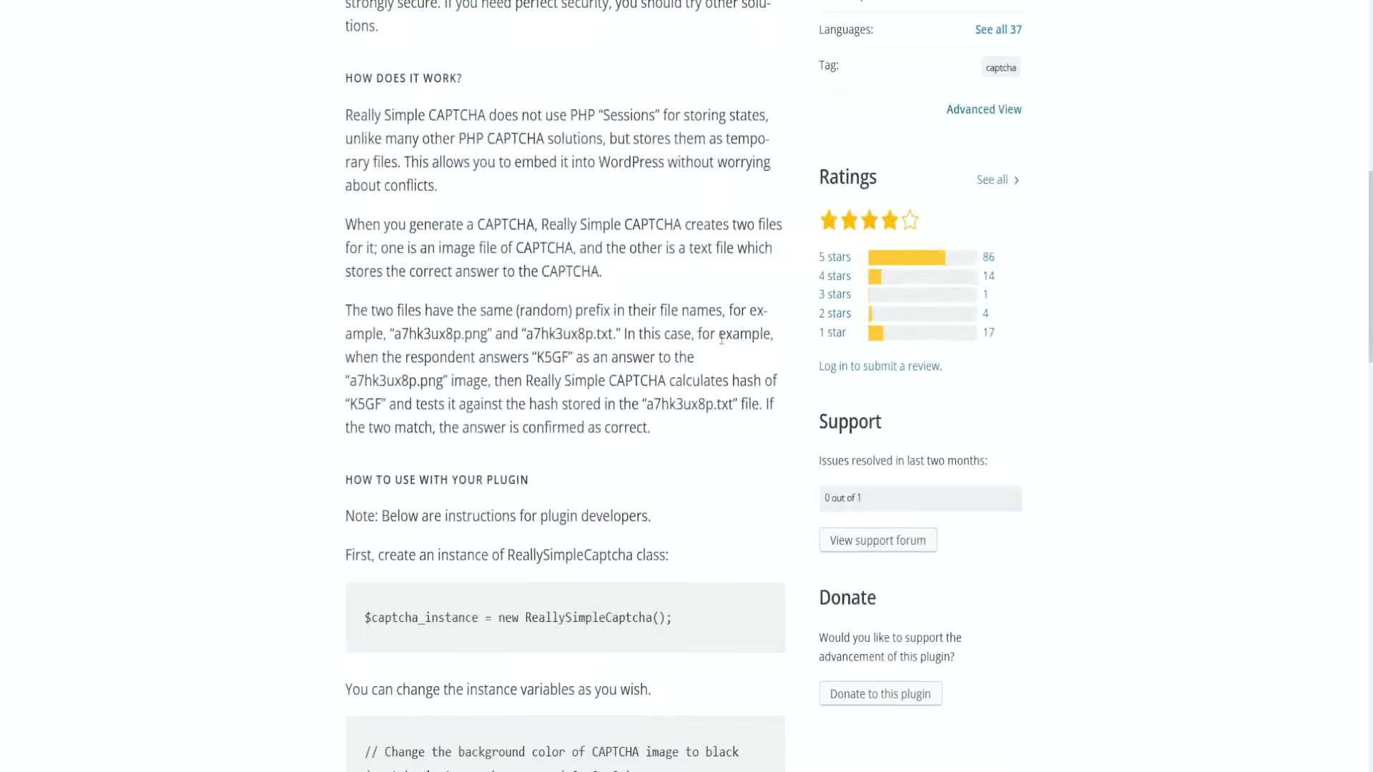
{"action": "mouse_move", "coordinate": [792, 377]}
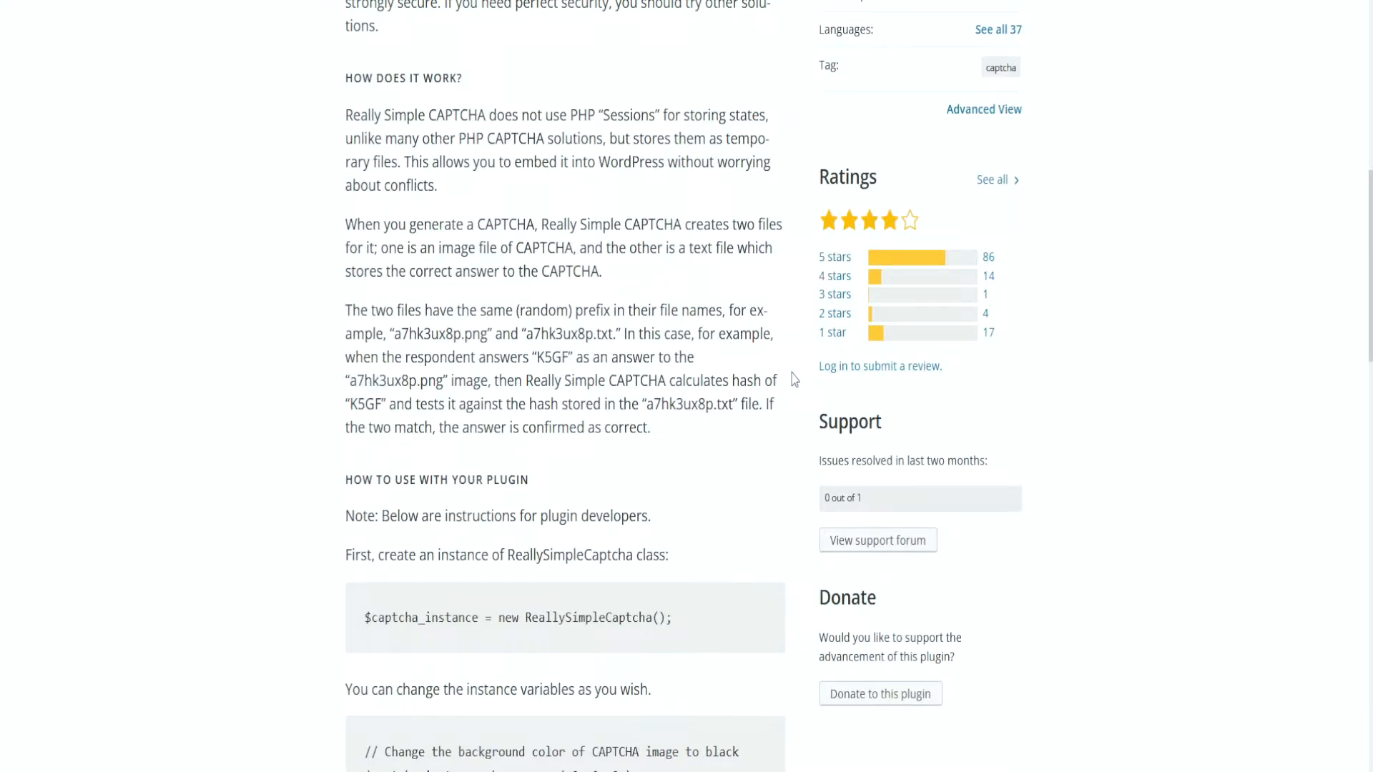
{"action": "mouse_move", "coordinate": [778, 288]}
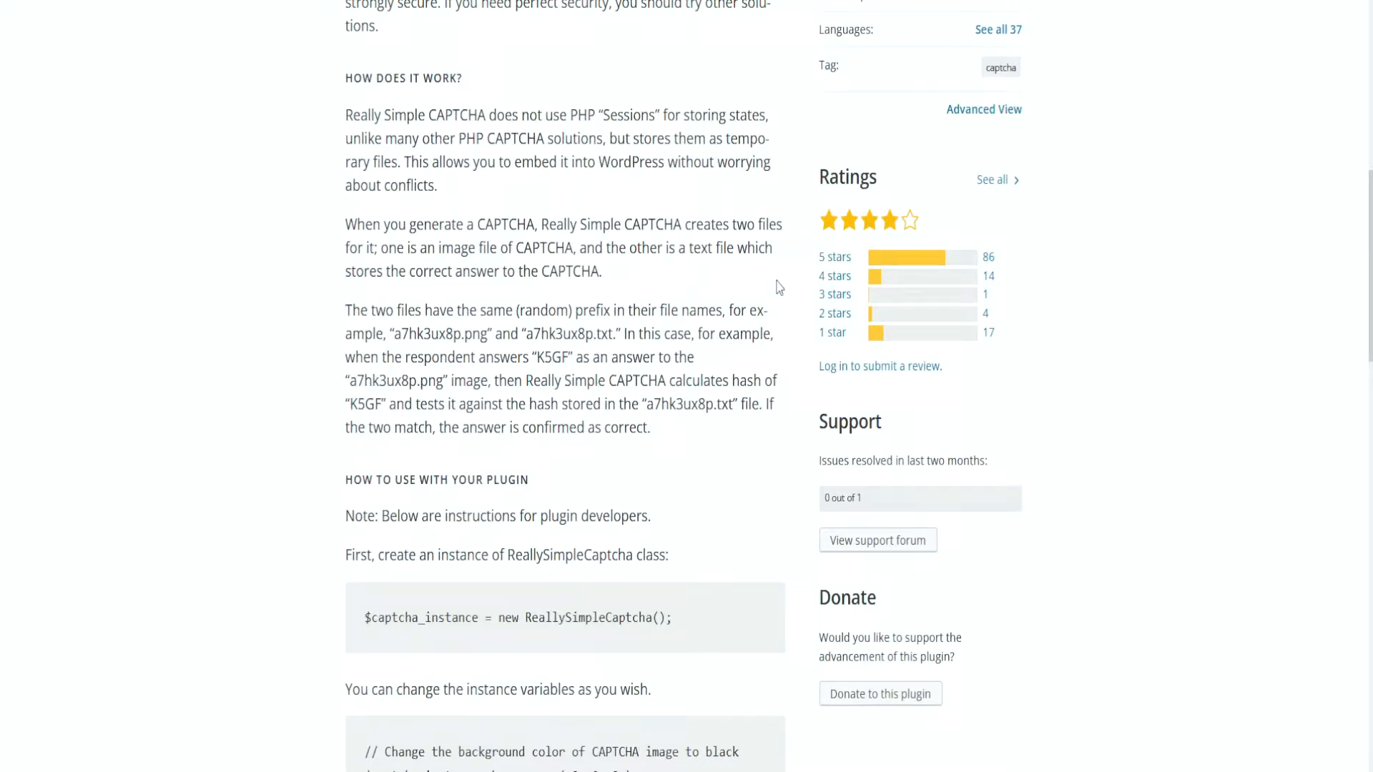
{"action": "mouse_move", "coordinate": [767, 334]}
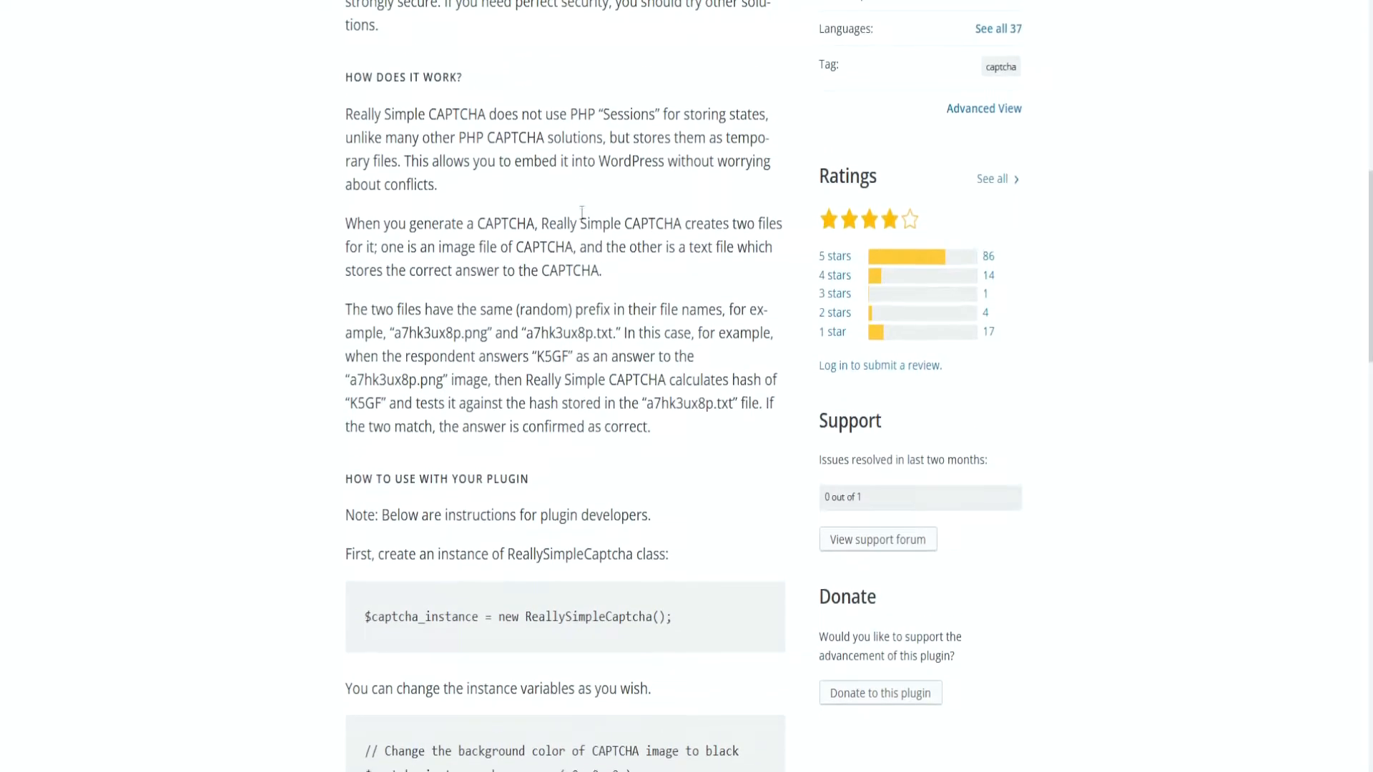
Read through 'How to use with your plugin' down to the Screenshots section
{"action": "scroll", "scroll_direction": "down", "scroll_amount": 3}
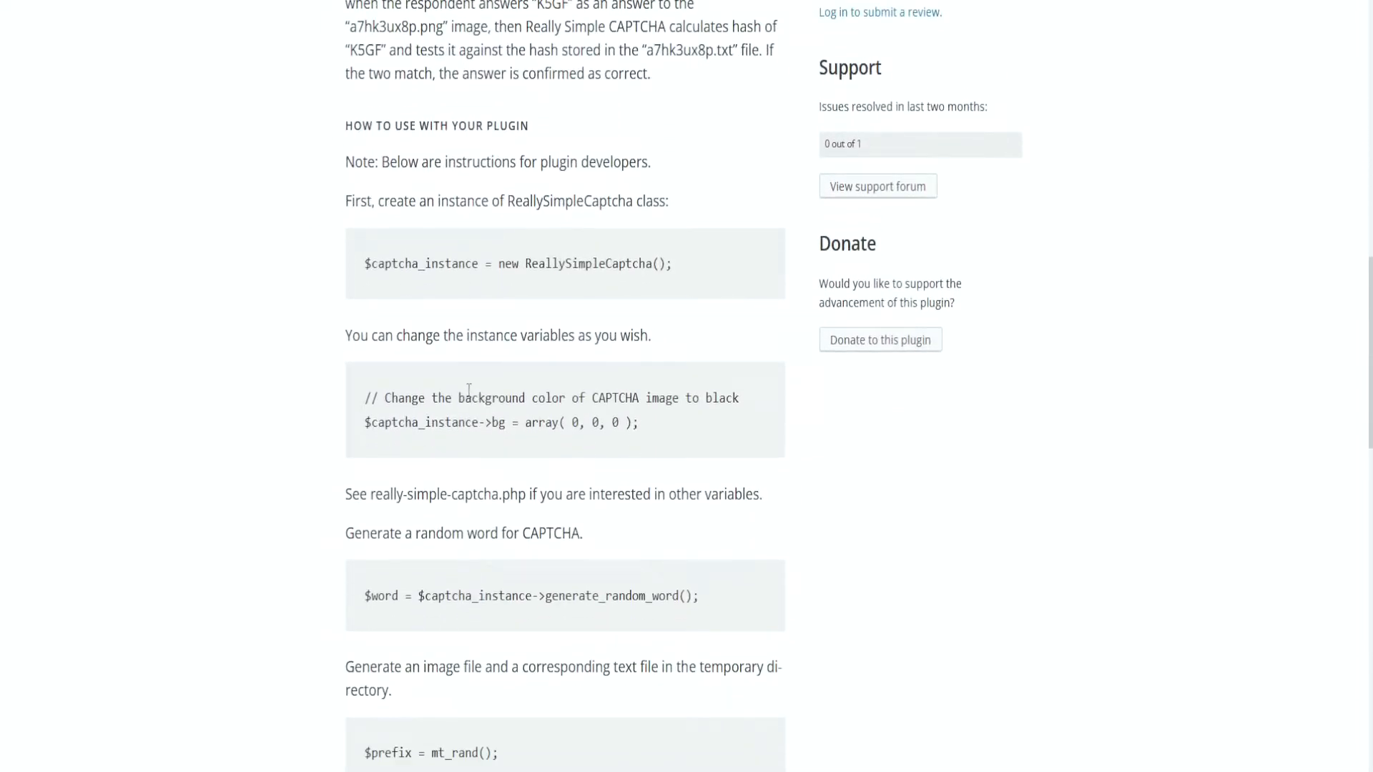
{"action": "mouse_move", "coordinate": [399, 224]}
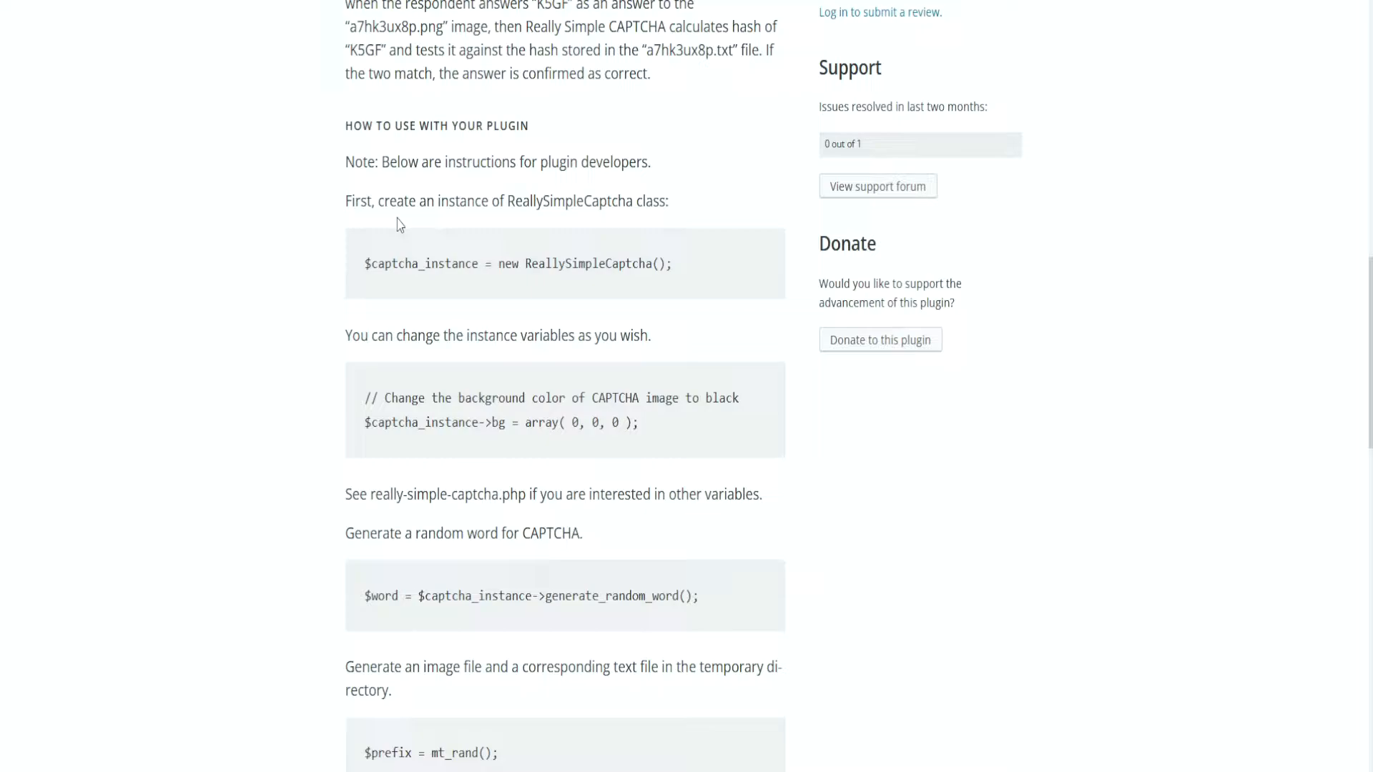
{"action": "mouse_move", "coordinate": [405, 223]}
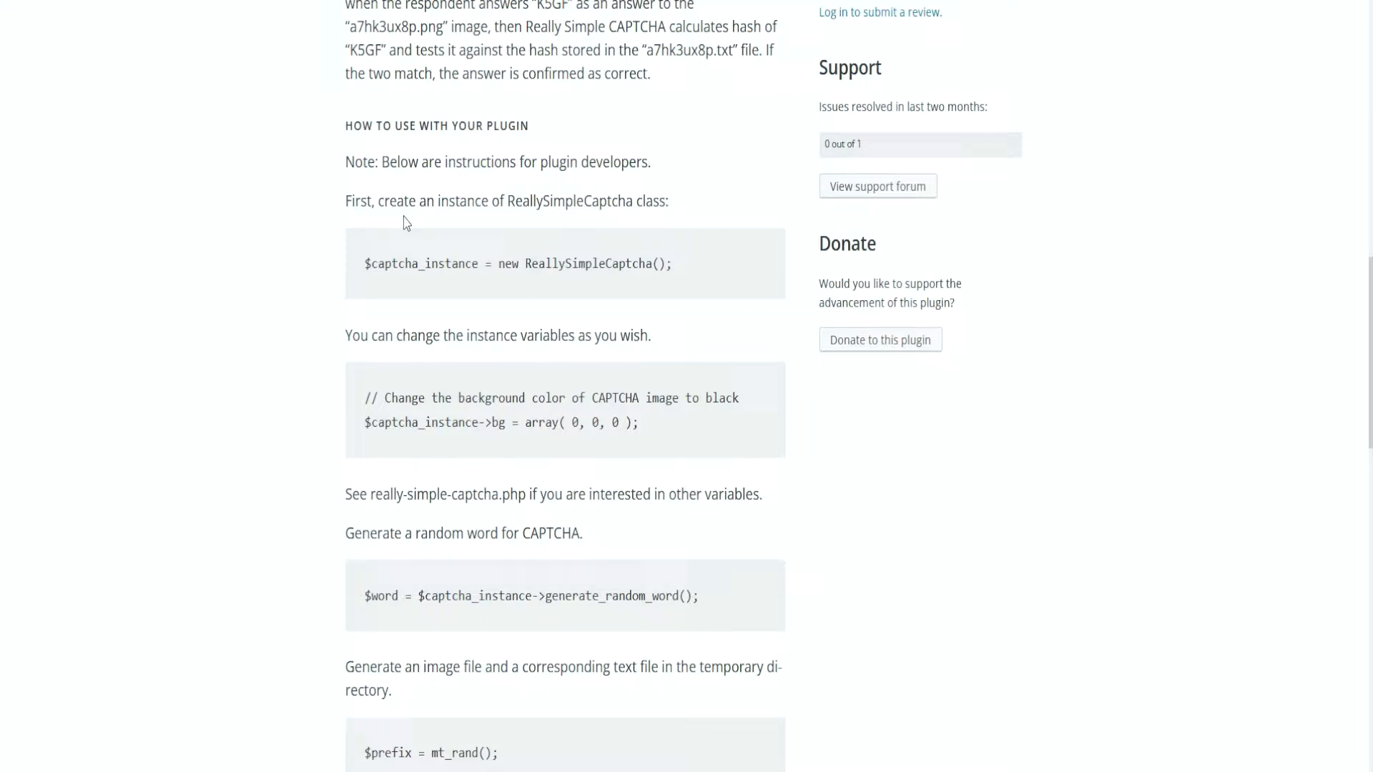
{"action": "mouse_move", "coordinate": [583, 232]}
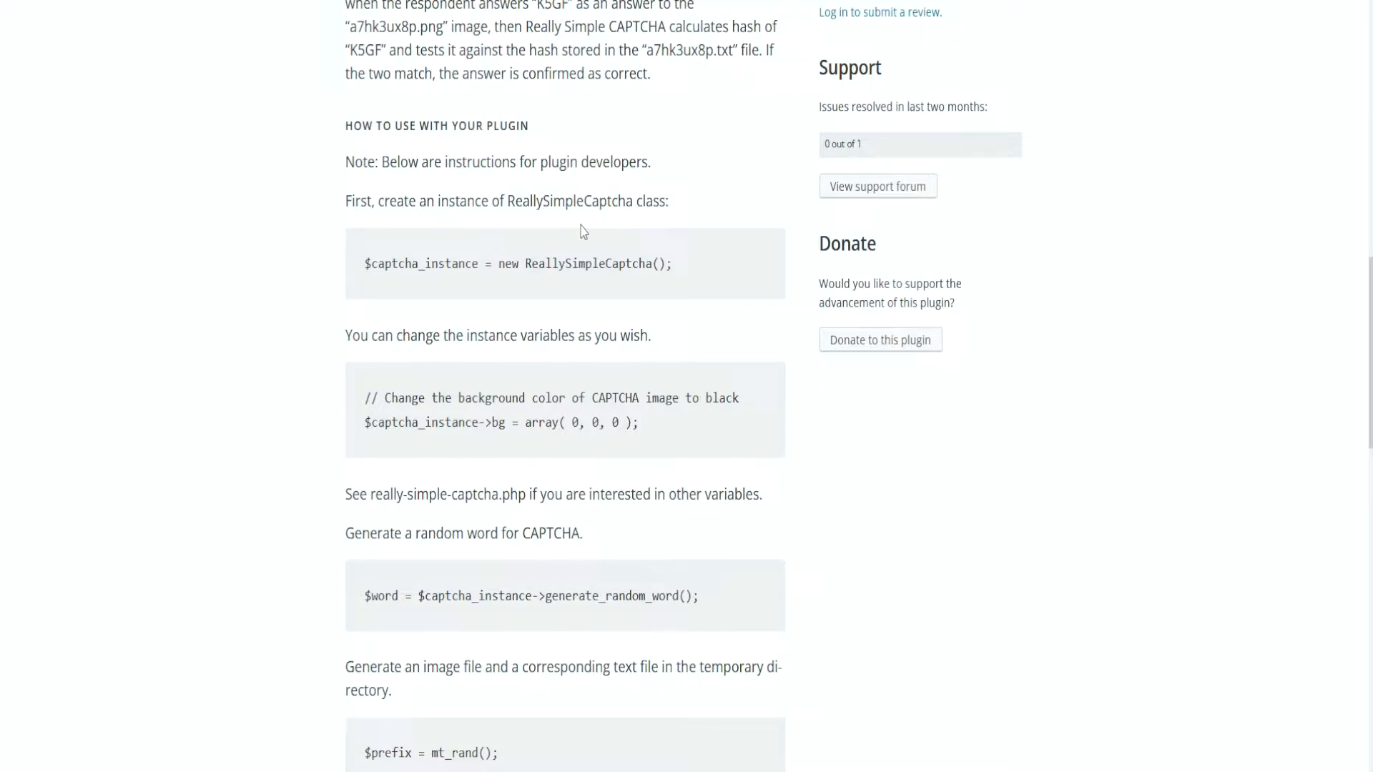
{"action": "mouse_move", "coordinate": [615, 301]}
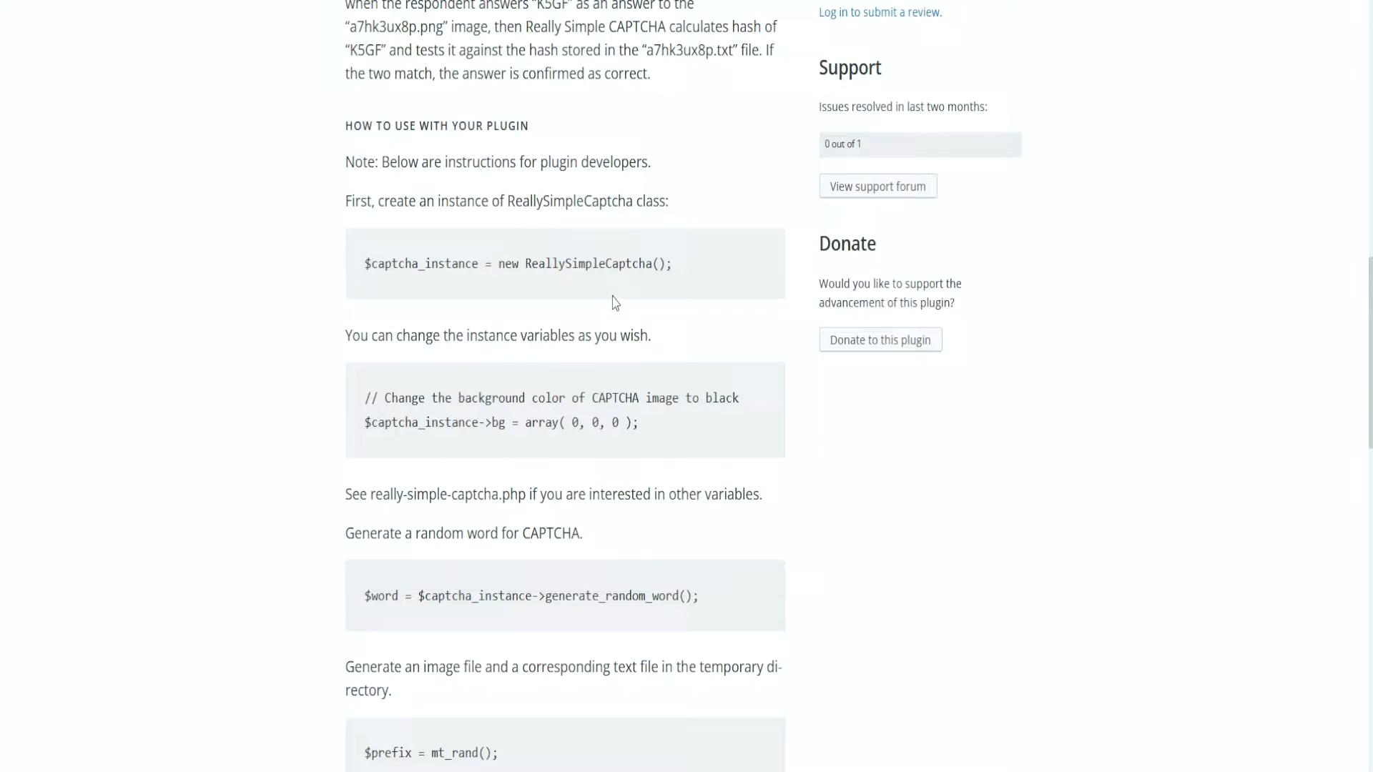
{"action": "mouse_move", "coordinate": [362, 415]}
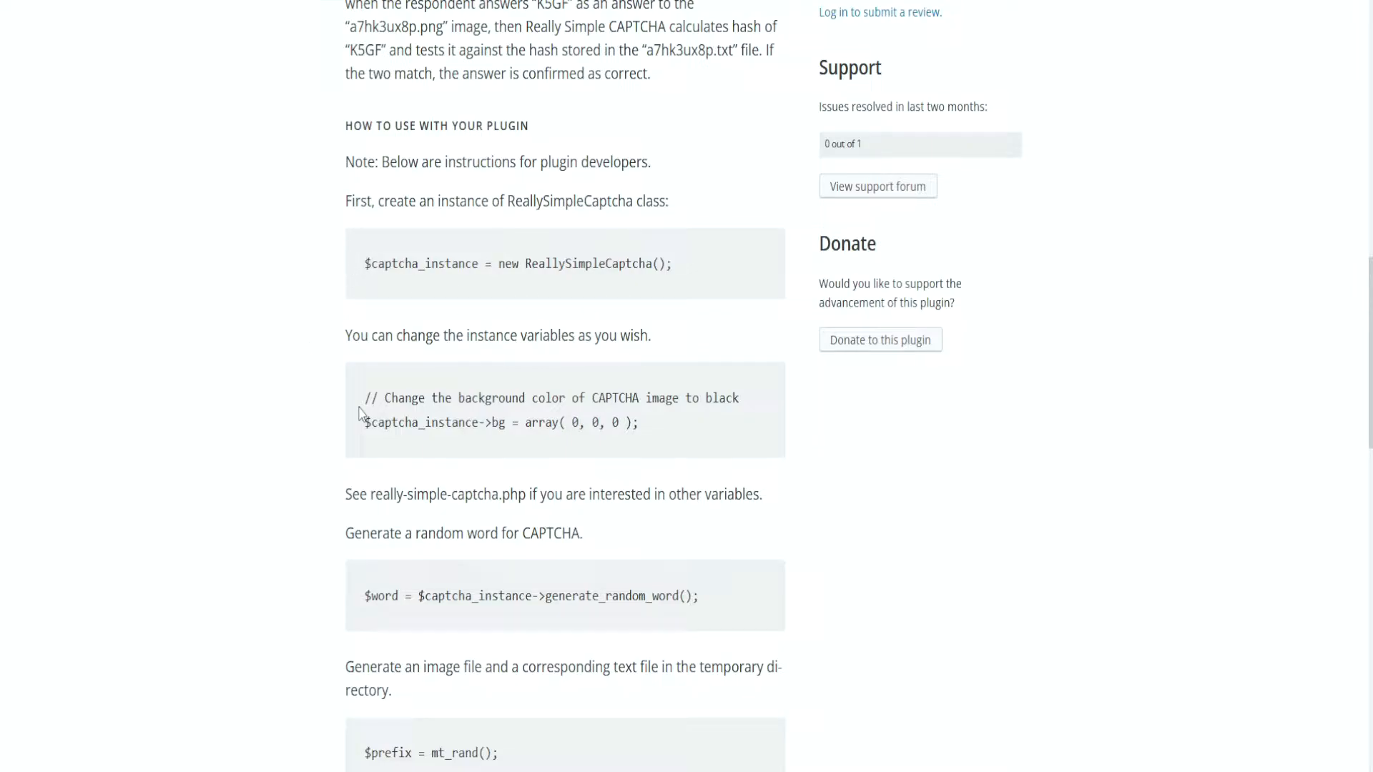
{"action": "scroll", "scroll_direction": "down", "scroll_amount": 3}
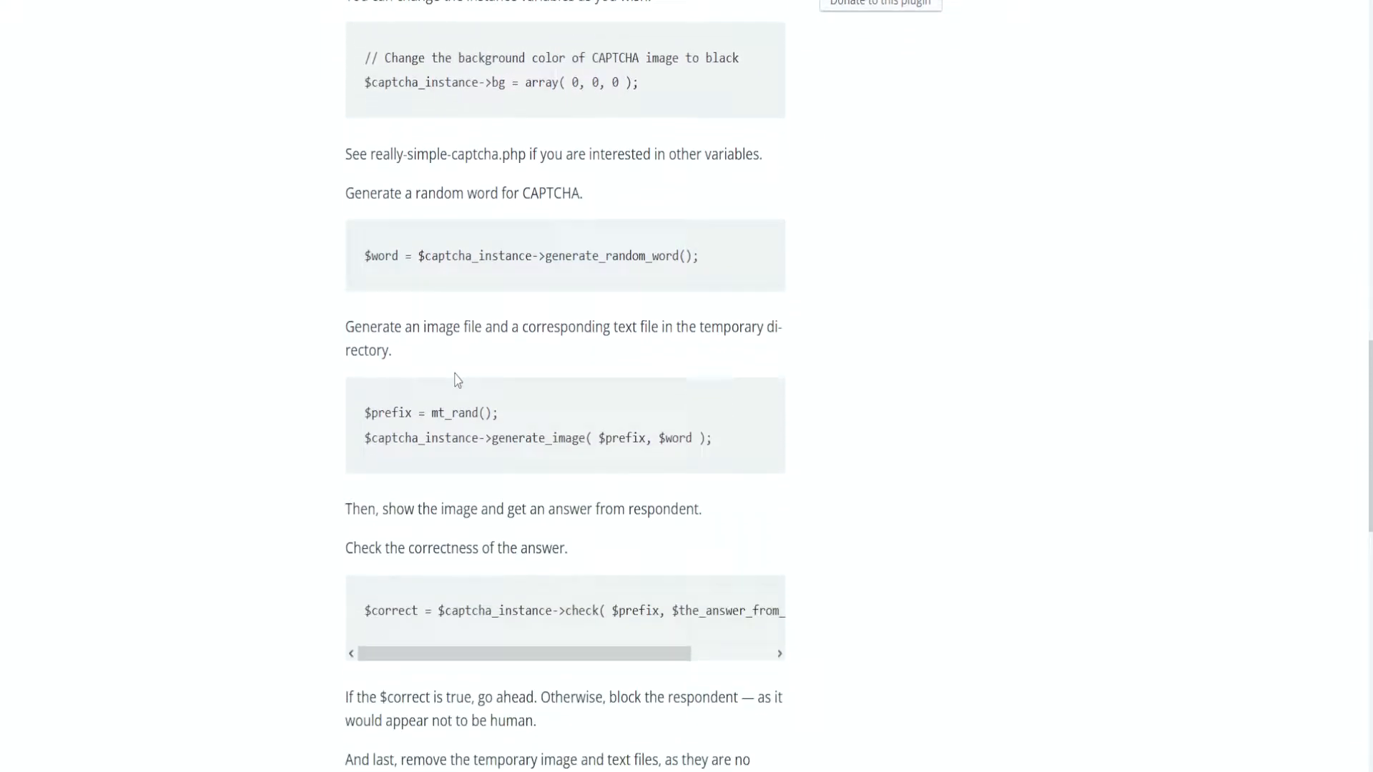
{"action": "scroll", "scroll_direction": "down", "scroll_amount": 3}
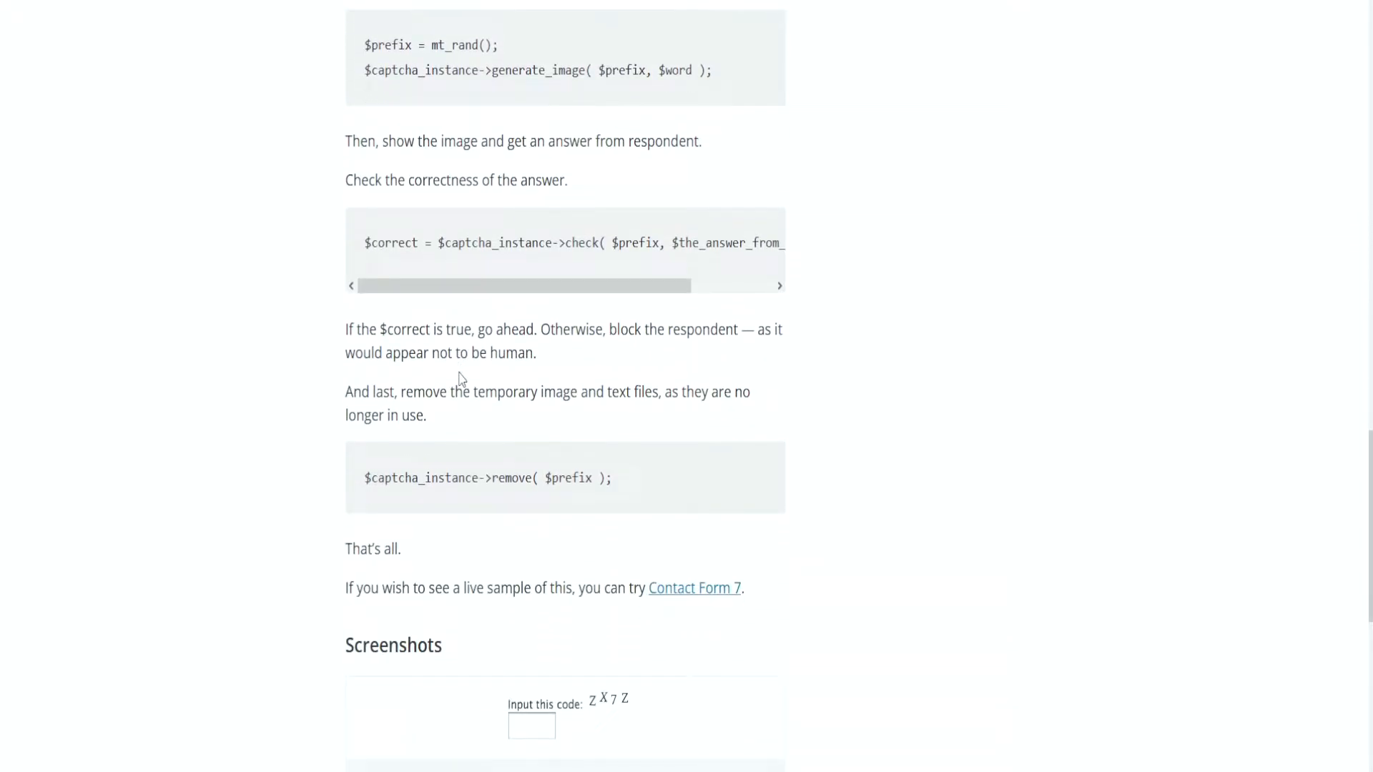
{"action": "scroll", "scroll_direction": "up", "scroll_amount": 3}
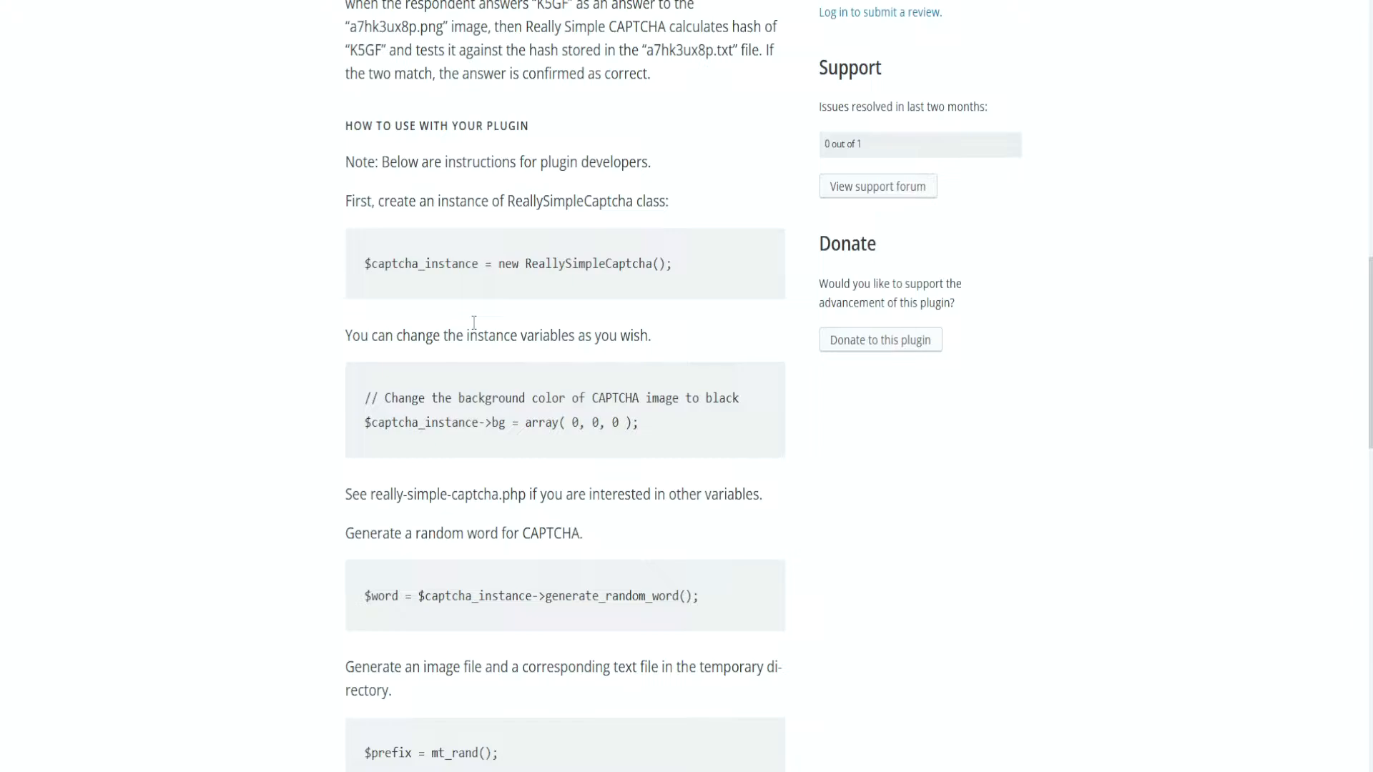
{"action": "mouse_move", "coordinate": [416, 233]}
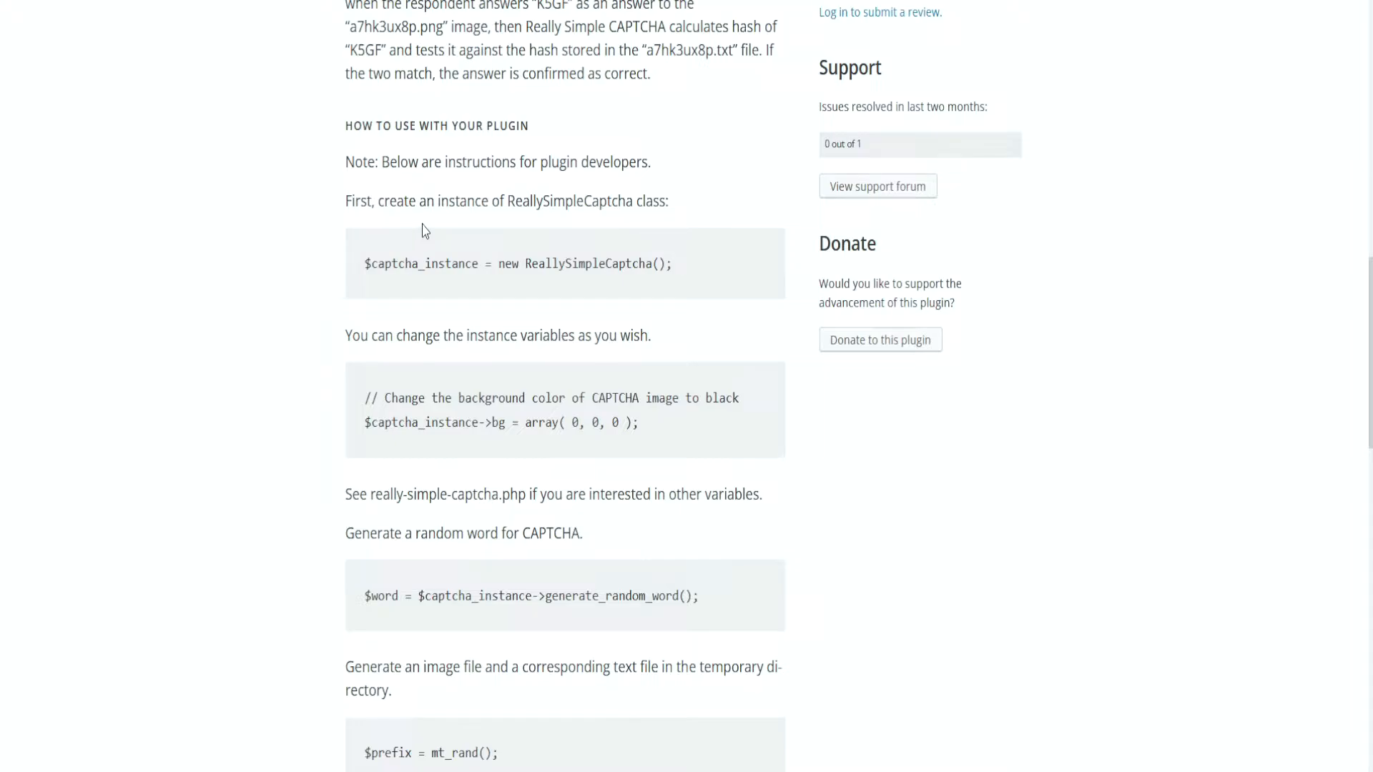
{"action": "mouse_move", "coordinate": [388, 377]}
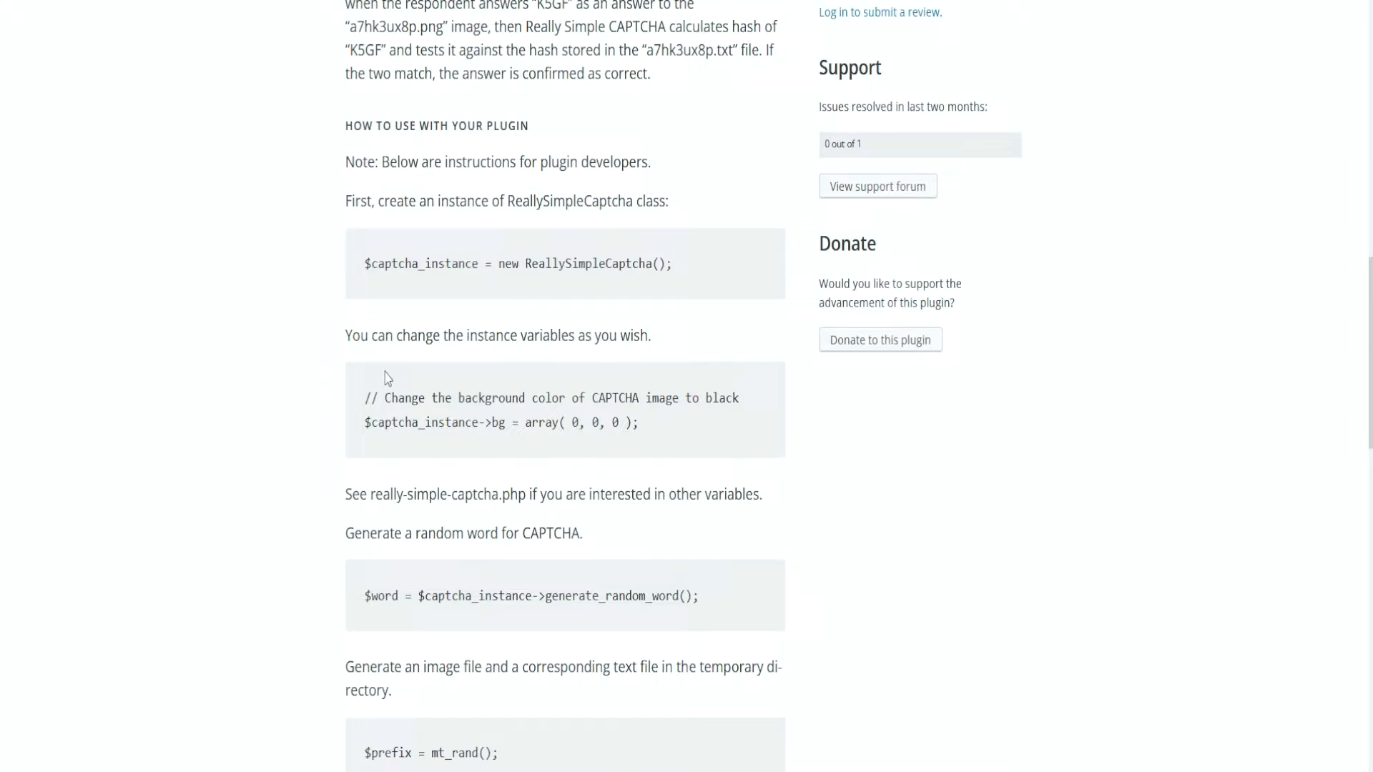
{"action": "scroll", "scroll_direction": "down", "scroll_amount": 3}
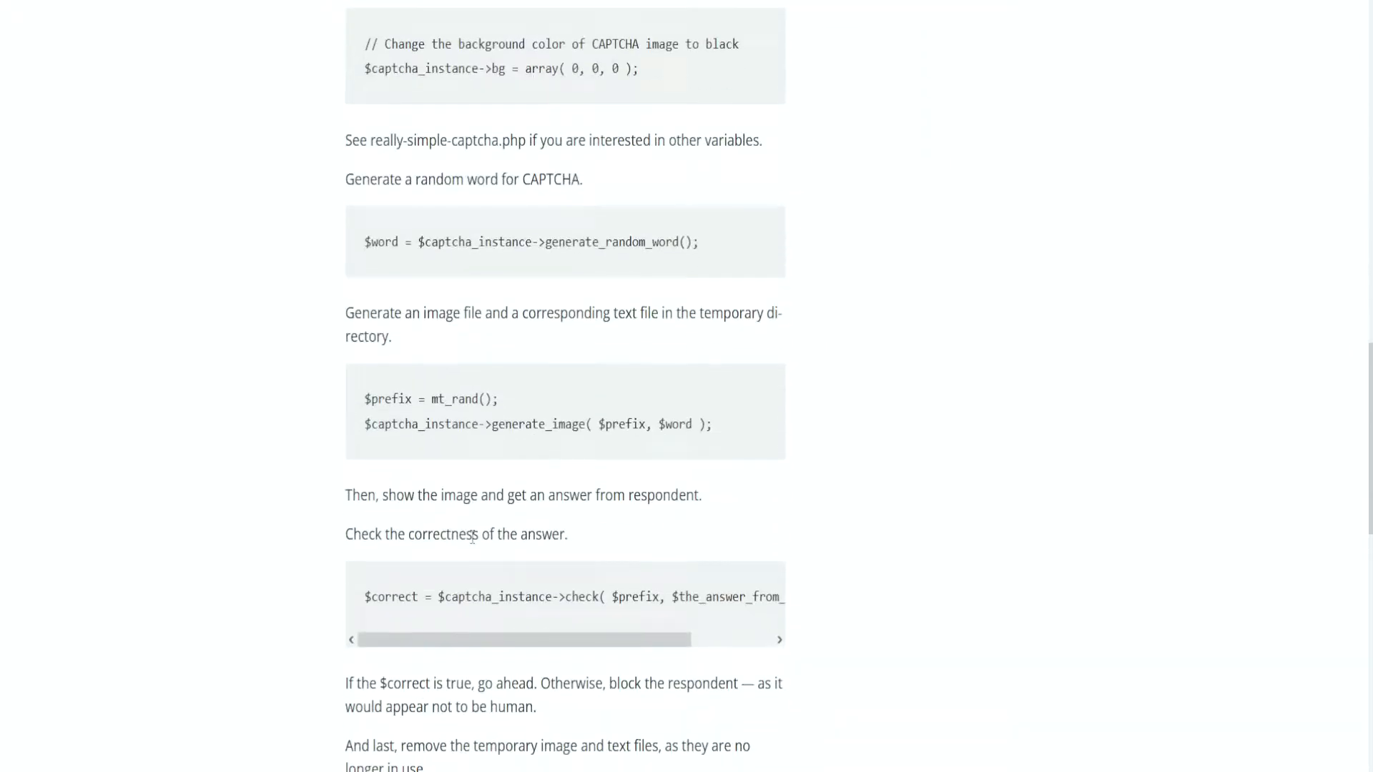
{"action": "scroll", "scroll_direction": "down", "scroll_amount": 3}
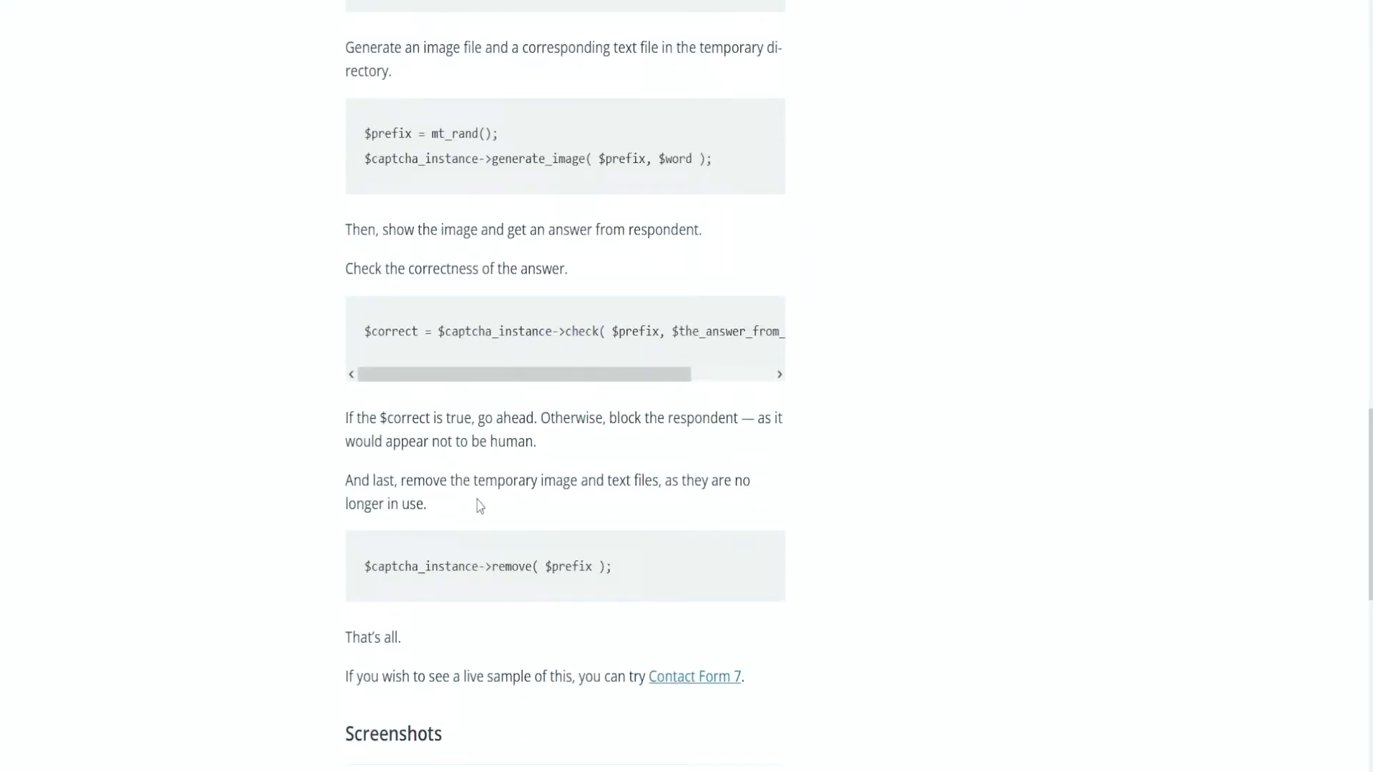
{"action": "scroll", "scroll_direction": "up", "scroll_amount": 3}
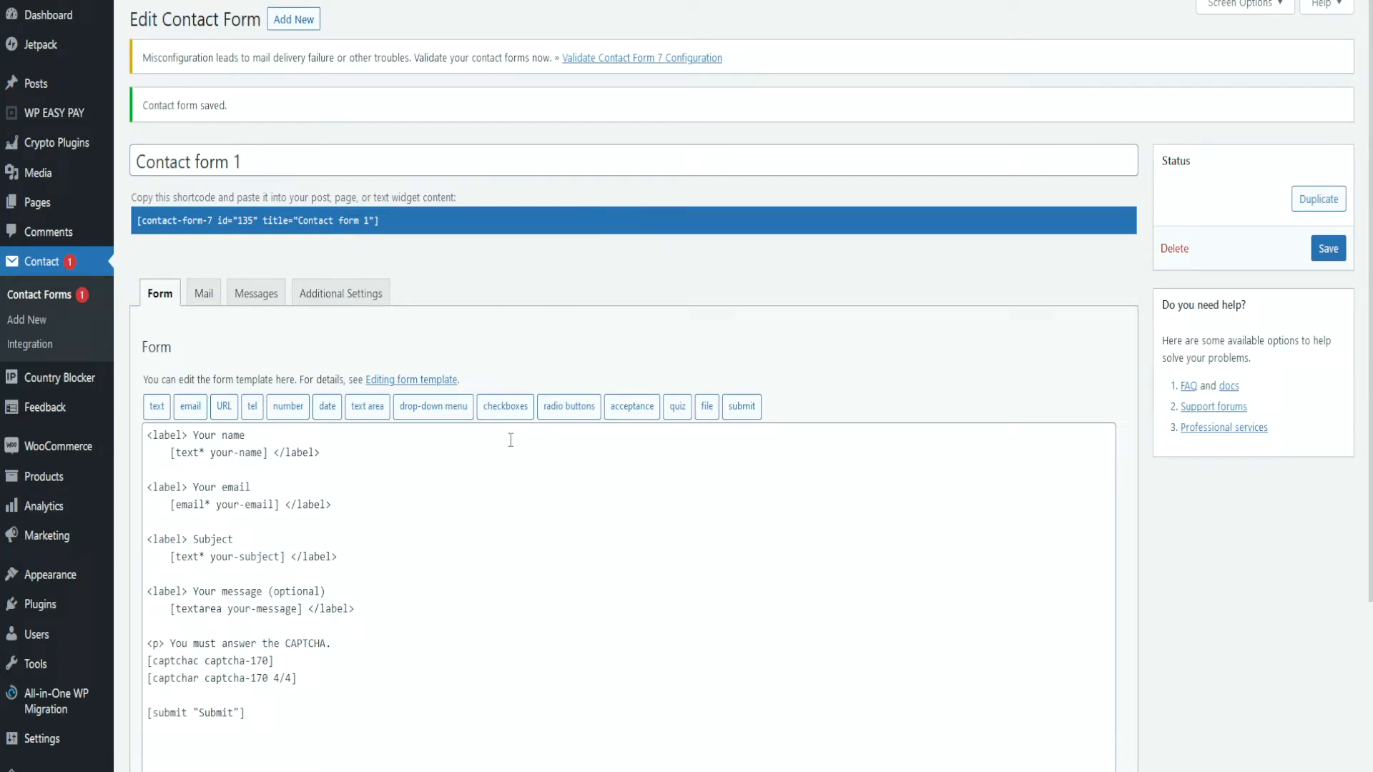
Review the captchac and captchar tags and the CAPTCHA prompt line below the message field
{"action": "scroll", "scroll_direction": "down", "scroll_amount": 3}
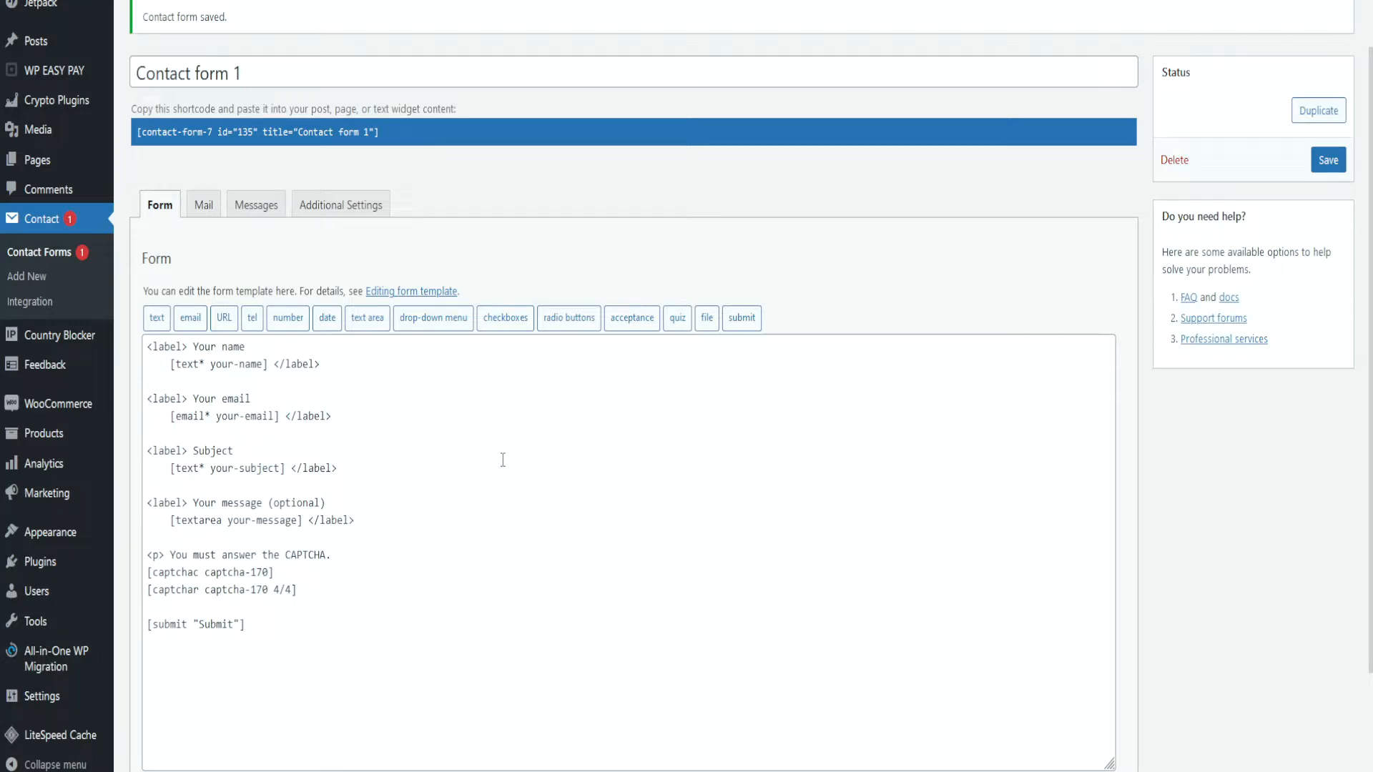
{"action": "mouse_move", "coordinate": [260, 399]}
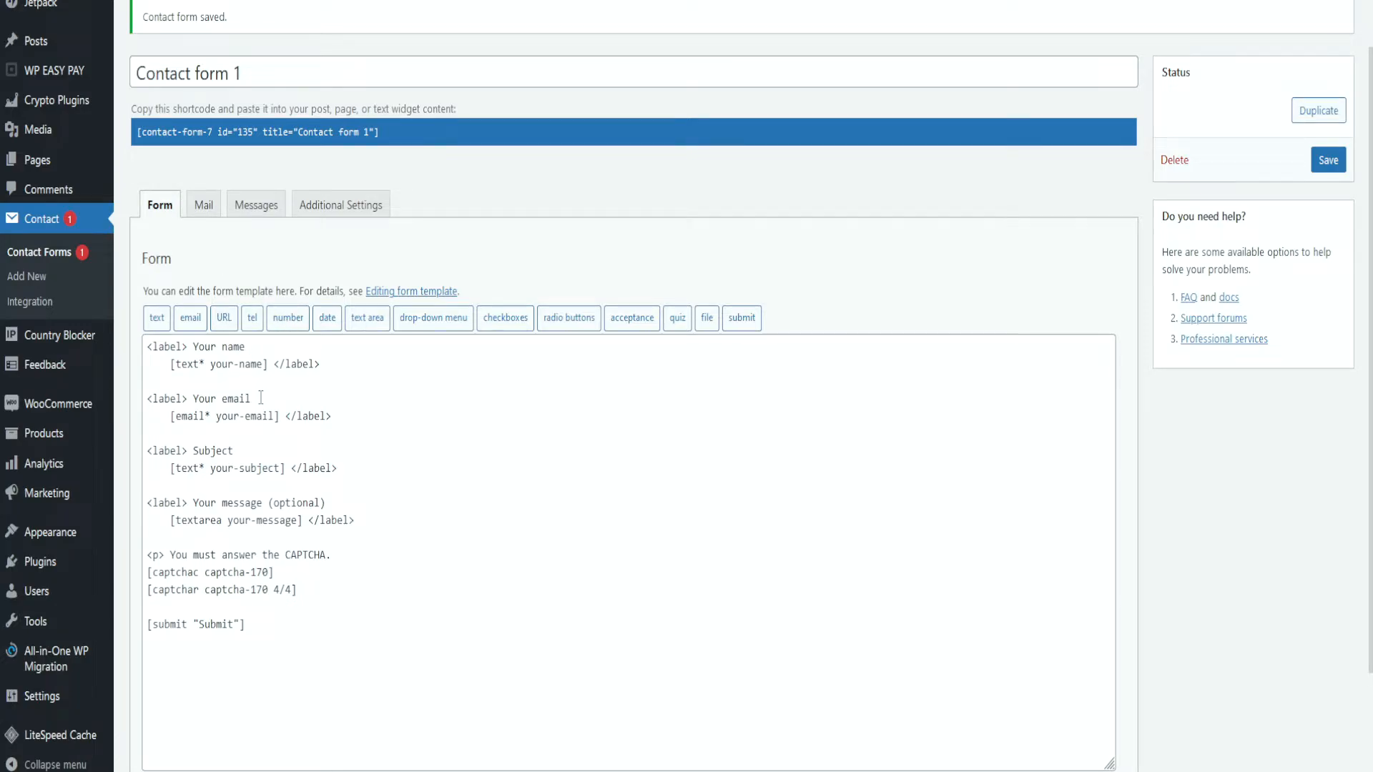
{"action": "mouse_move", "coordinate": [437, 351]}
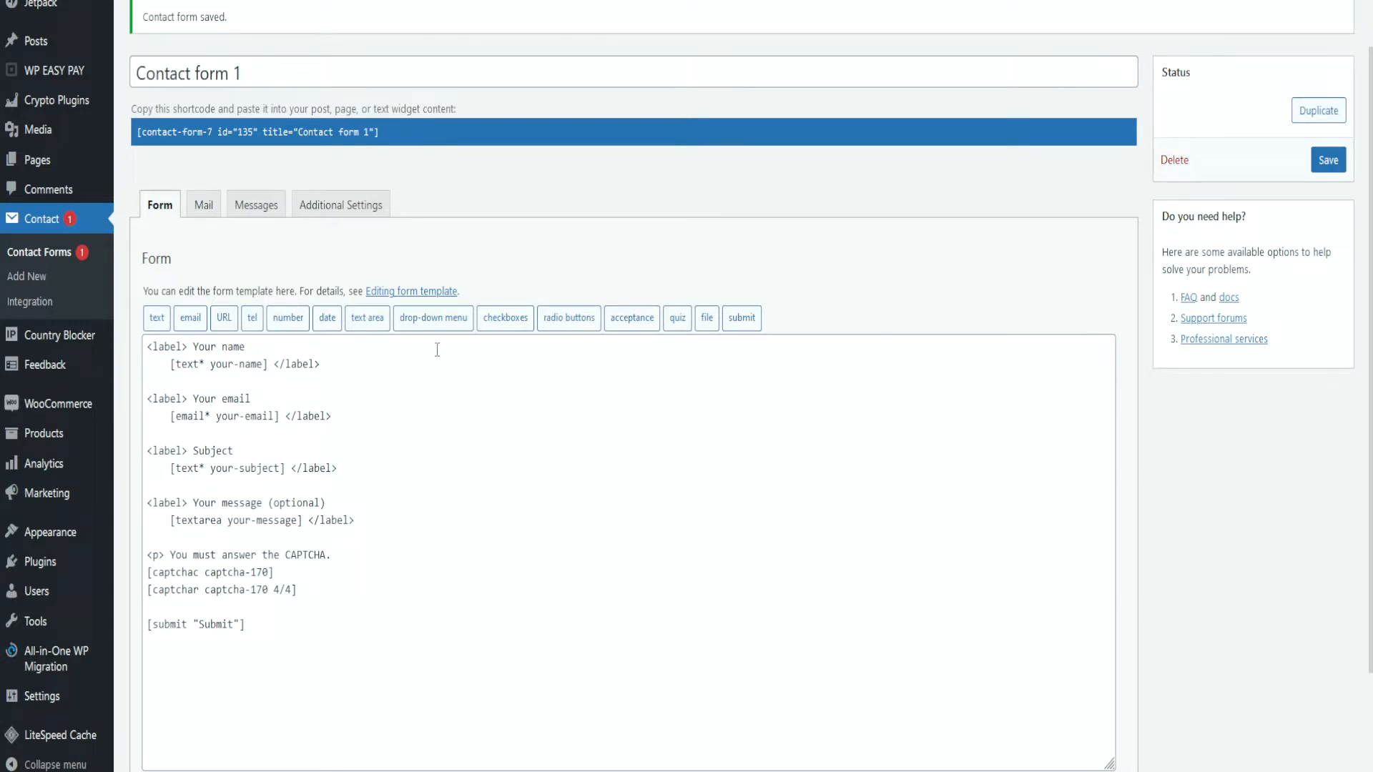
{"action": "mouse_move", "coordinate": [395, 403]}
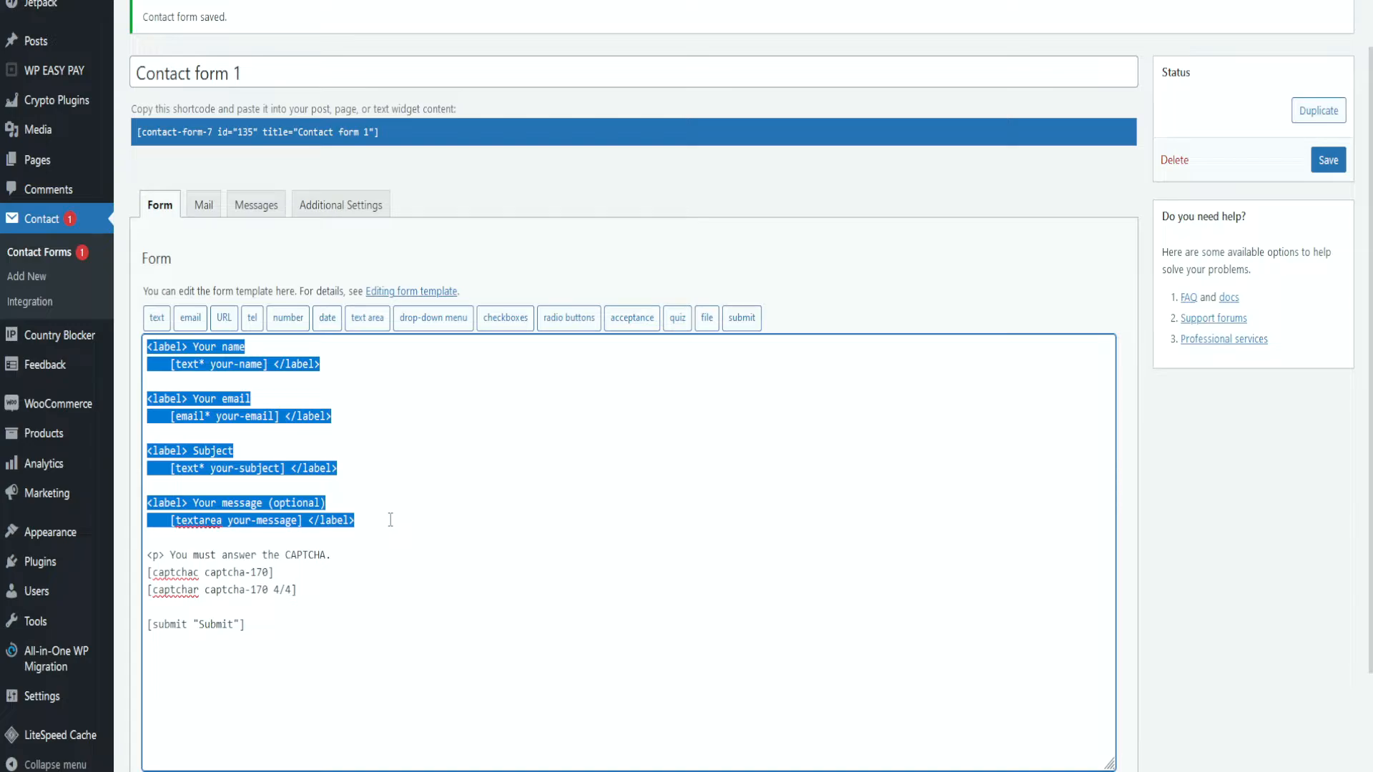
{"action": "left_click", "coordinate": [249, 625]}
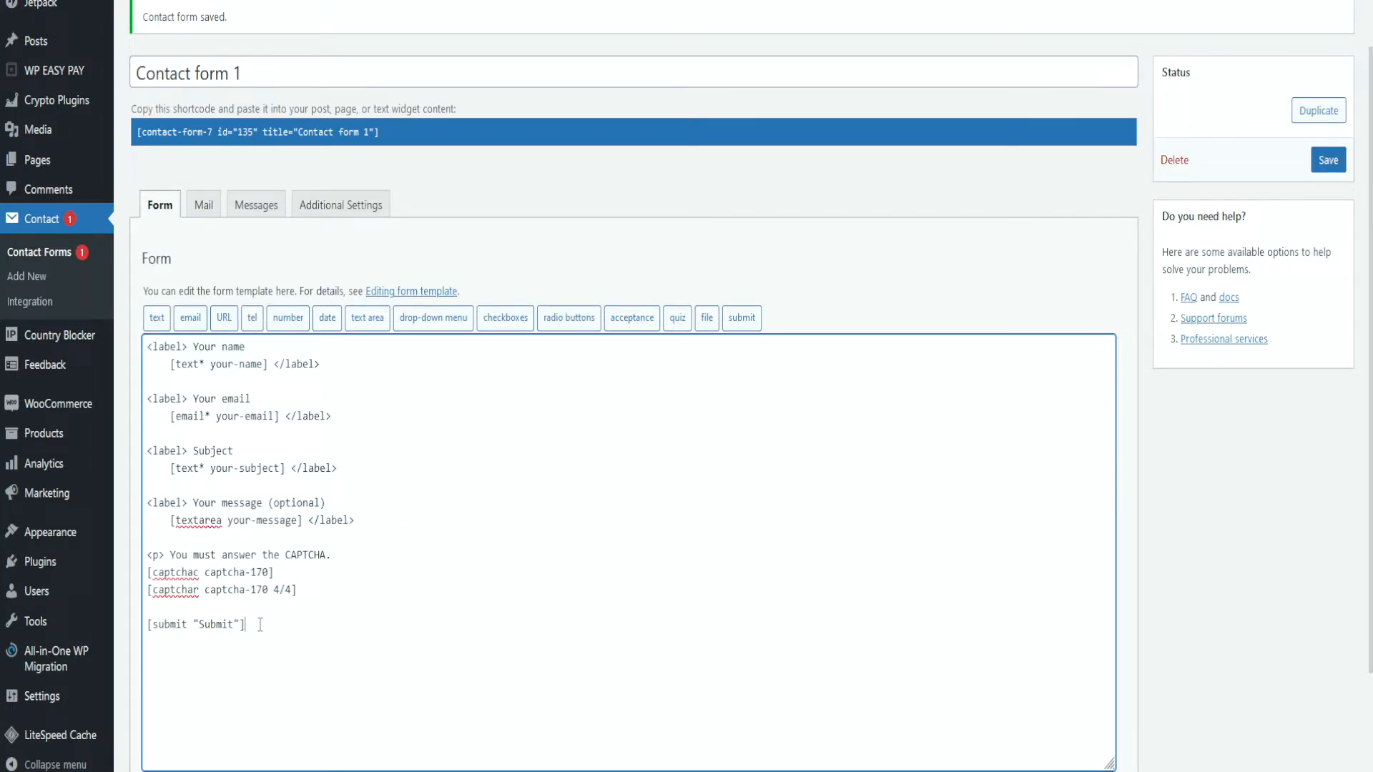
{"action": "double_click", "coordinate": [194, 629]}
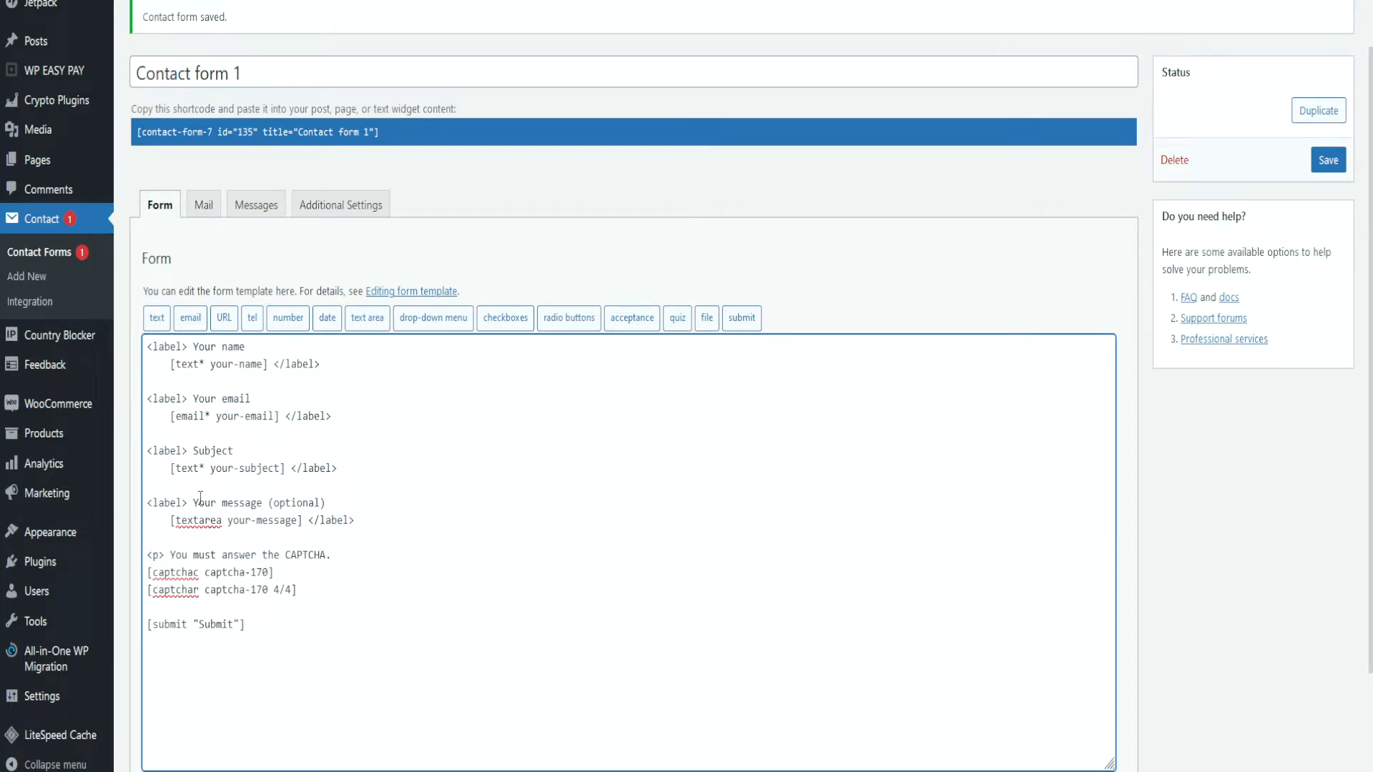
{"action": "double_click", "coordinate": [202, 502]}
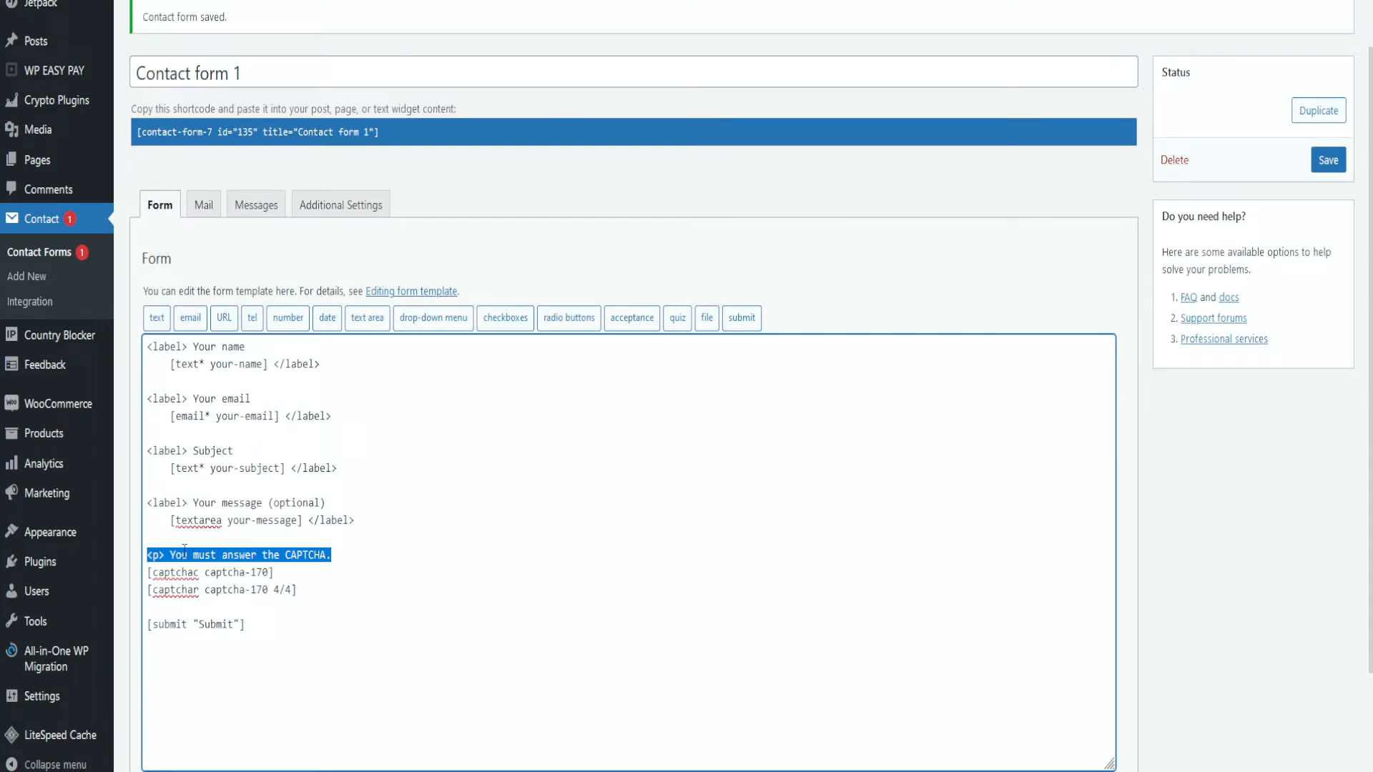
{"action": "left_click", "coordinate": [276, 573]}
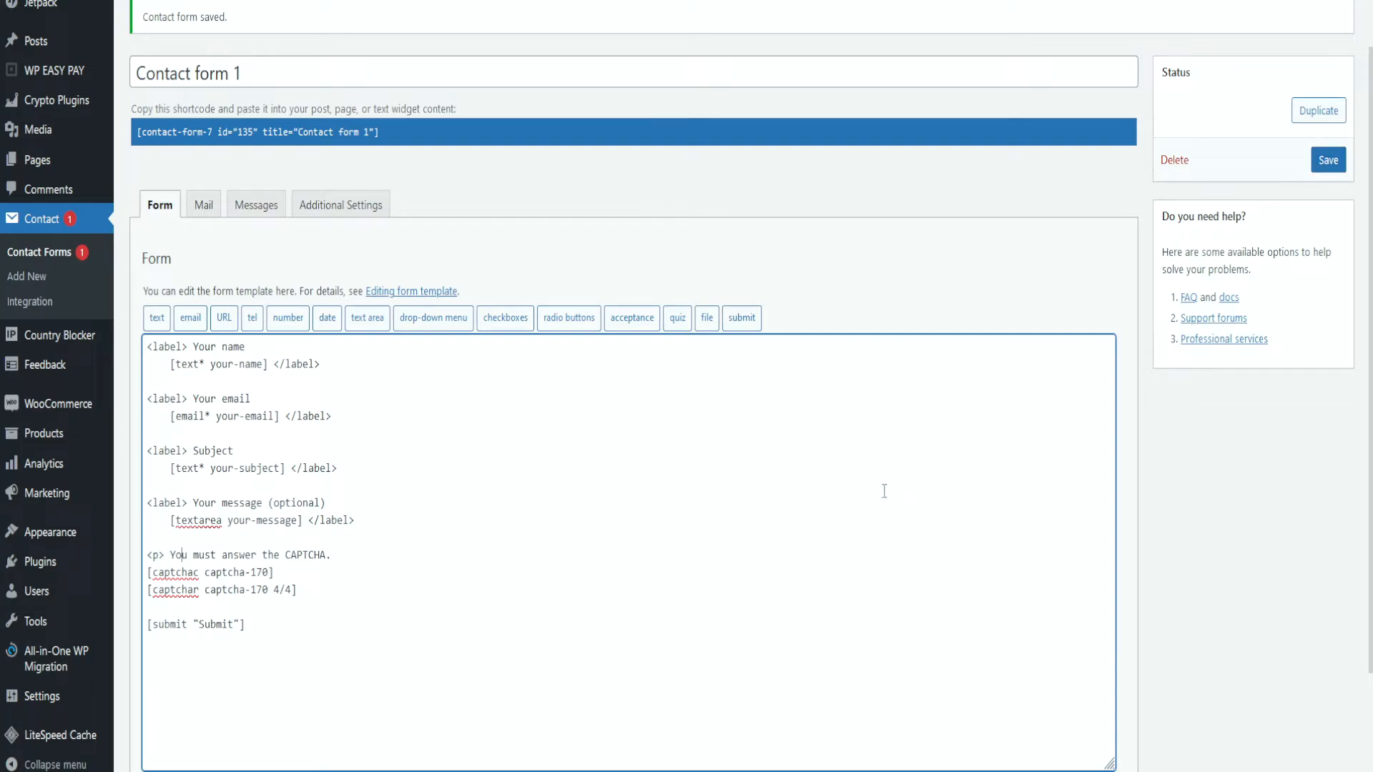
{"action": "mouse_move", "coordinate": [1304, 353]}
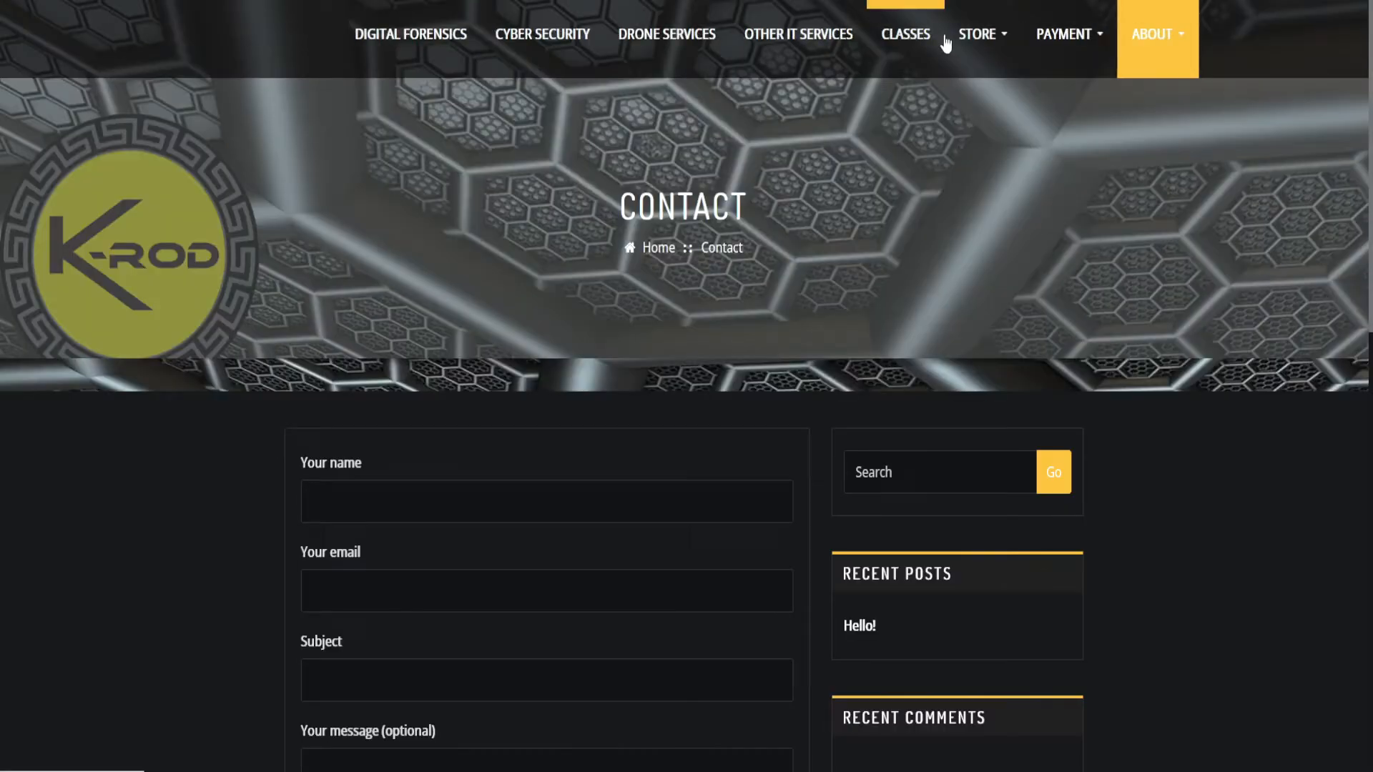
Submit the test message with a wrong CAPTCHA code to trigger the incorrect-code error
{"action": "scroll", "scroll_direction": "down", "scroll_amount": 3}
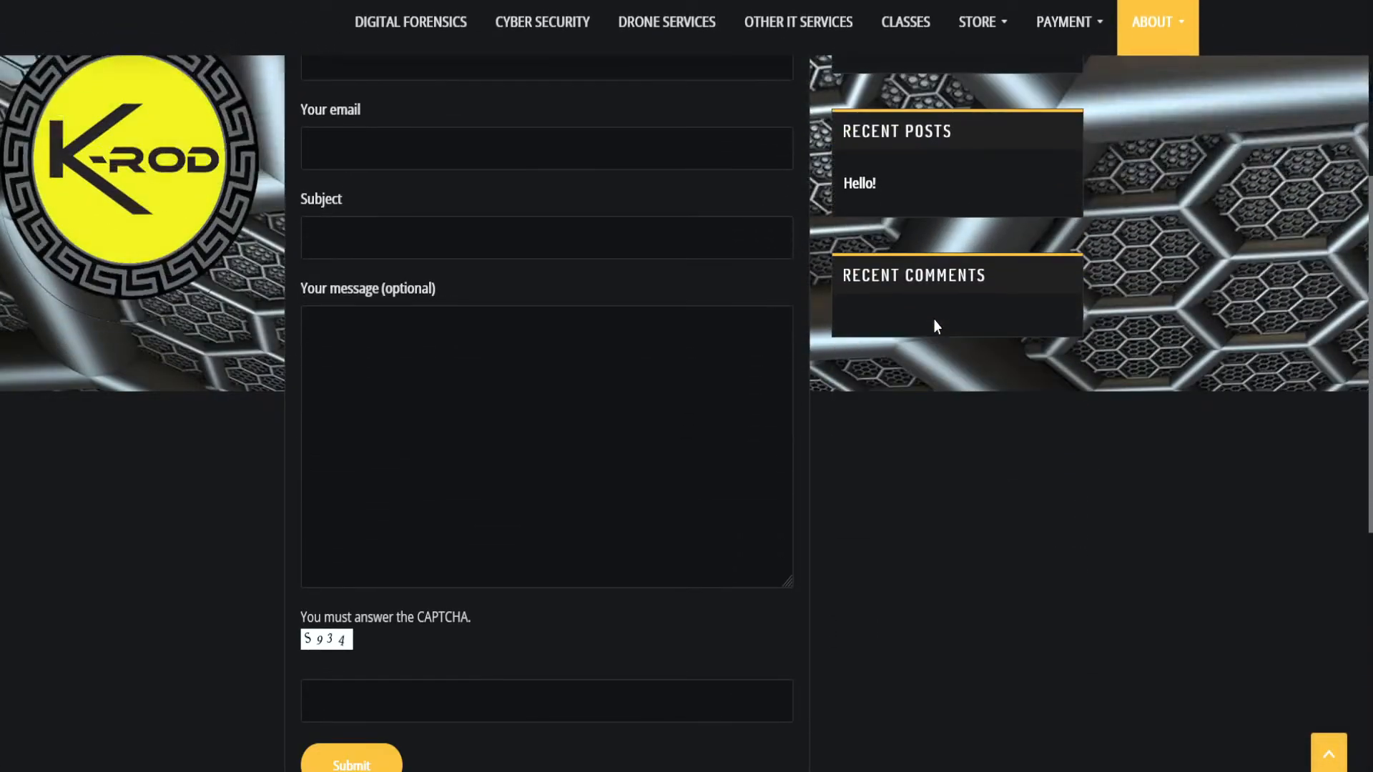
{"action": "mouse_move", "coordinate": [798, 230]}
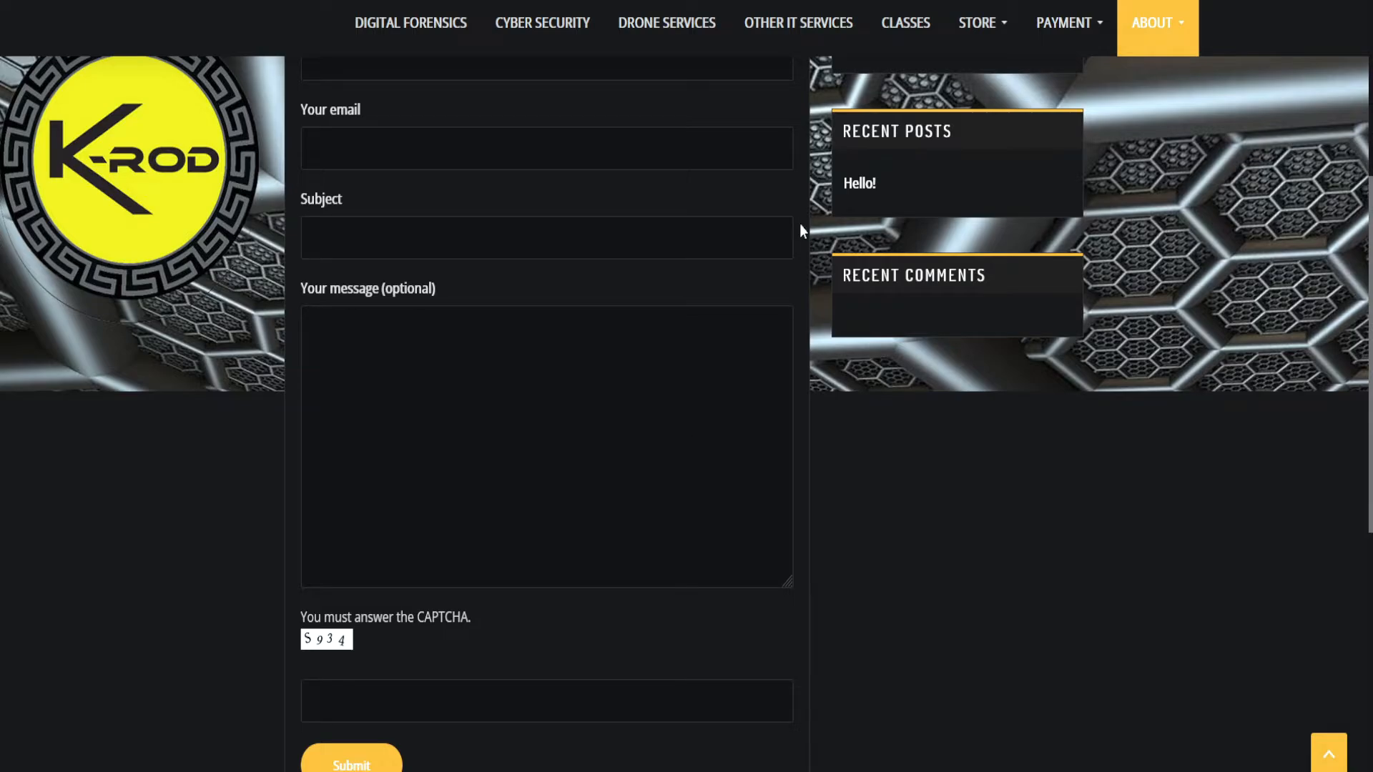
{"action": "scroll", "scroll_direction": "up", "scroll_amount": 3}
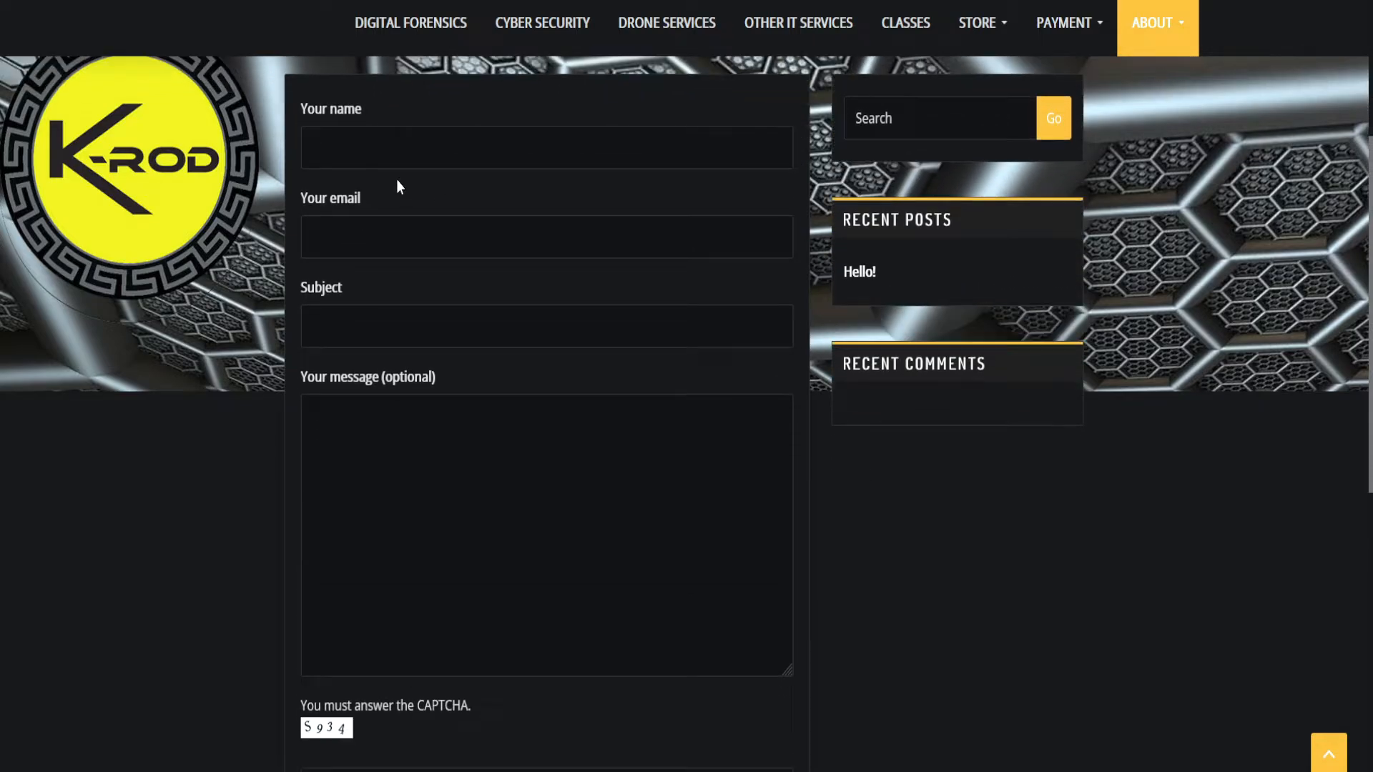
{"action": "scroll", "scroll_direction": "down", "scroll_amount": 3}
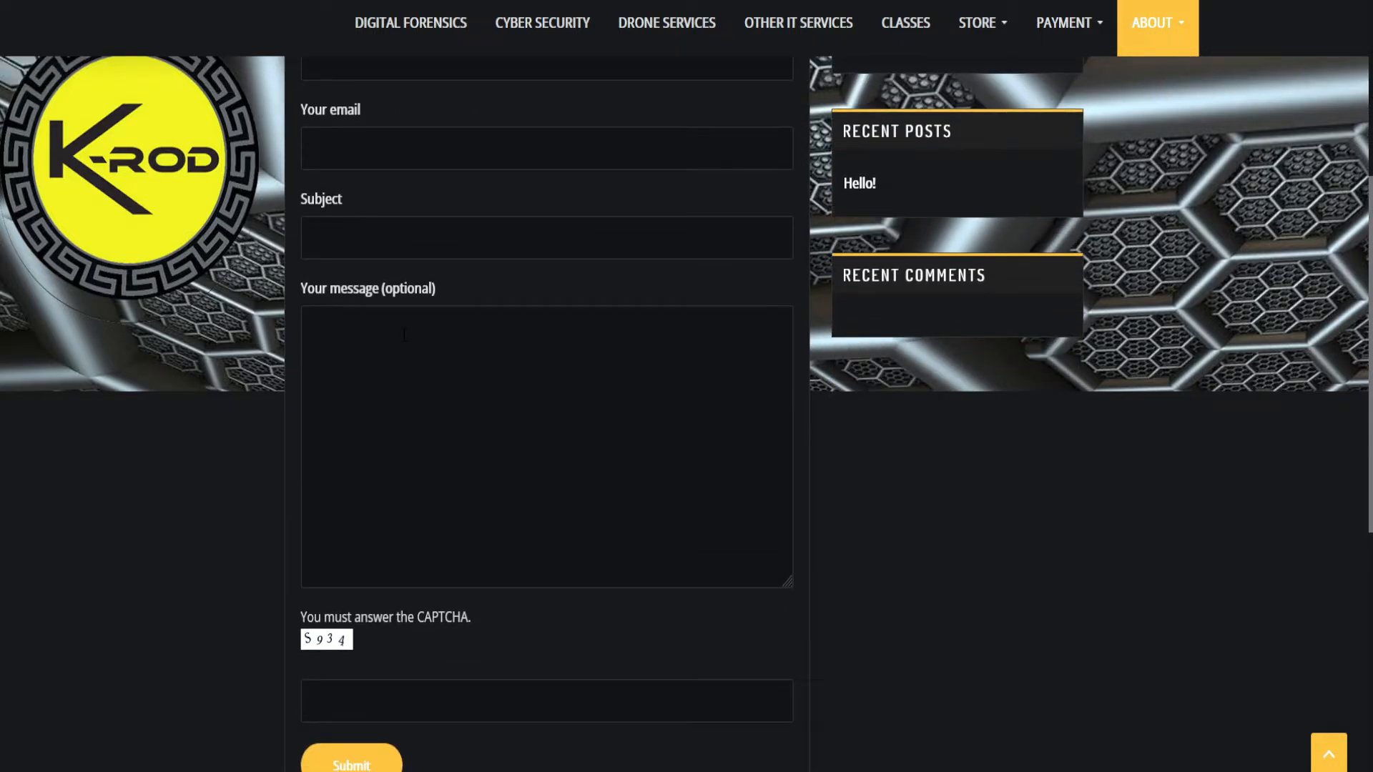
{"action": "scroll", "scroll_direction": "down", "scroll_amount": 3}
{"action": "type", "text": "sd"}
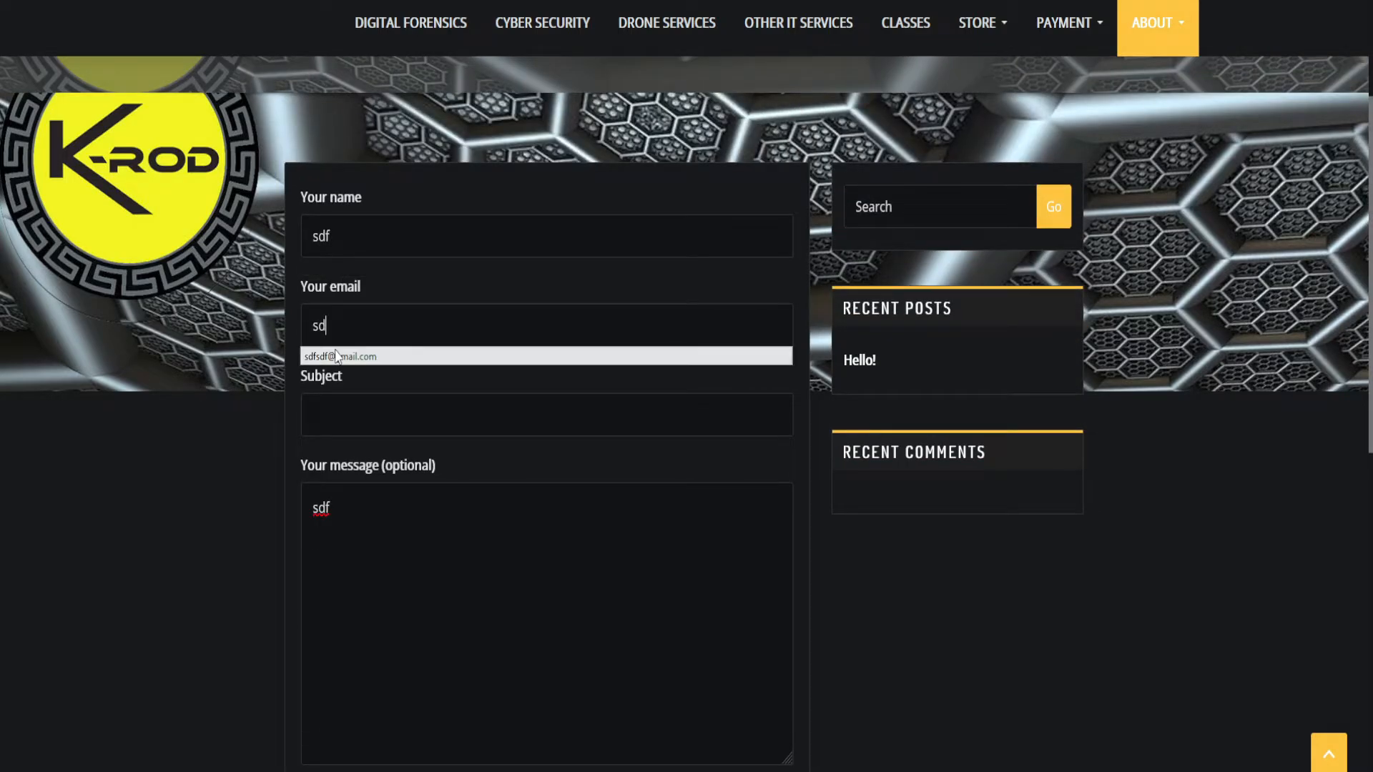
{"action": "scroll", "scroll_direction": "down", "scroll_amount": 3}
{"action": "type", "text": "sdf"}
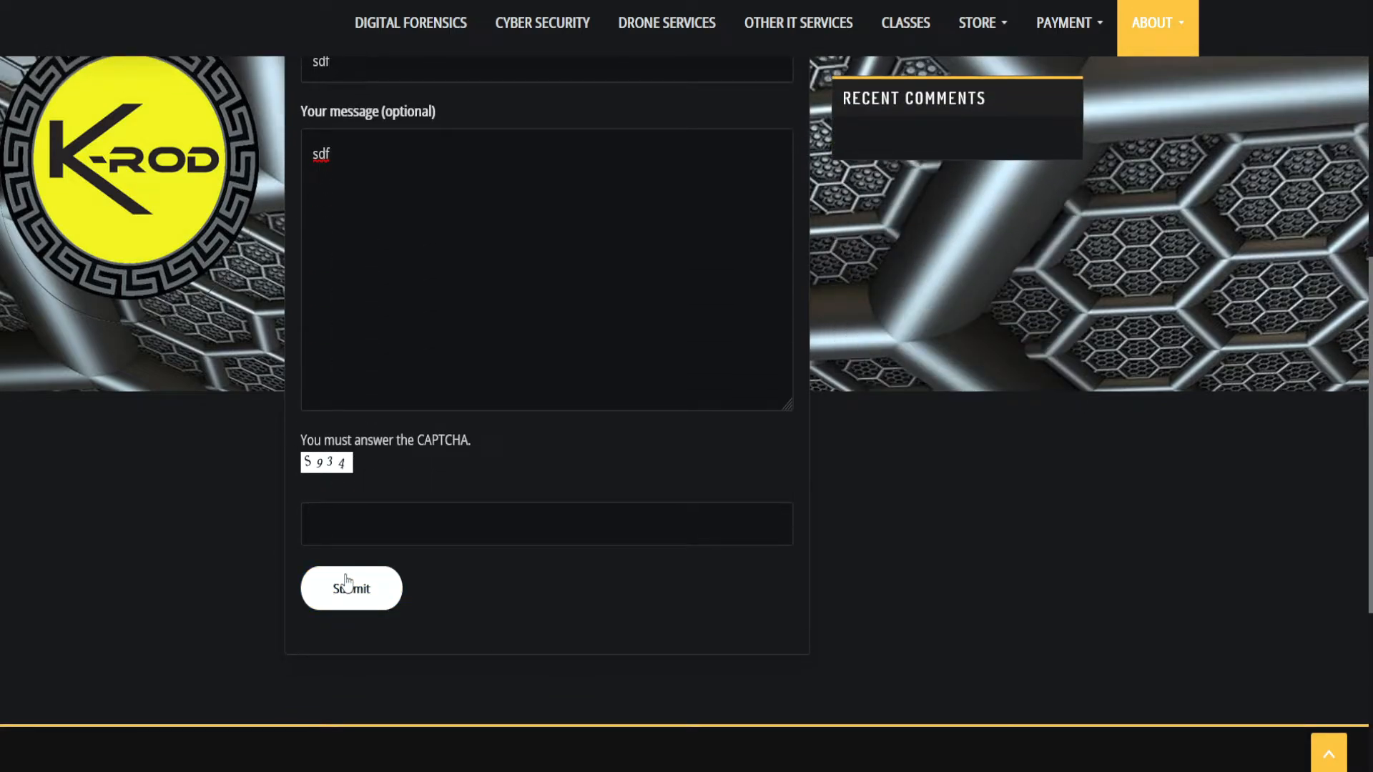
{"action": "left_click", "coordinate": [350, 588]}
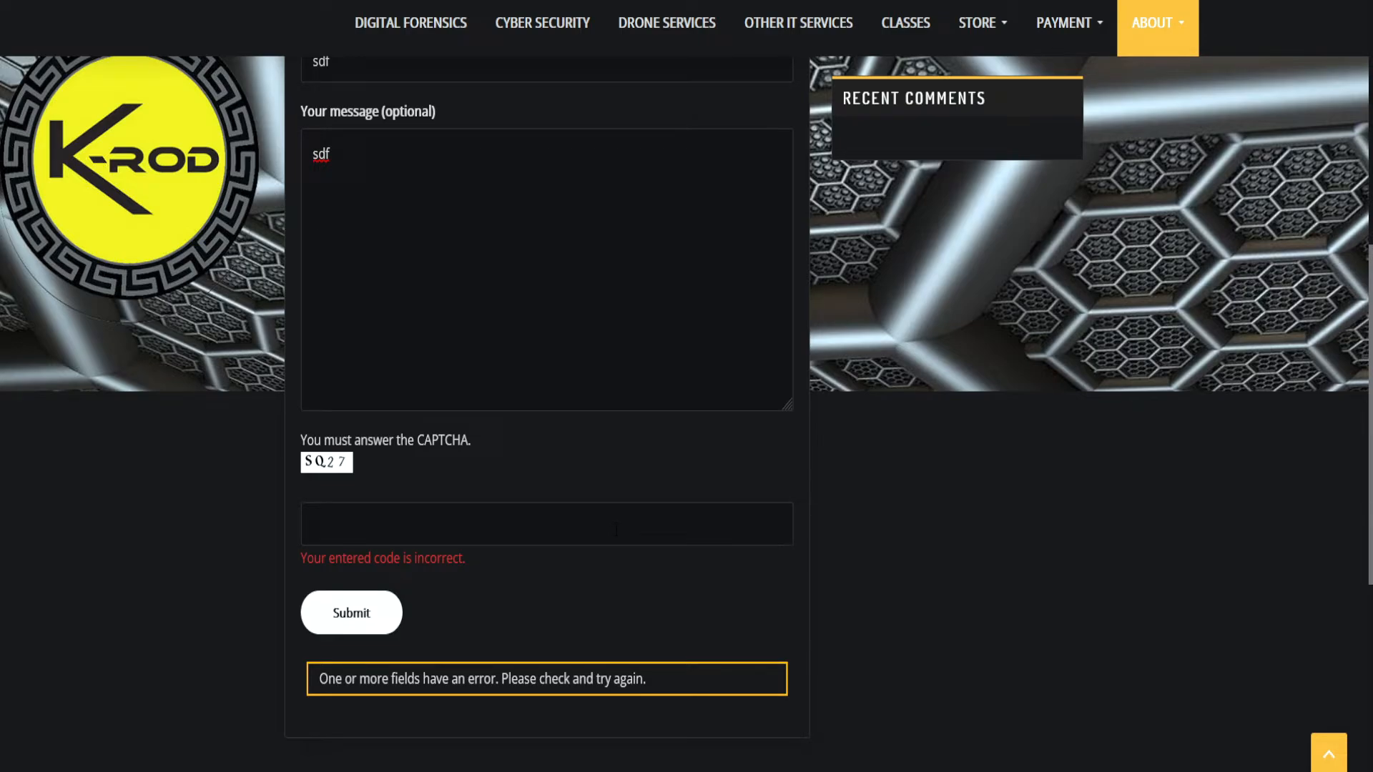
Enter the new CAPTCHA code 'SQ27' and resubmit so the message is sent
{"action": "left_click", "coordinate": [545, 523]}
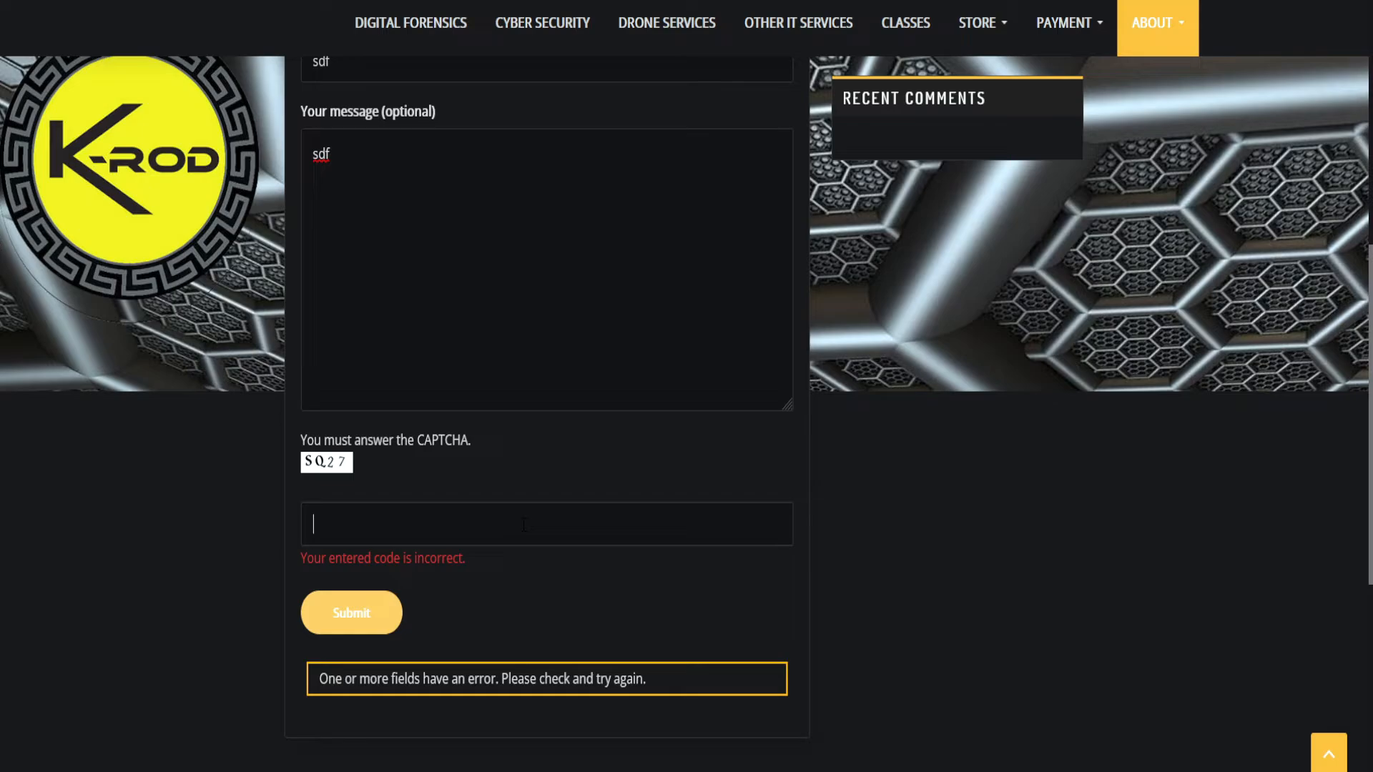
{"action": "type", "text": "S"}
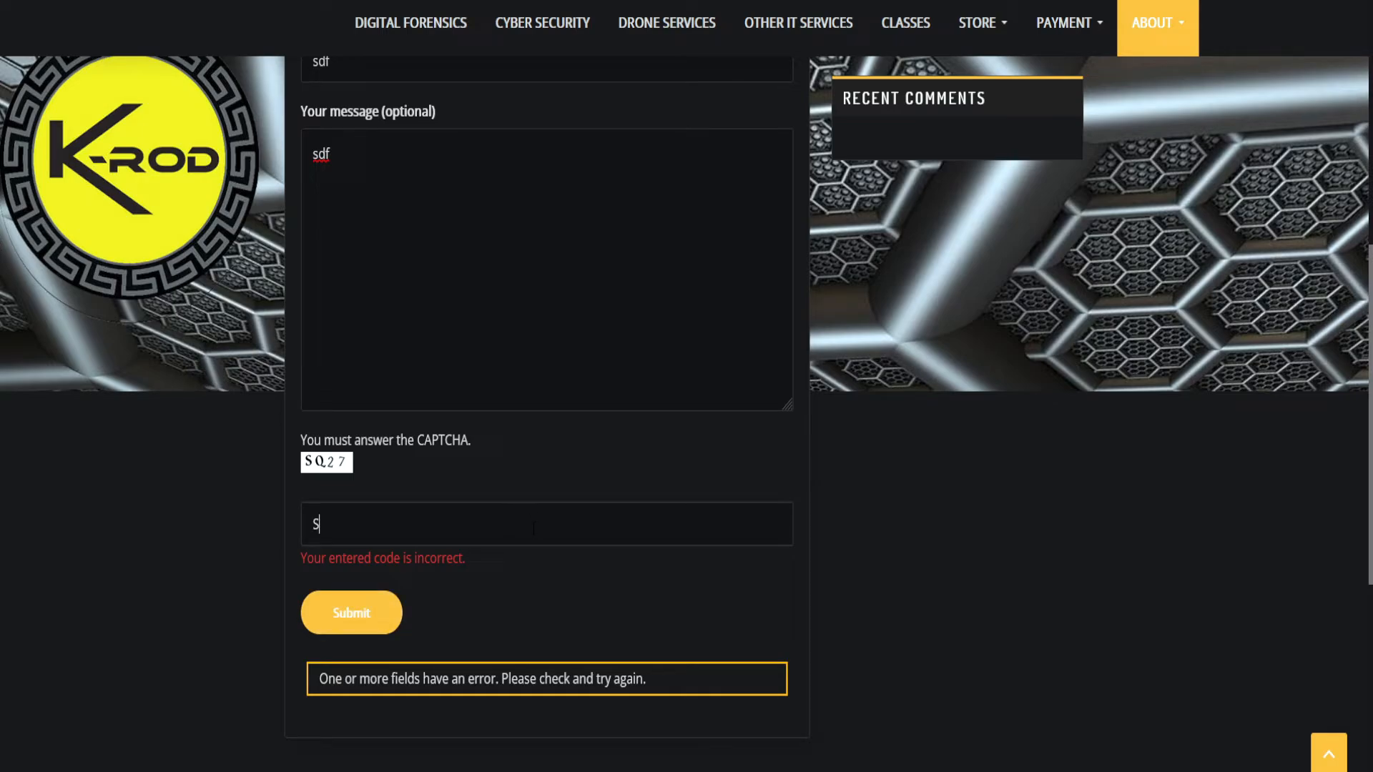
{"action": "type", "text": "Q27"}
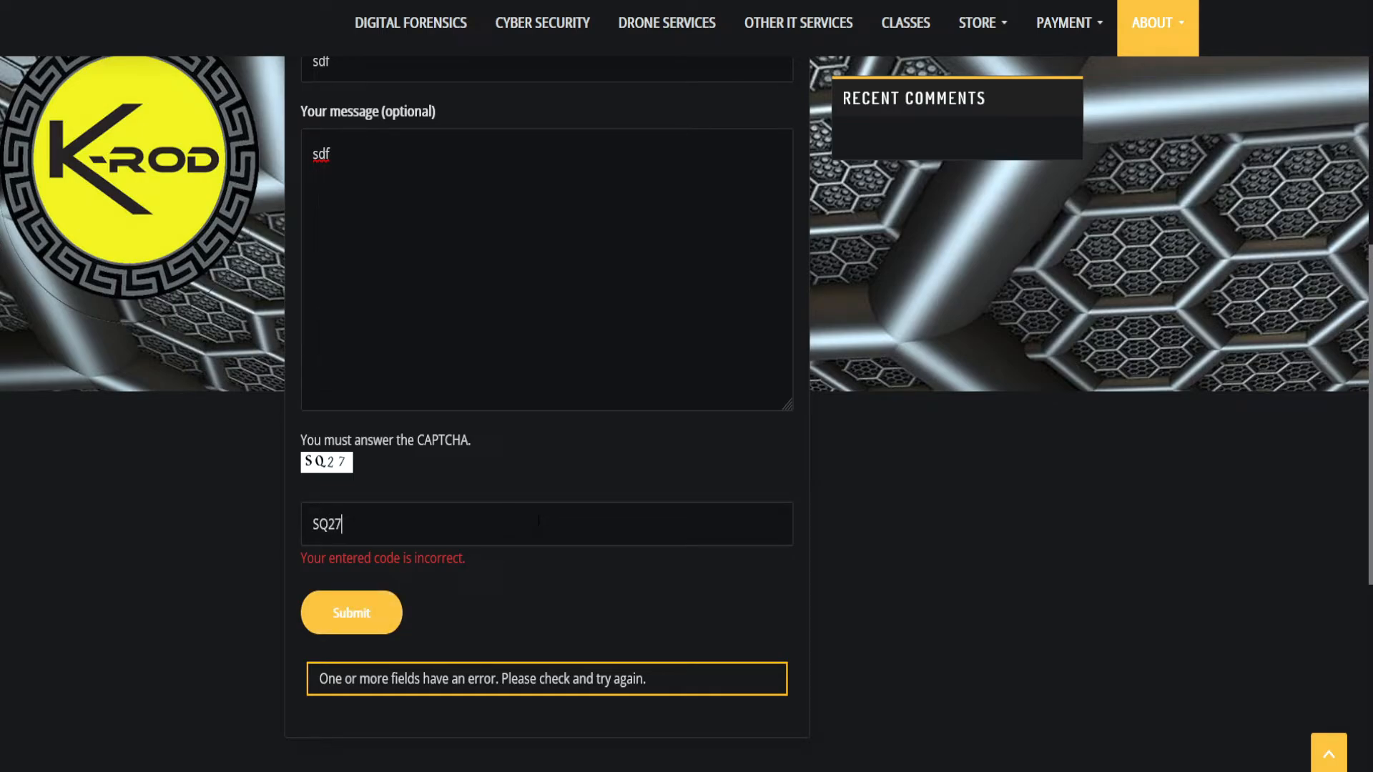
{"action": "left_click", "coordinate": [351, 612]}
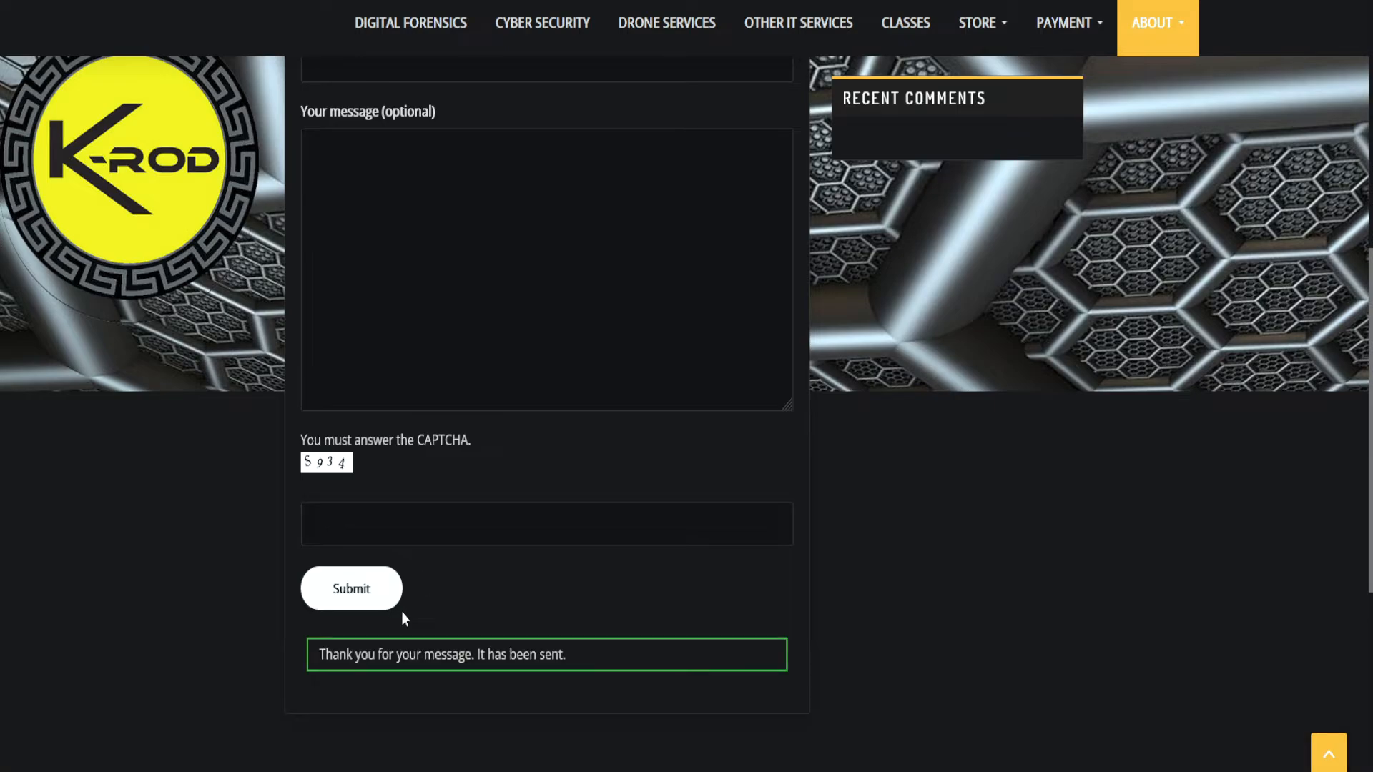
{"action": "mouse_move", "coordinate": [640, 625]}
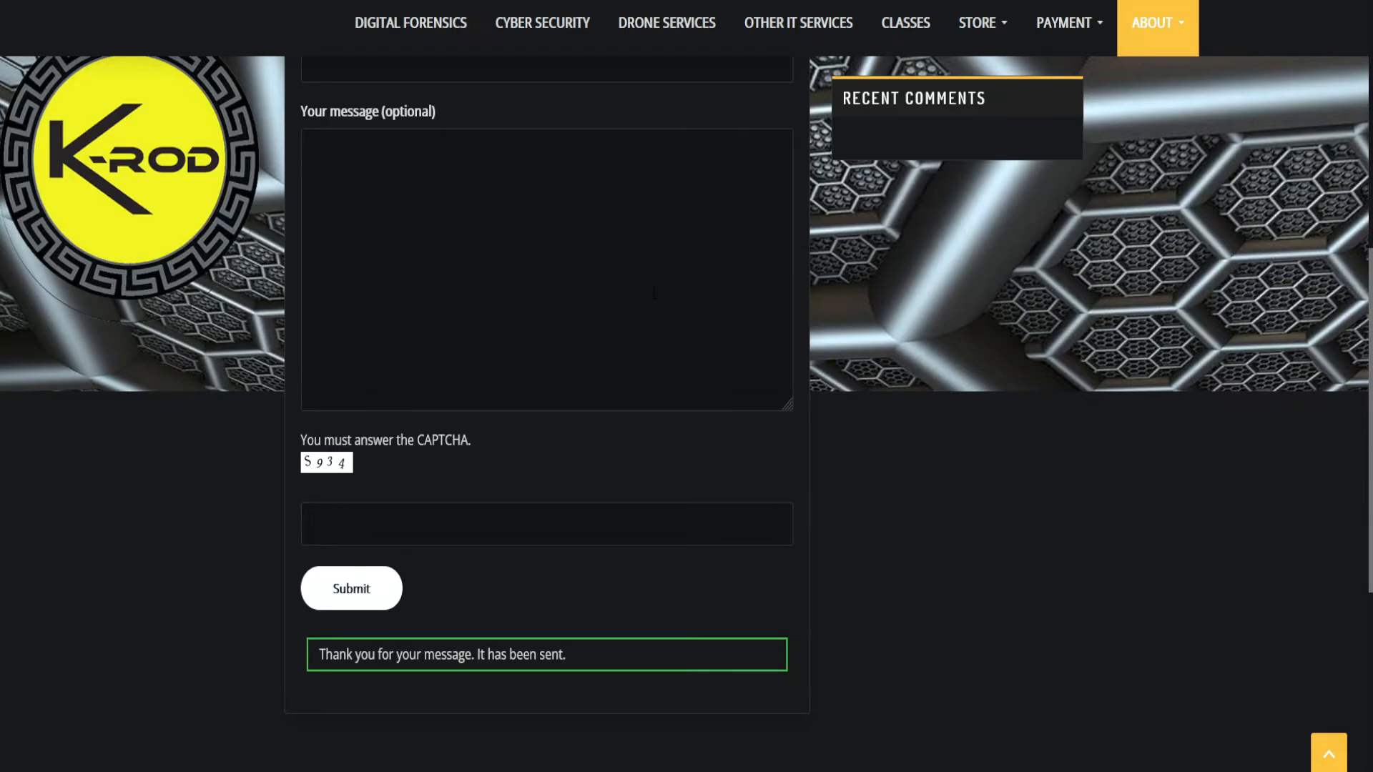
{"action": "mouse_move", "coordinate": [928, 318]}
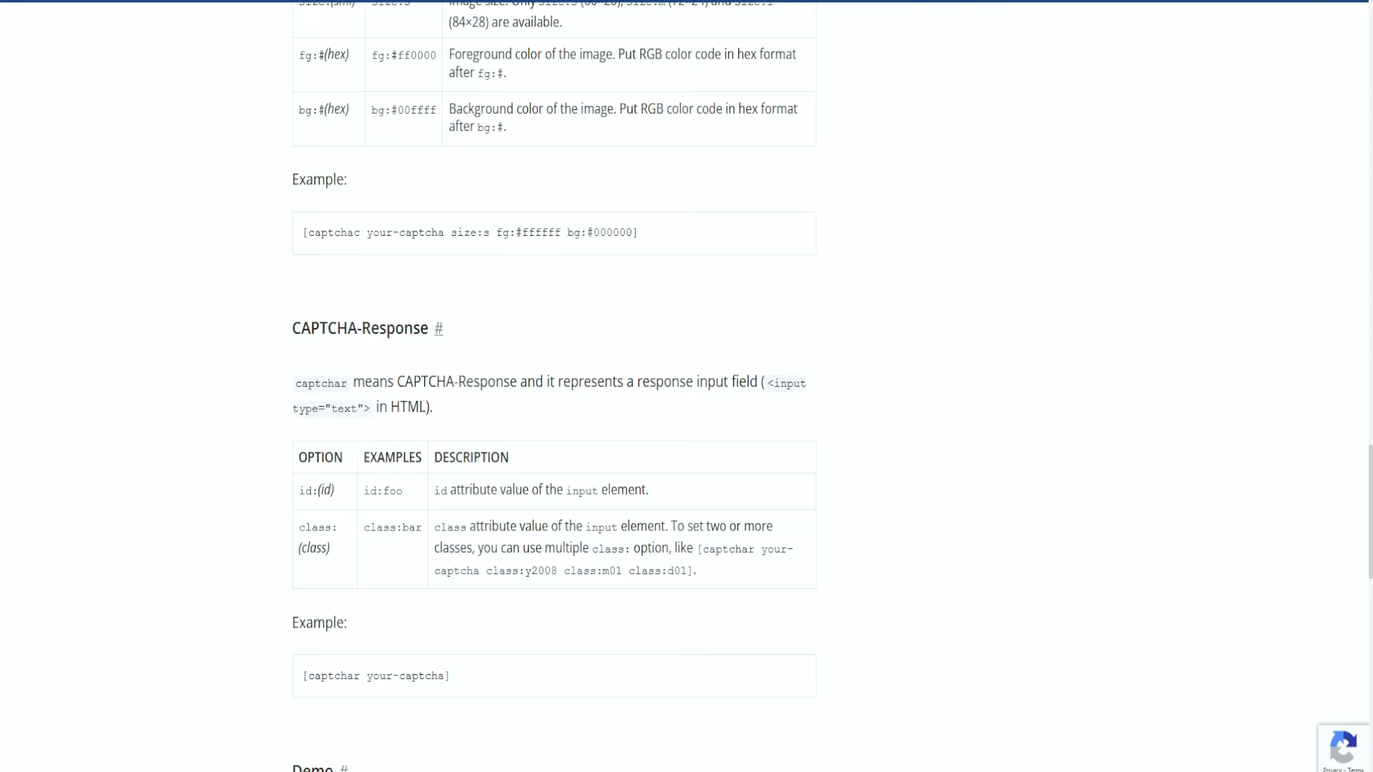
{"action": "scroll", "scroll_direction": "down", "scroll_amount": 3}
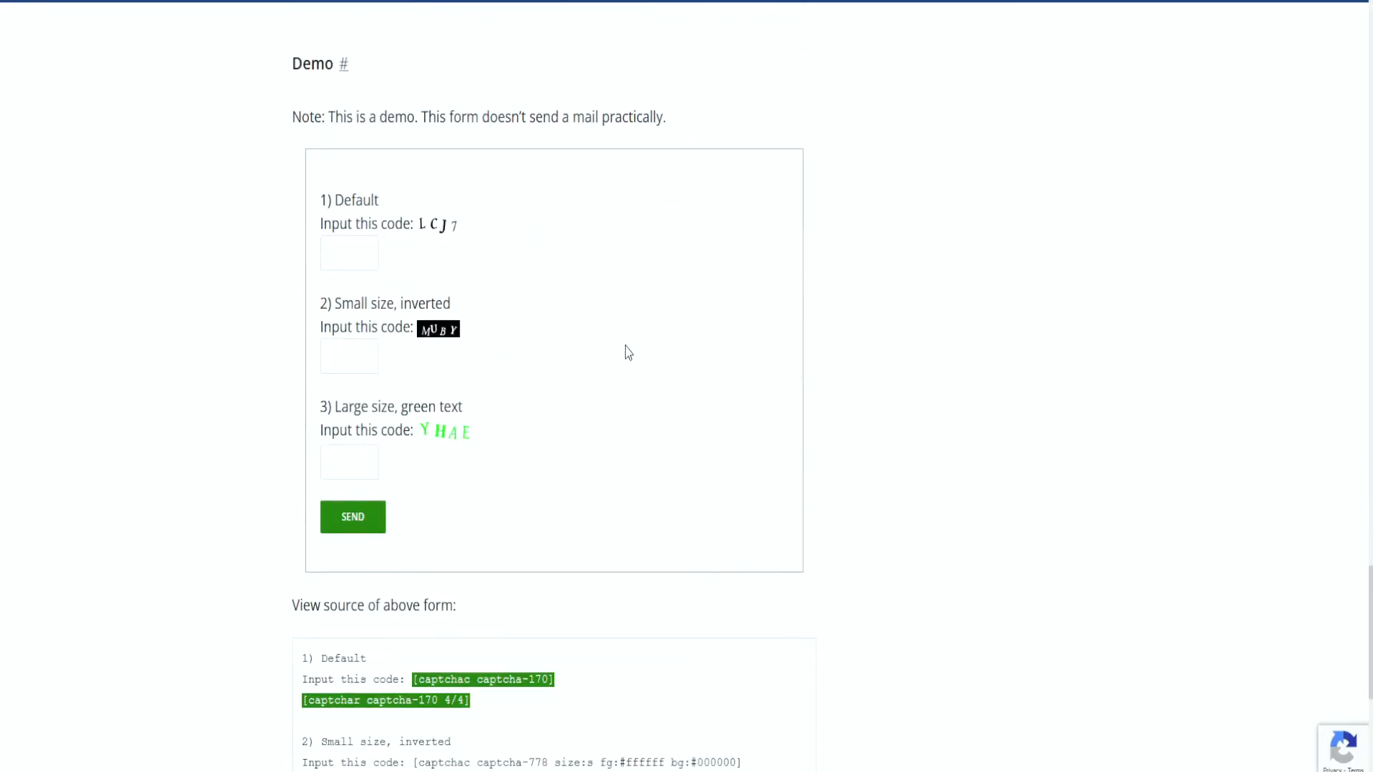
{"action": "mouse_move", "coordinate": [639, 280]}
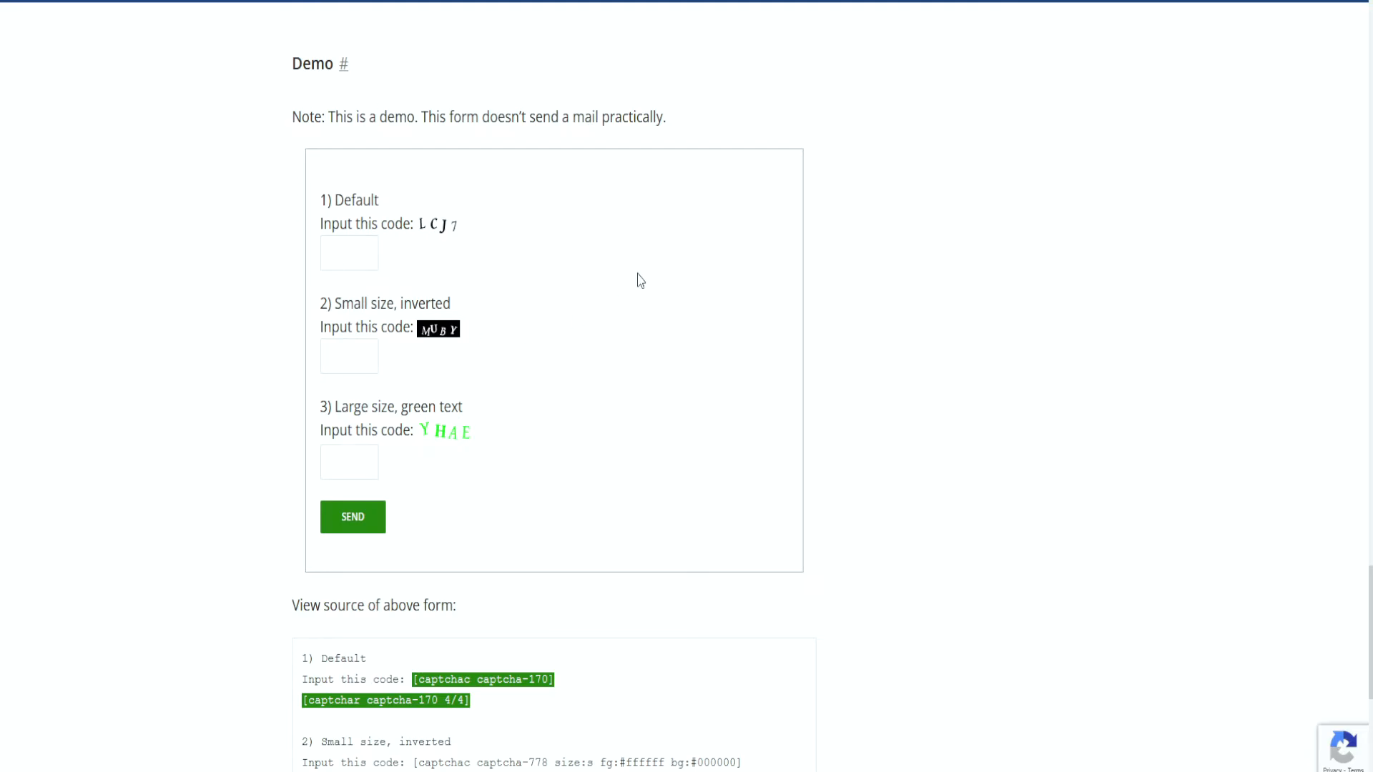
{"action": "mouse_move", "coordinate": [491, 342]}
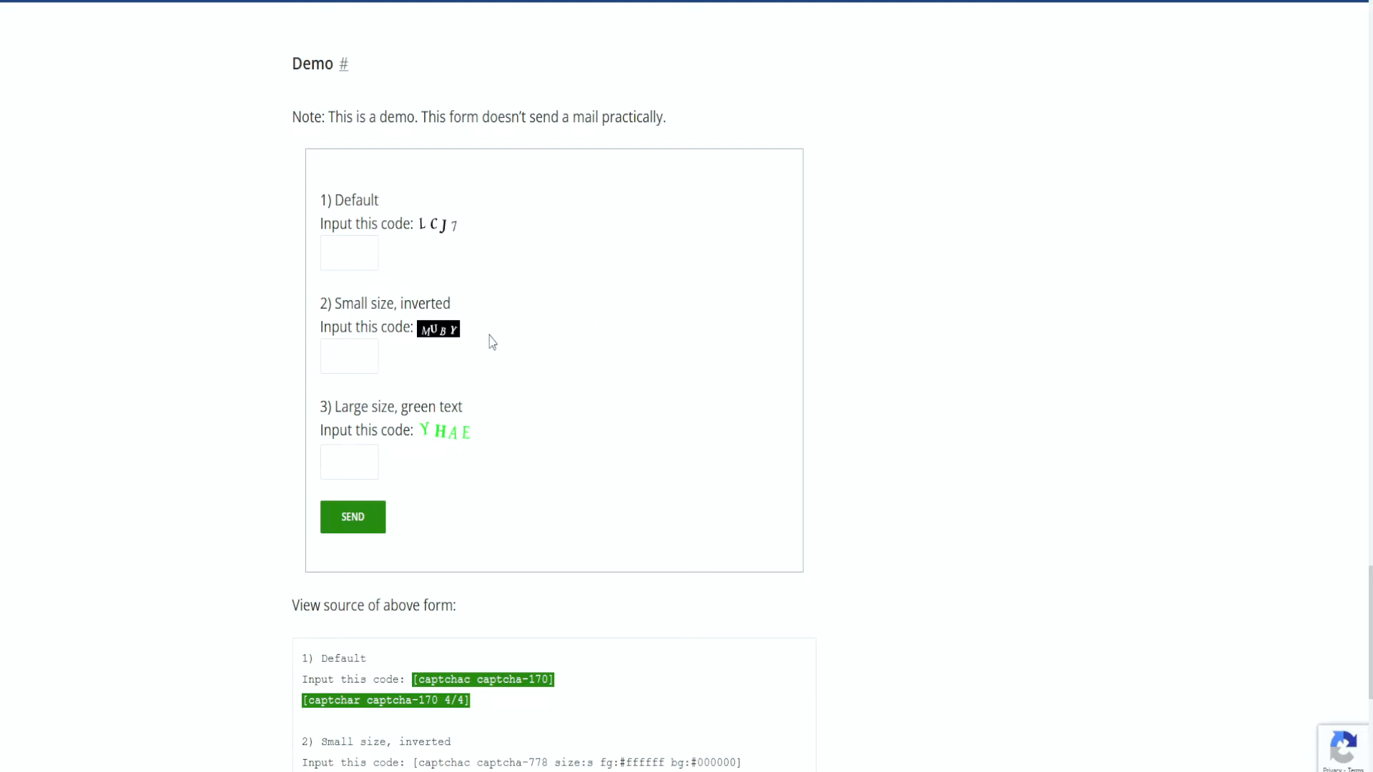
{"action": "scroll", "scroll_direction": "down", "scroll_amount": 3}
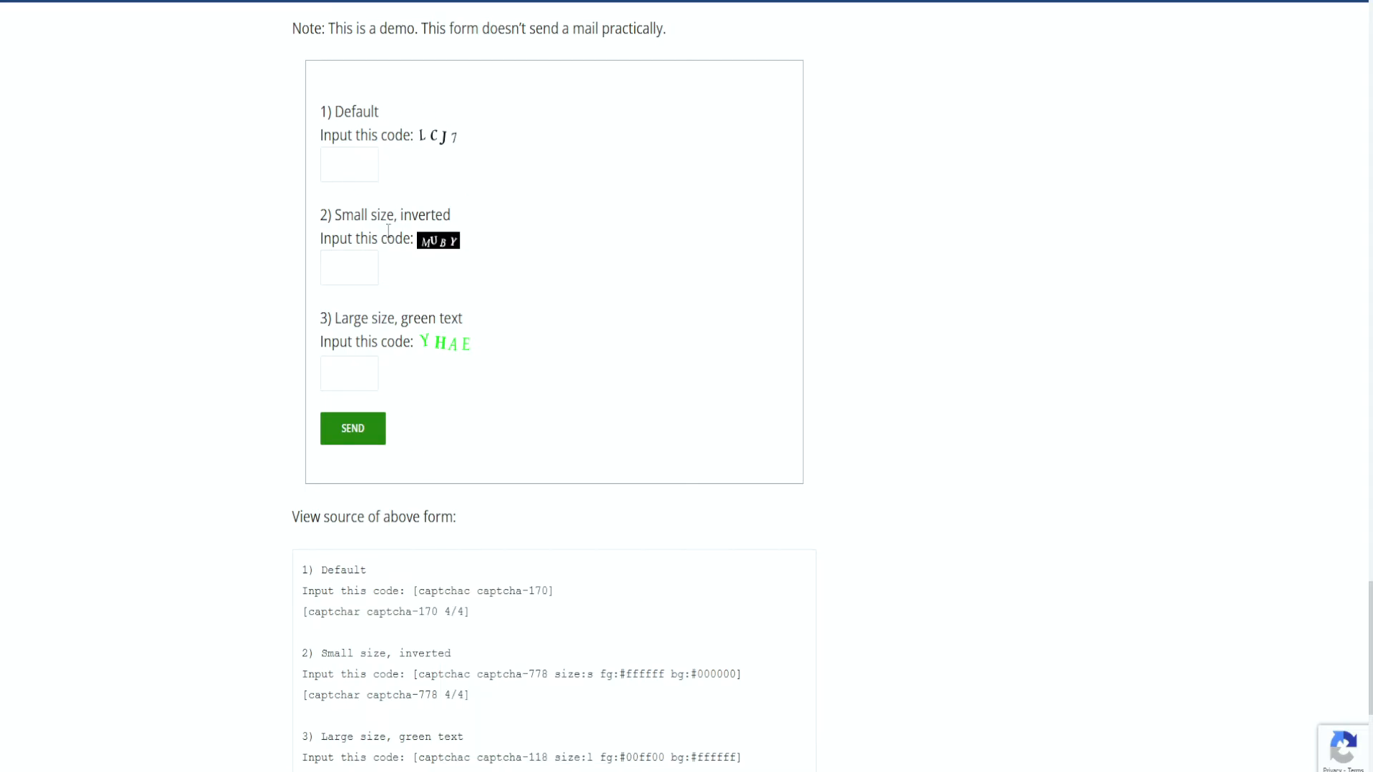
{"action": "mouse_move", "coordinate": [485, 377]}
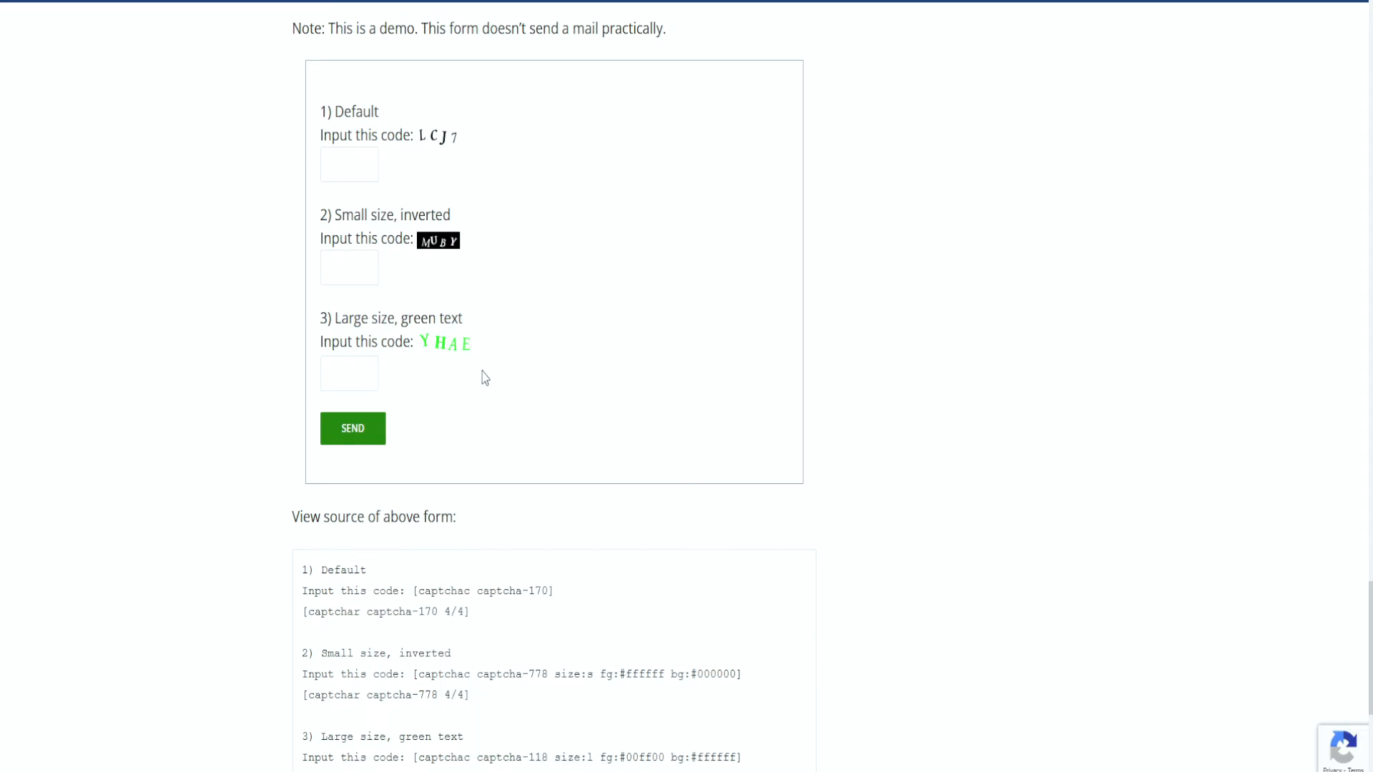
{"action": "scroll", "scroll_direction": "down", "scroll_amount": 3}
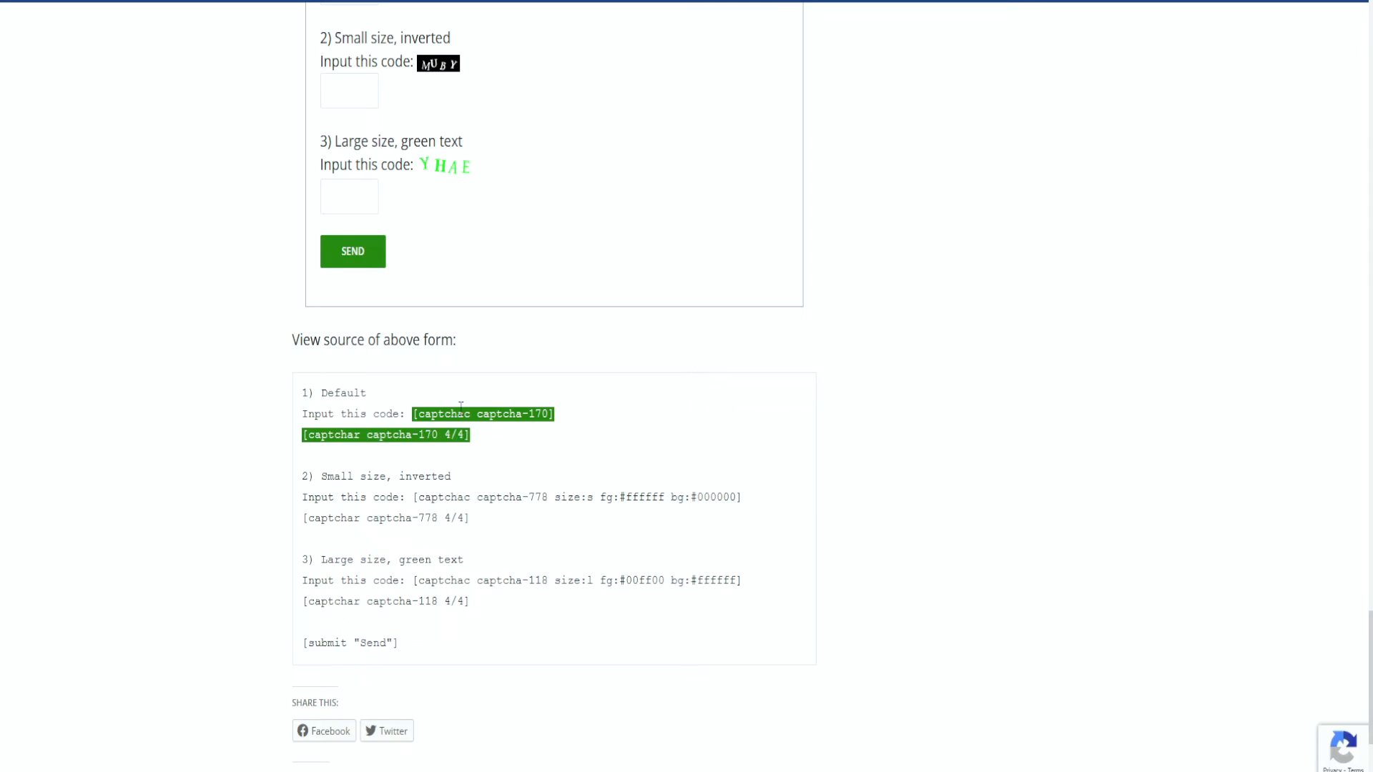
{"action": "mouse_move", "coordinate": [418, 193]}
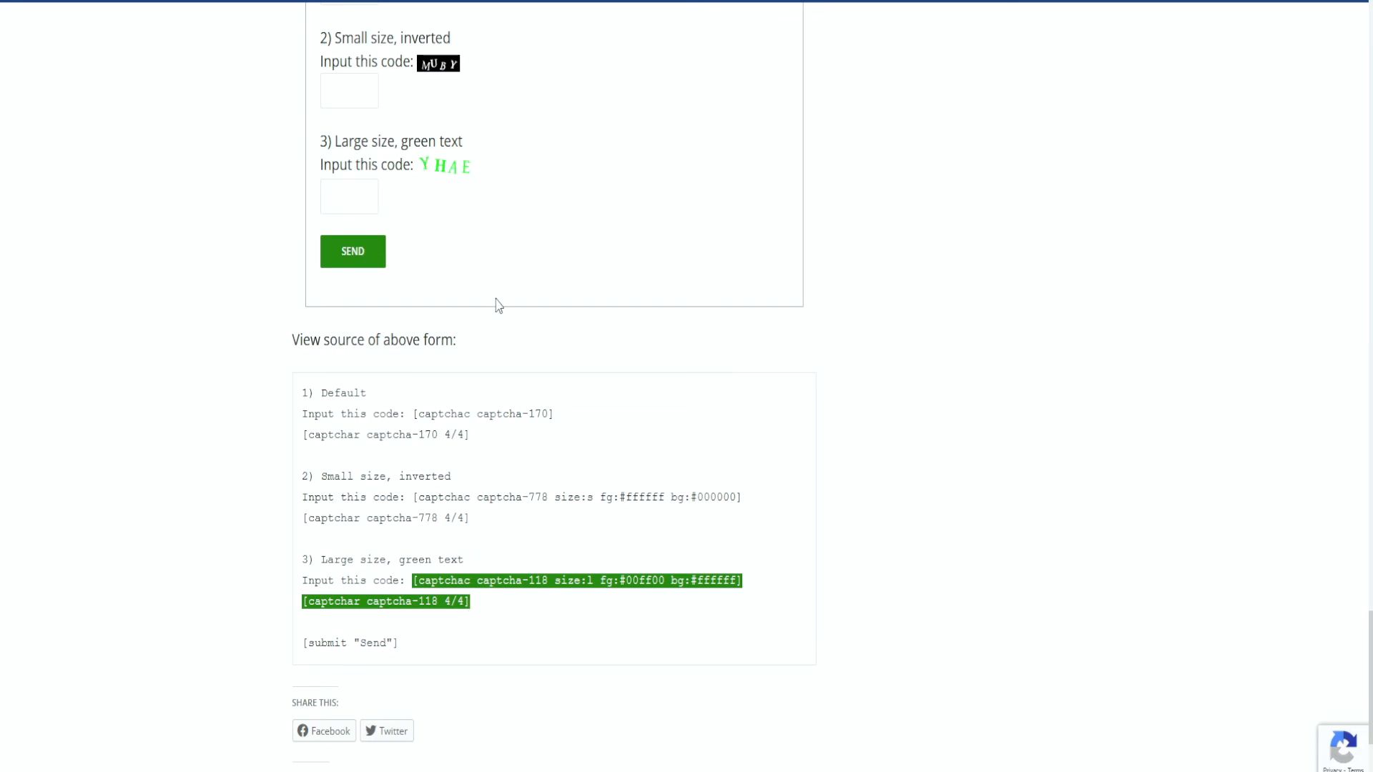
{"action": "mouse_move", "coordinate": [475, 559]}
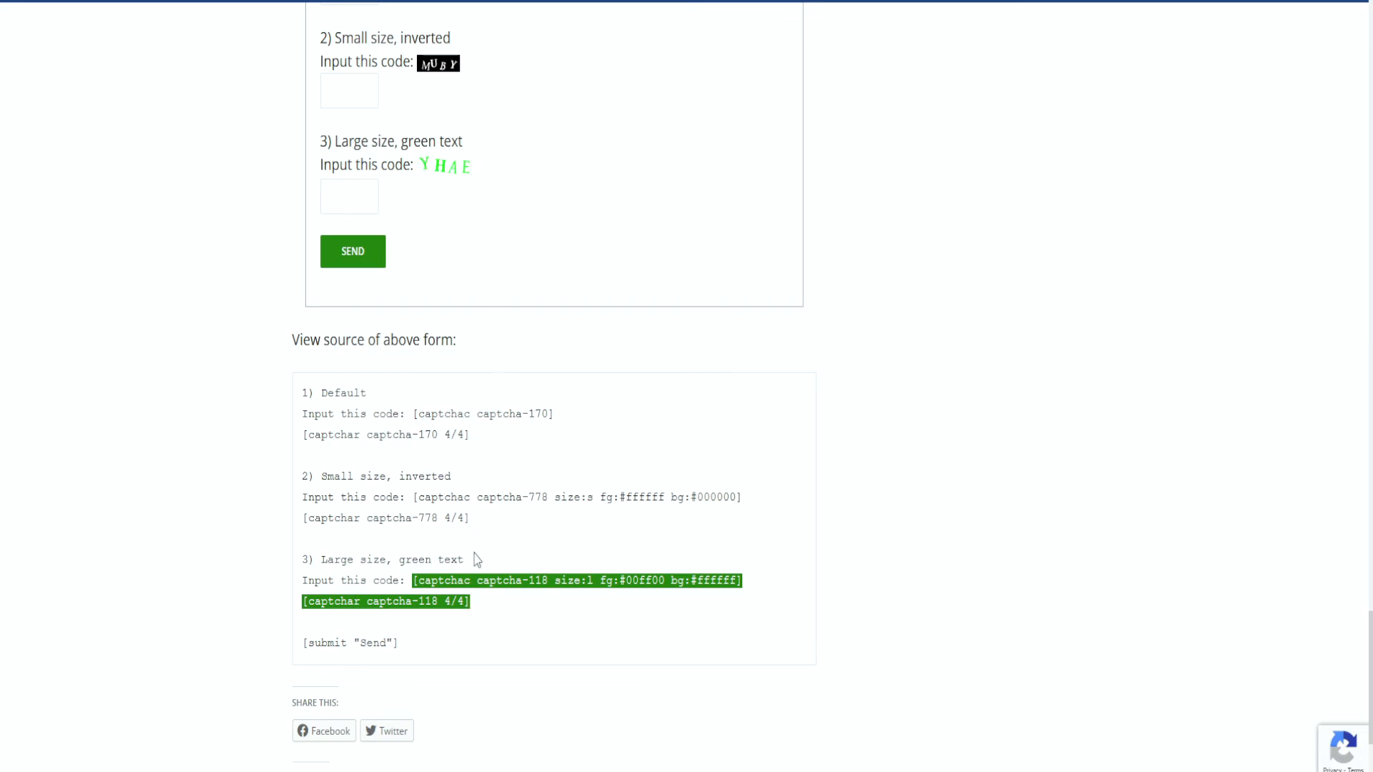
{"action": "mouse_move", "coordinate": [583, 524]}
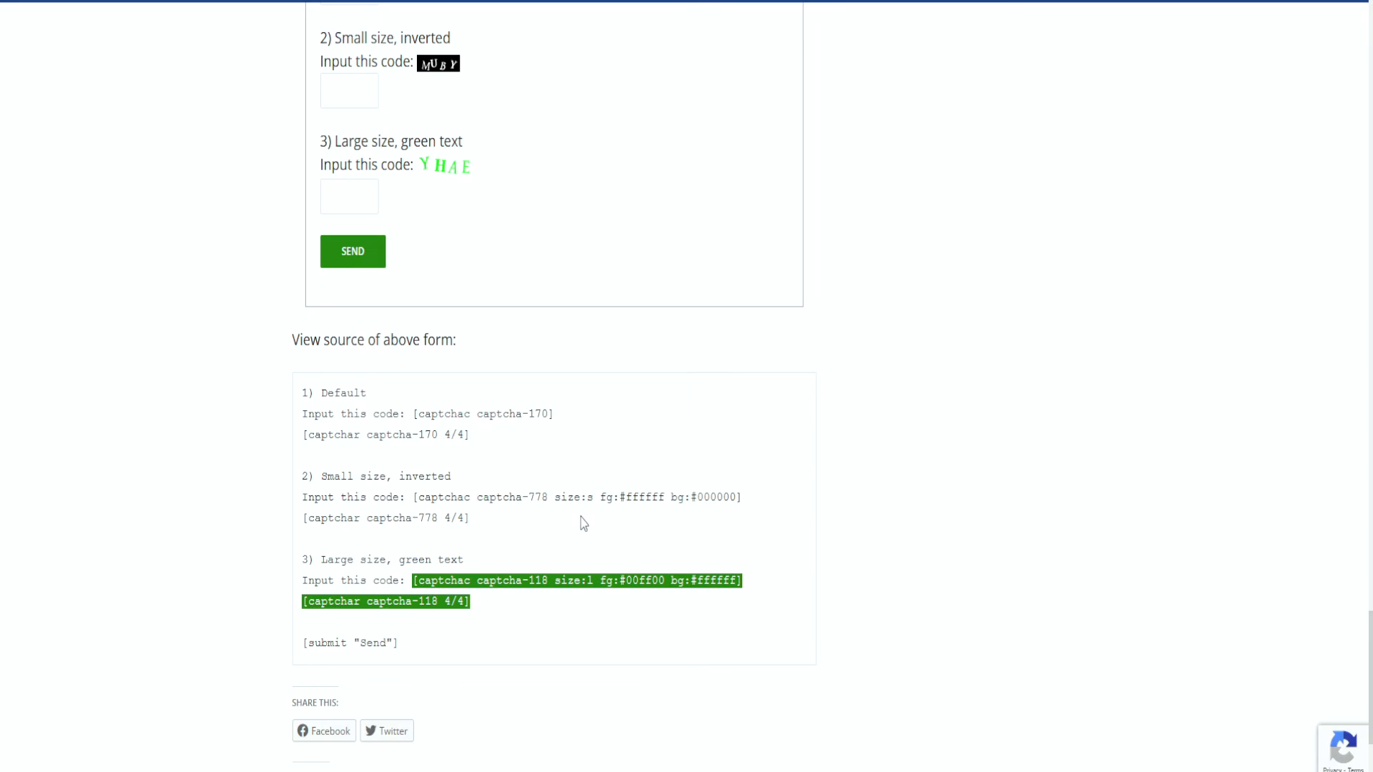
{"action": "scroll", "scroll_direction": "up", "scroll_amount": 3}
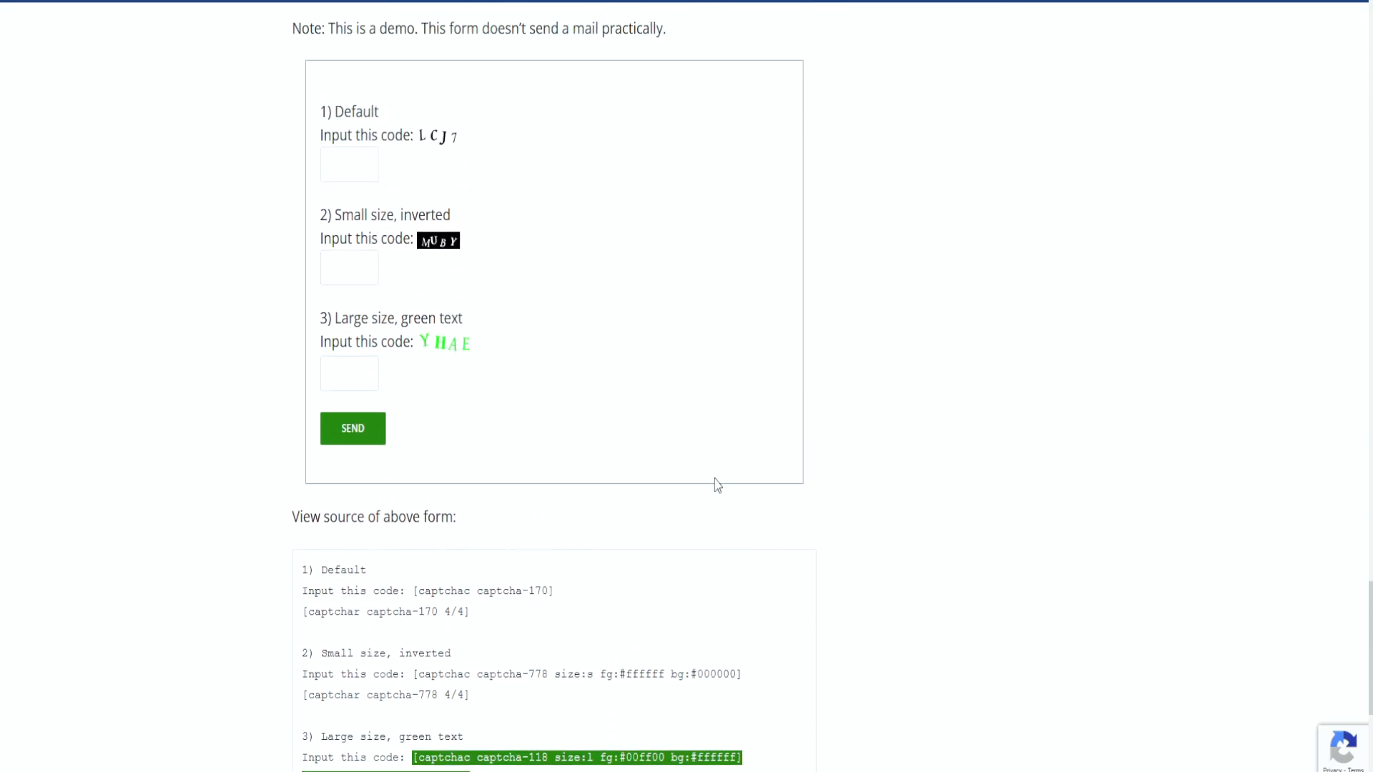
{"action": "mouse_move", "coordinate": [940, 358]}
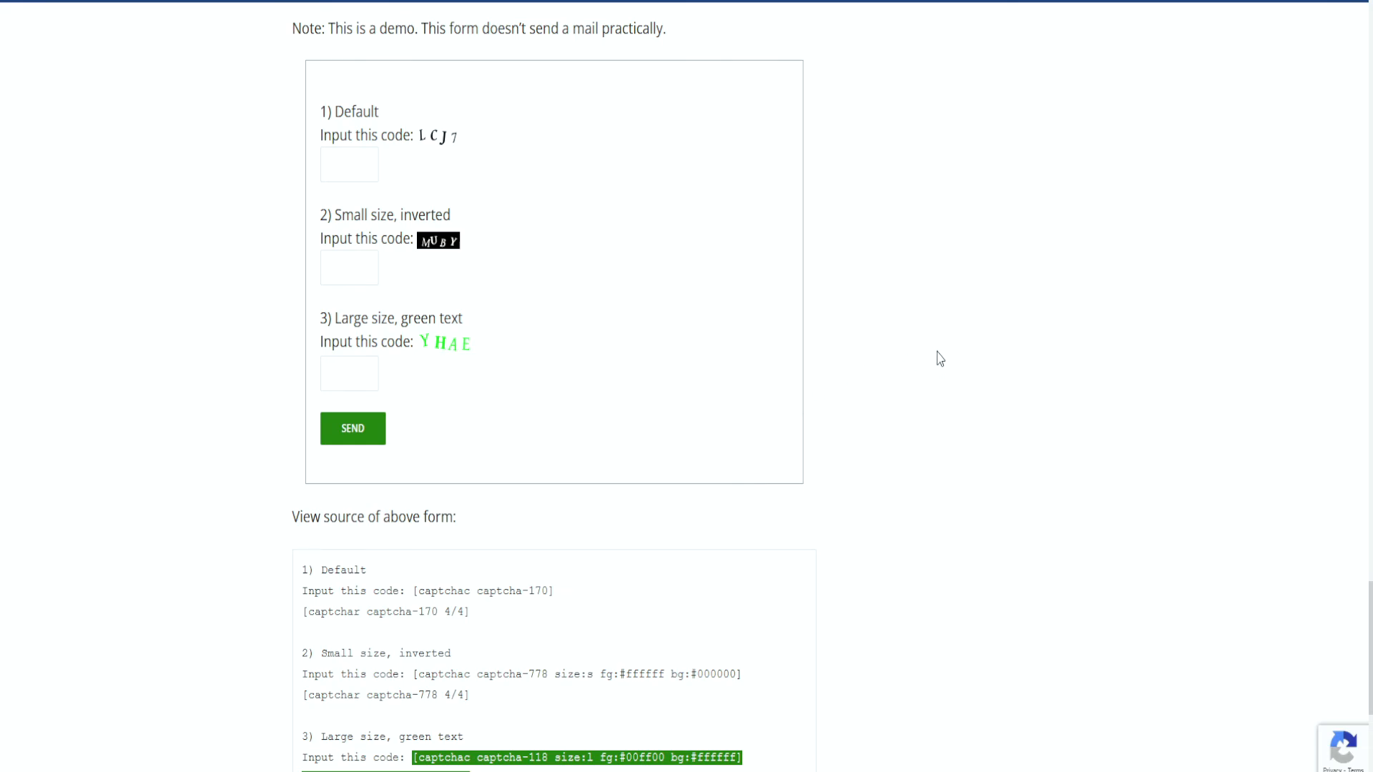
{"action": "mouse_move", "coordinate": [881, 249]}
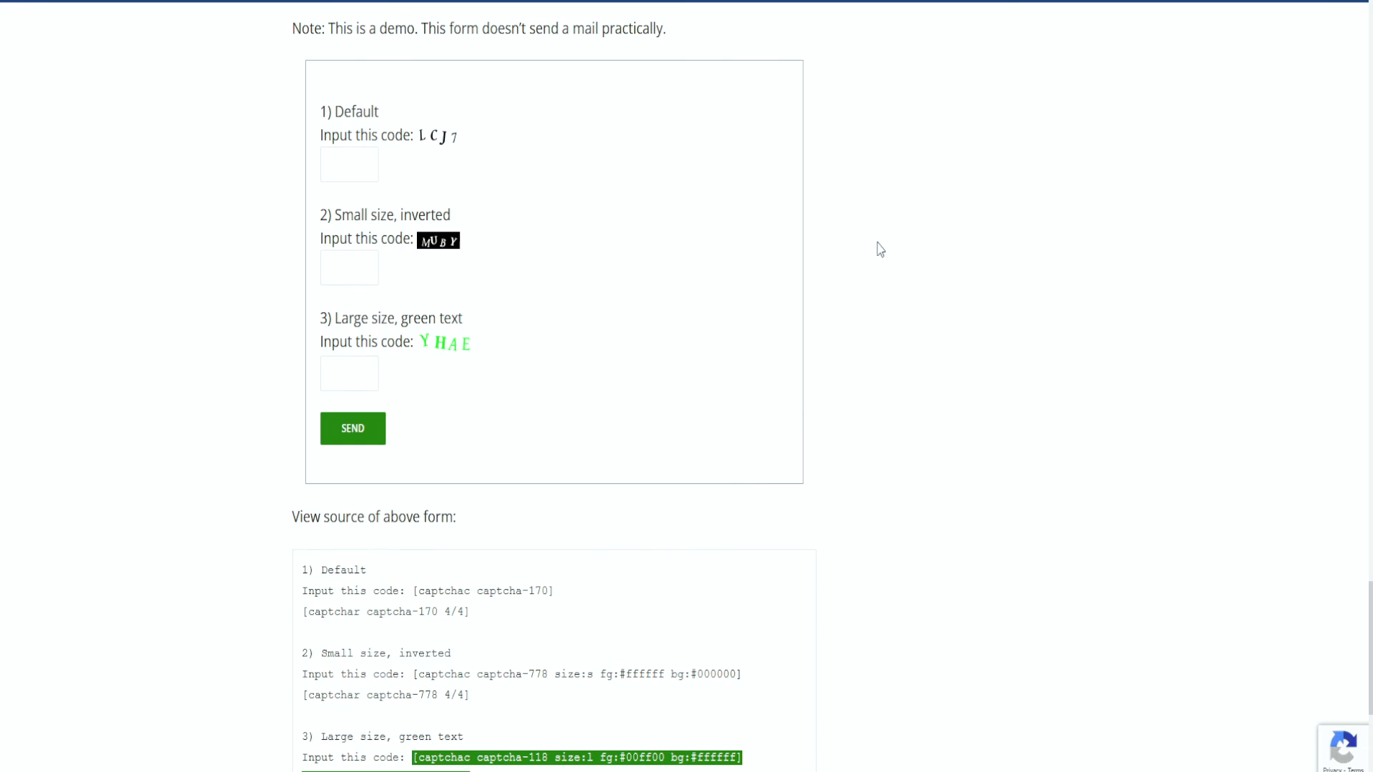